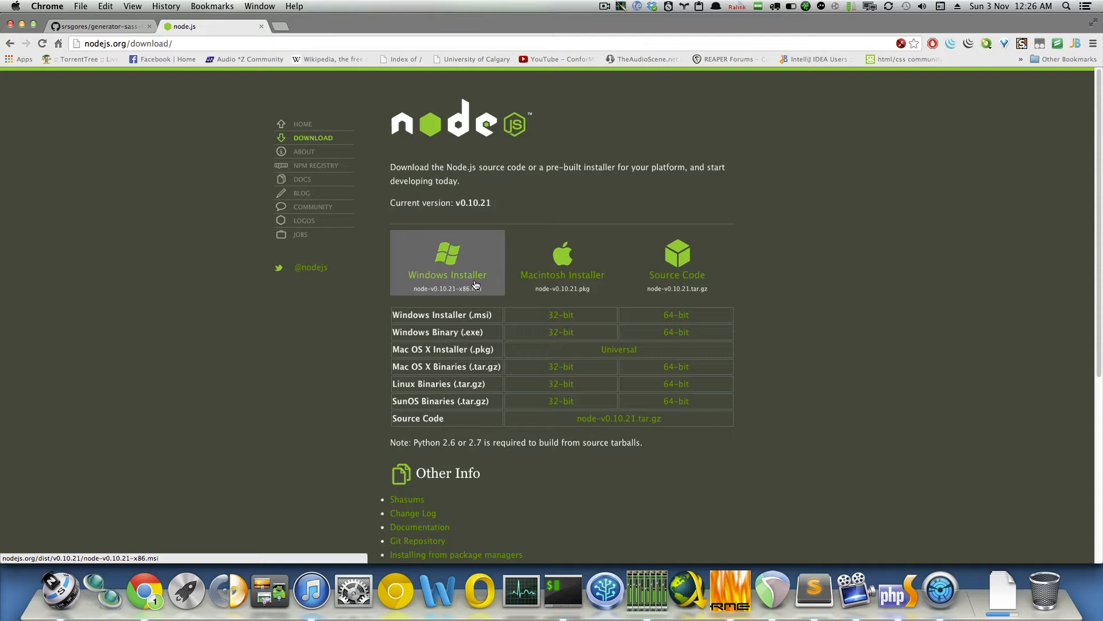
- Show the generator-sass-boilerplate GitHub README scrolled to its Getting started section
click(104, 26)
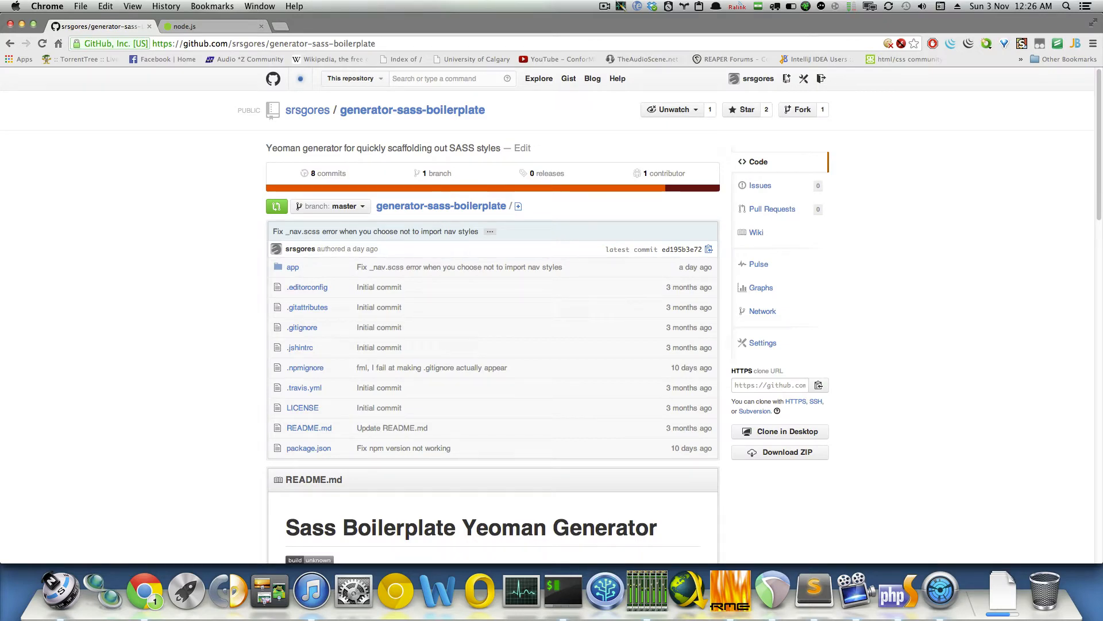
scroll(down, 3)
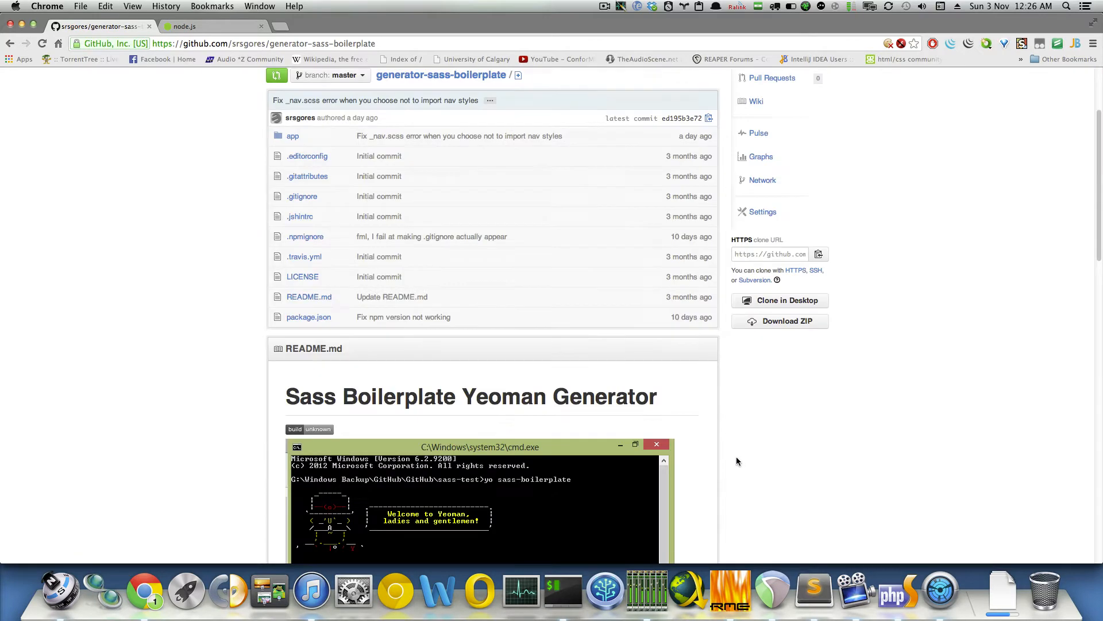
scroll(down, 3)
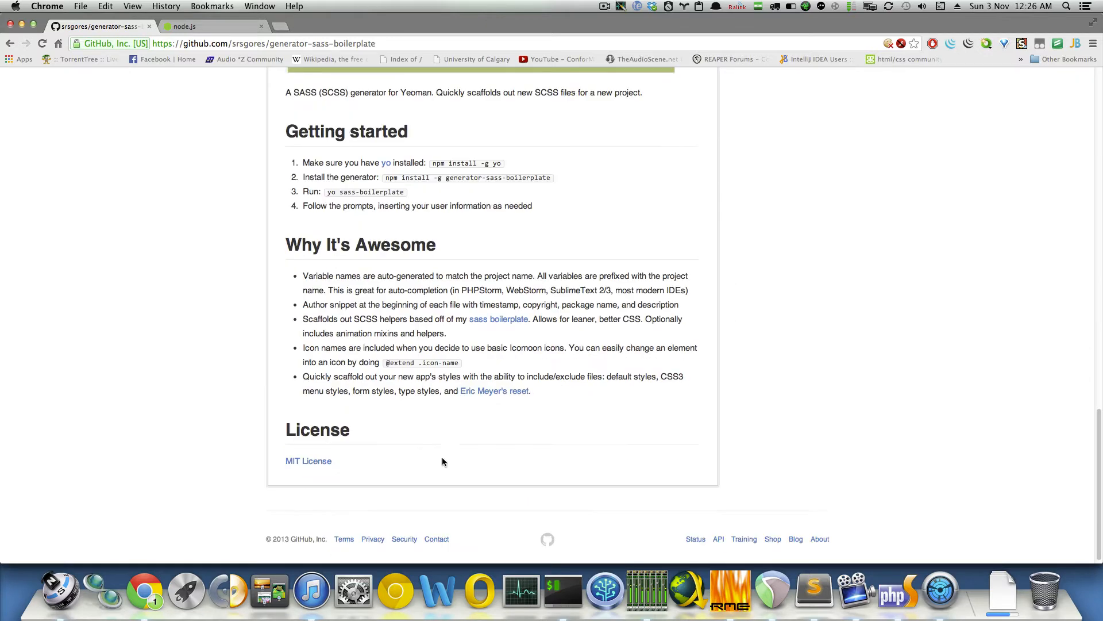
- In iTerm, enter npm install -g generator-sass-boilerplate to install the generator globally
click(563, 593)
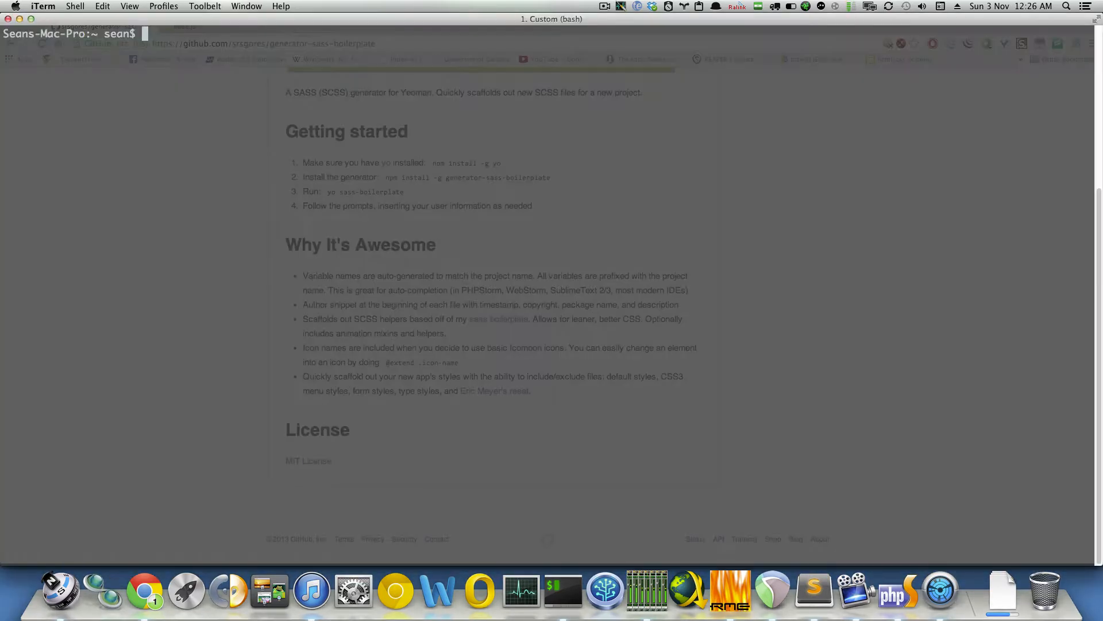
text(npm install)
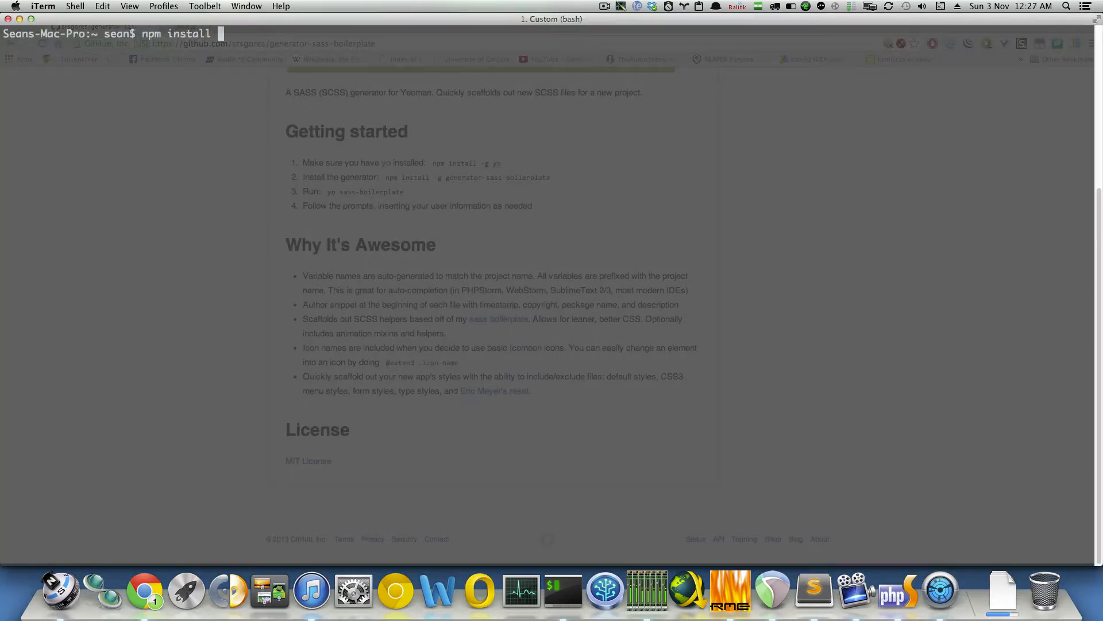
text(-g g)
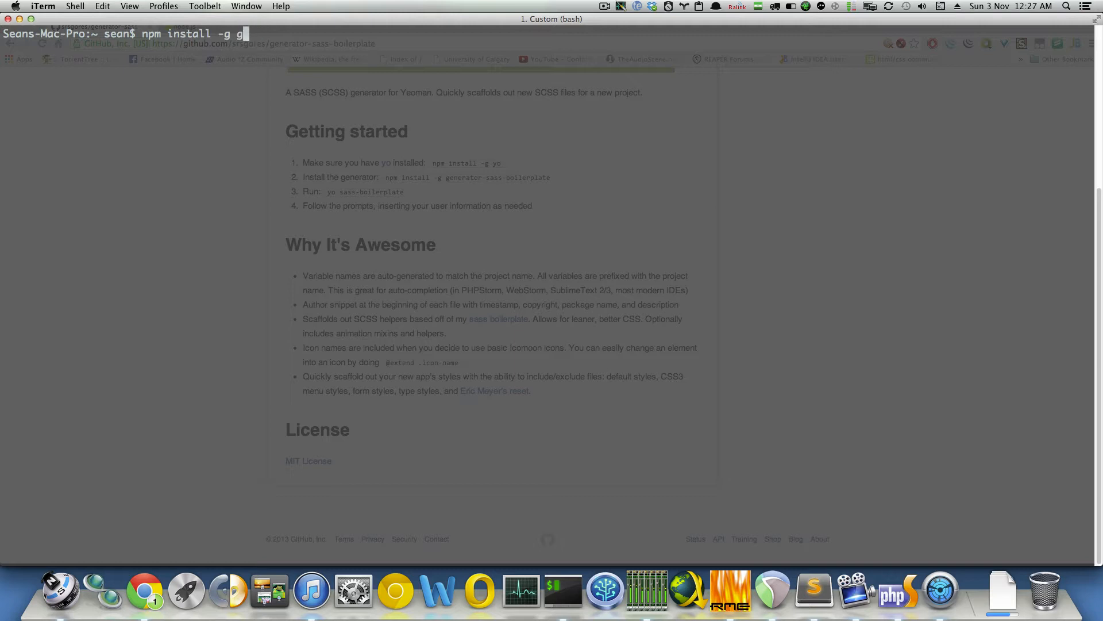
text(enerato)
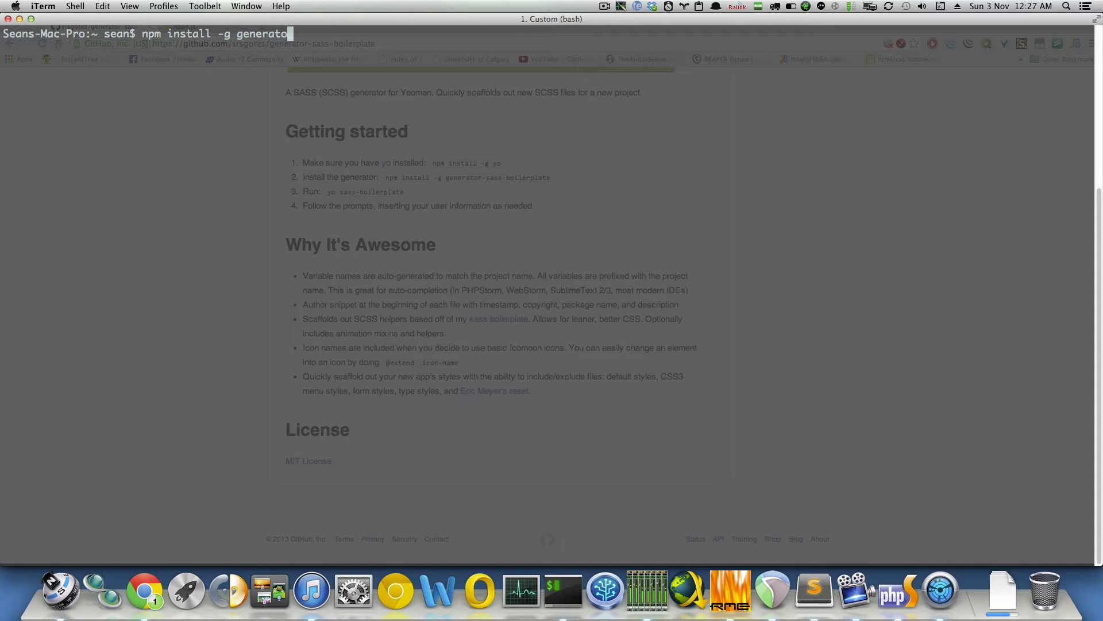
text(r-sass-boil)
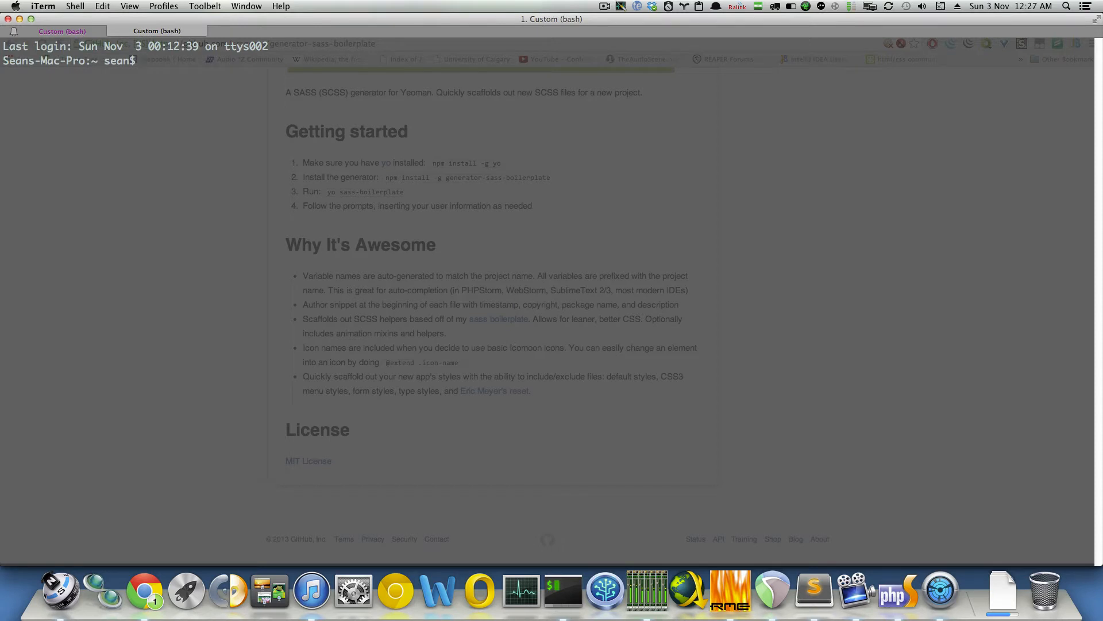
- Become root with sudo su and install the susy gem
text(sudo su)
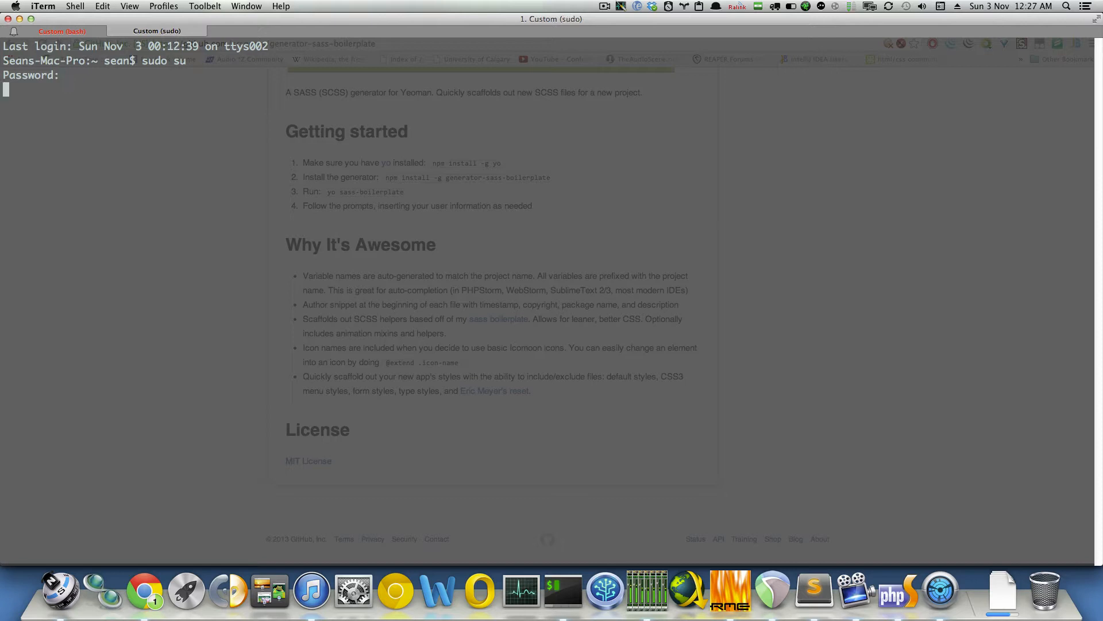
text(gem ins)
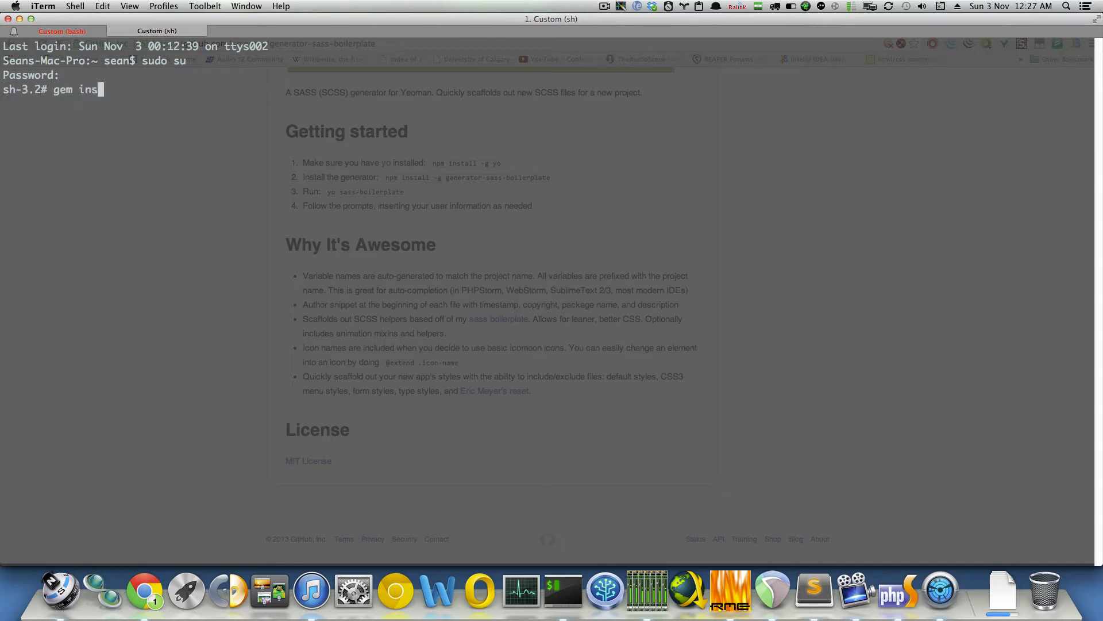
text(tall susy)
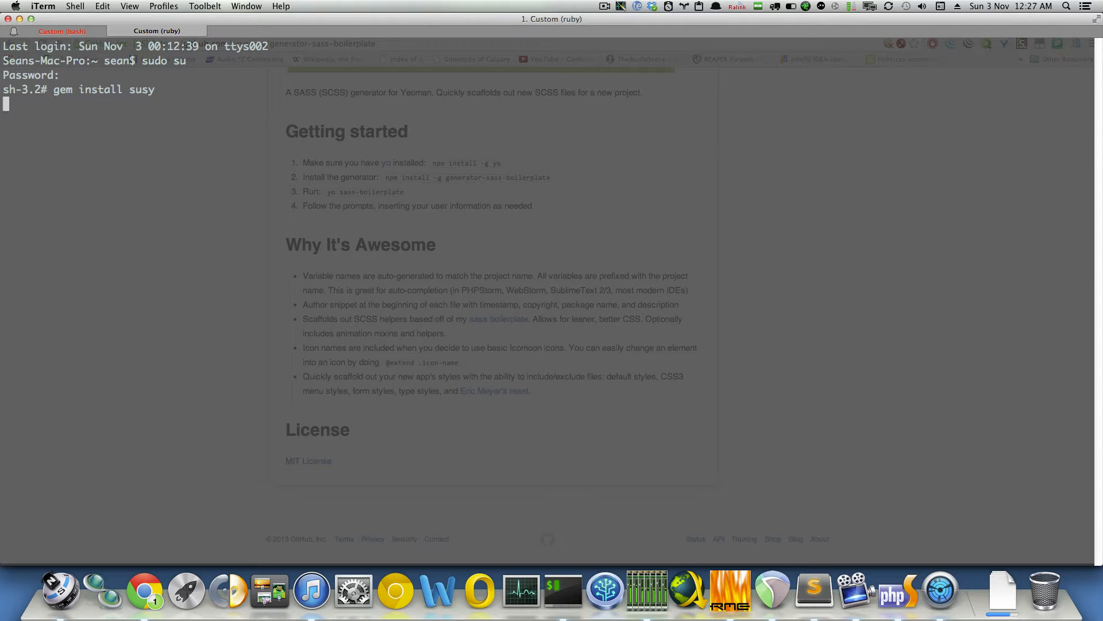
key(Return)
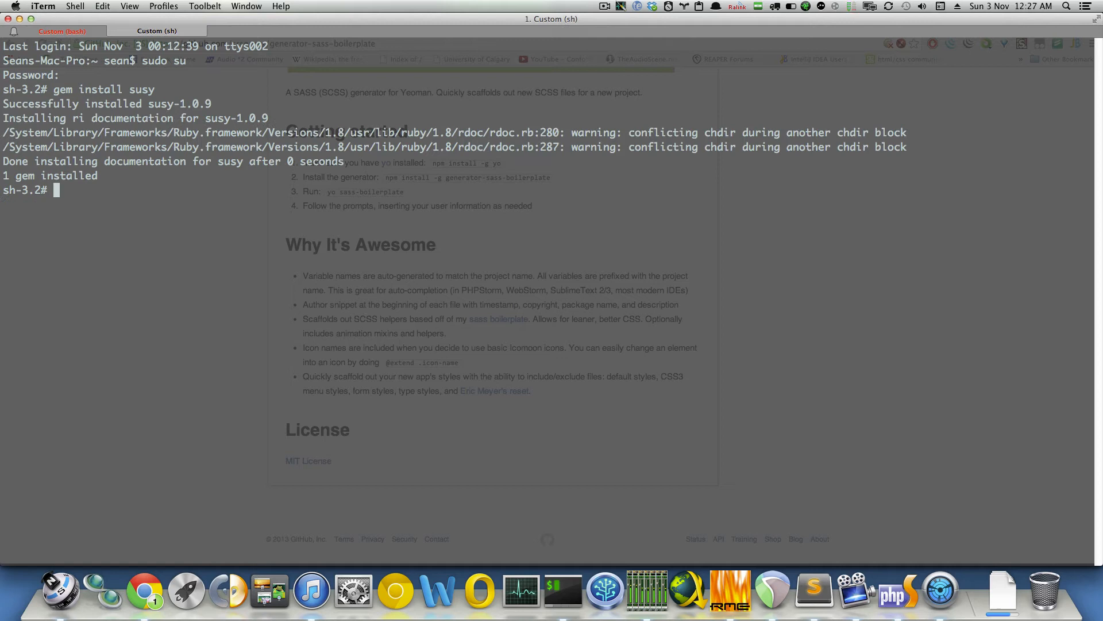
- Install the companimation and breakpoint gems from the root shell
text(gem)
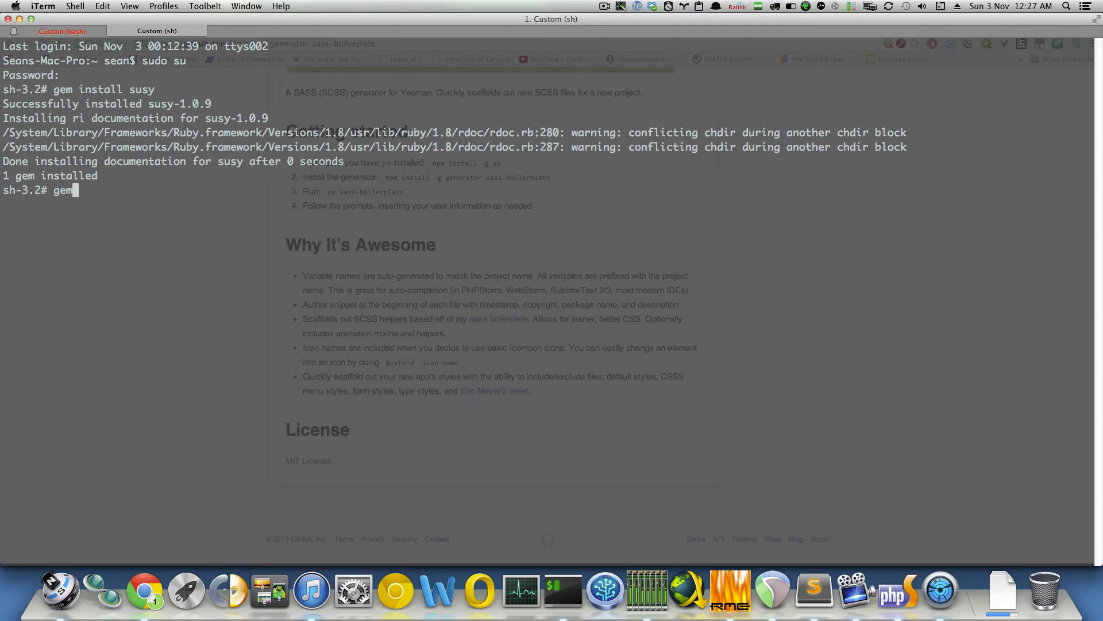
text(install companimation)
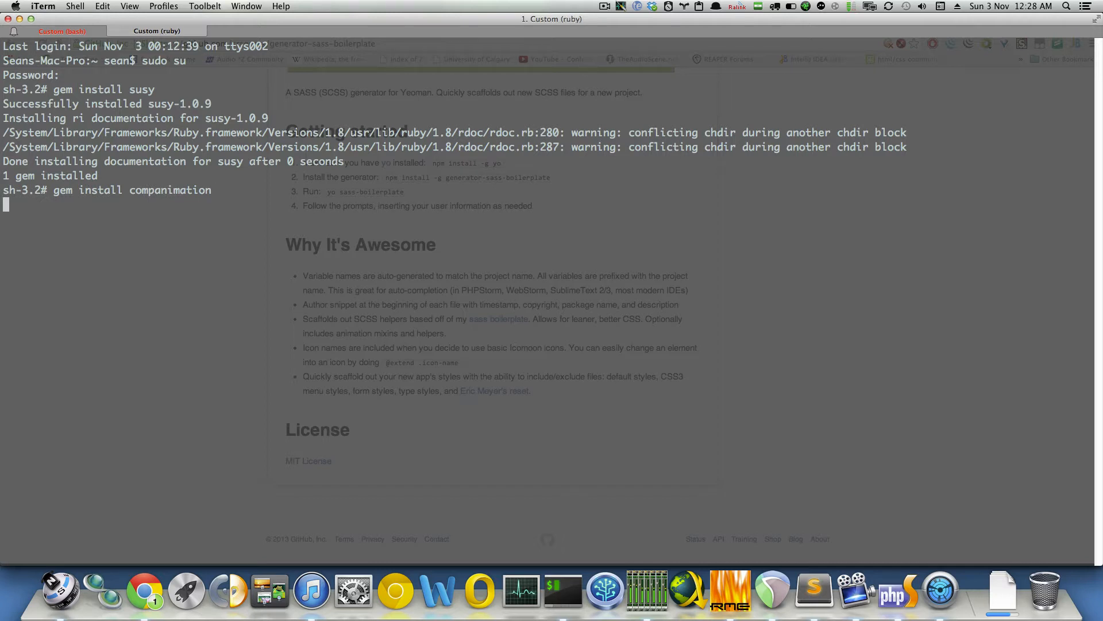
text(gem)
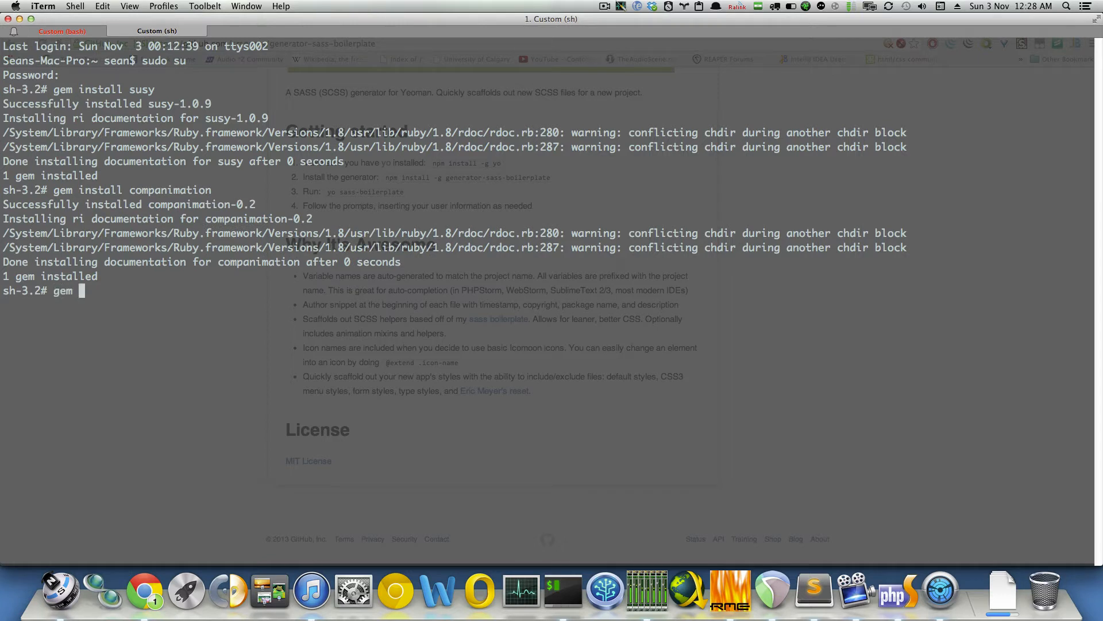
text(install)
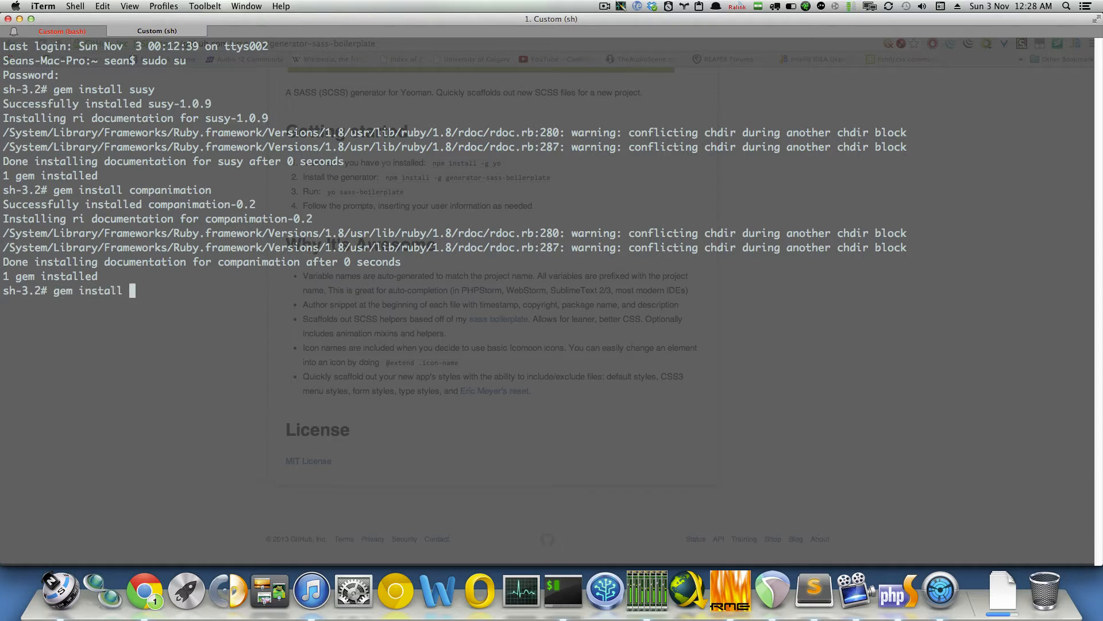
text(breakpoint)
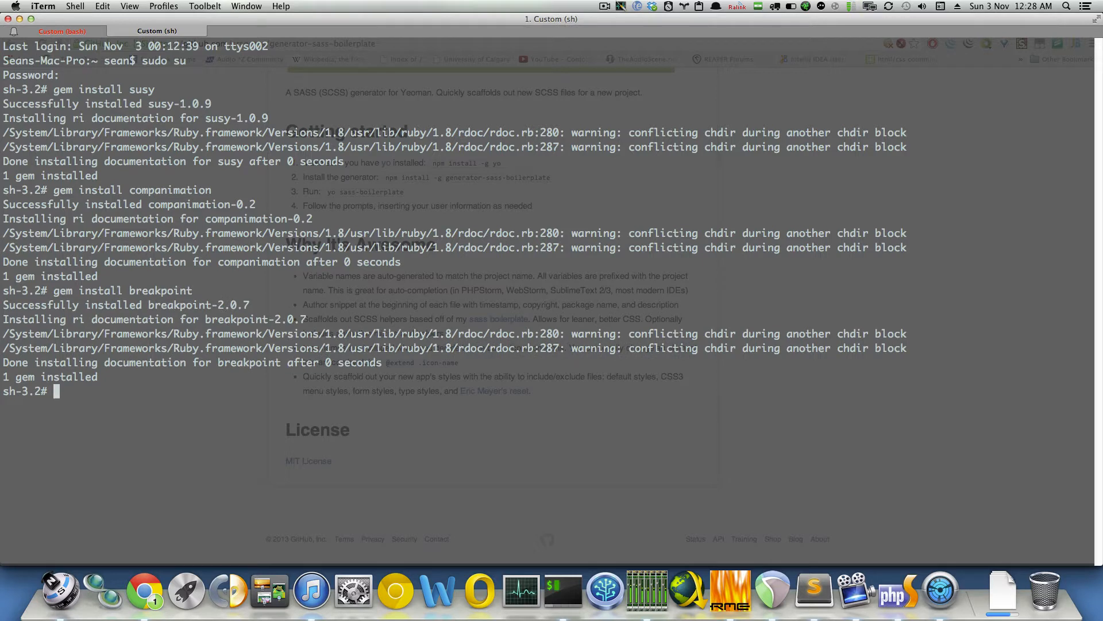
- Create the test-generator folder with mkdir and change into it
text(cd)
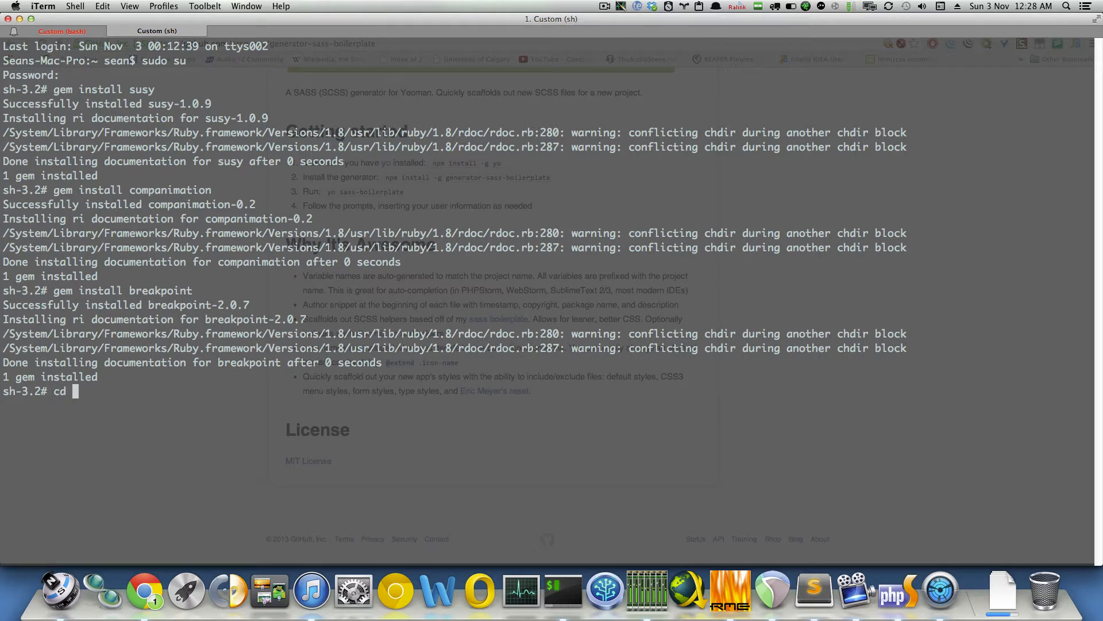
text(mk)
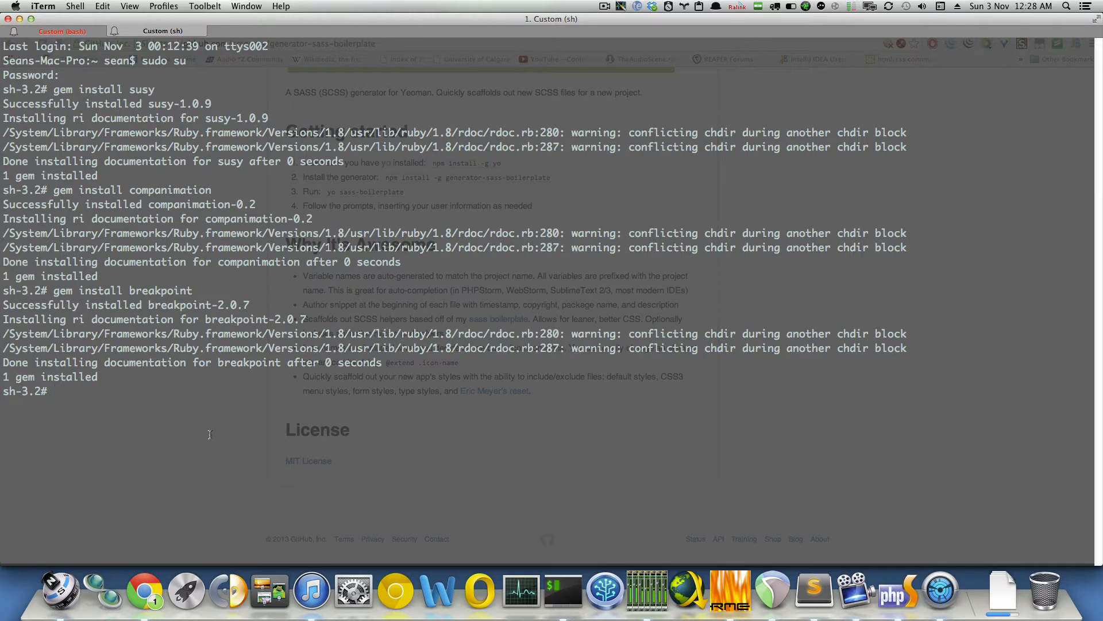
mouse_move(207, 442)
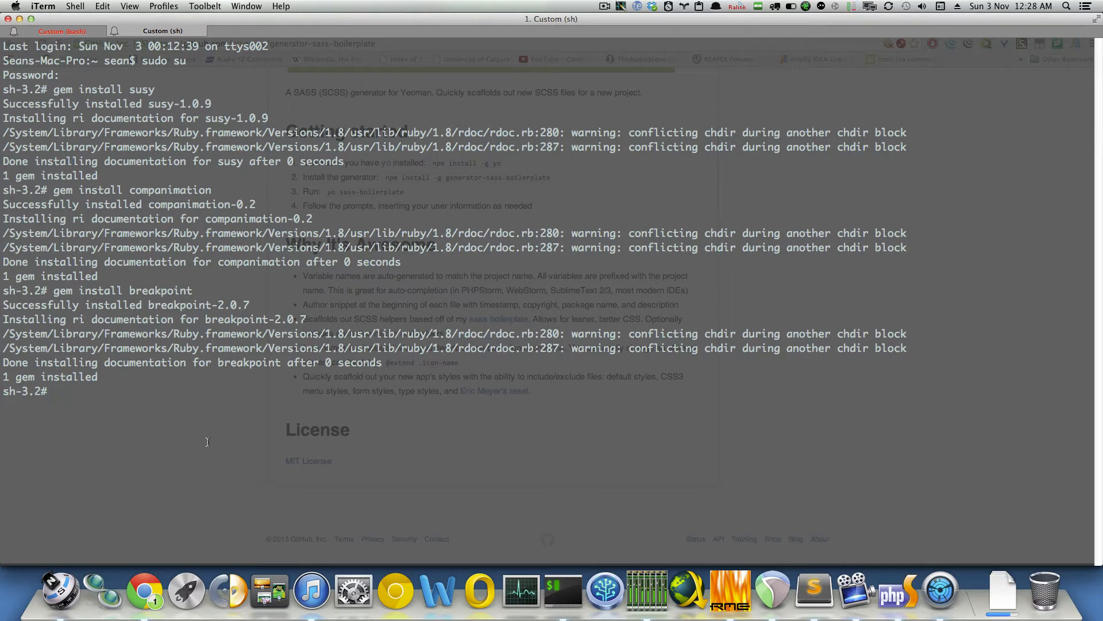
text(mkdir)
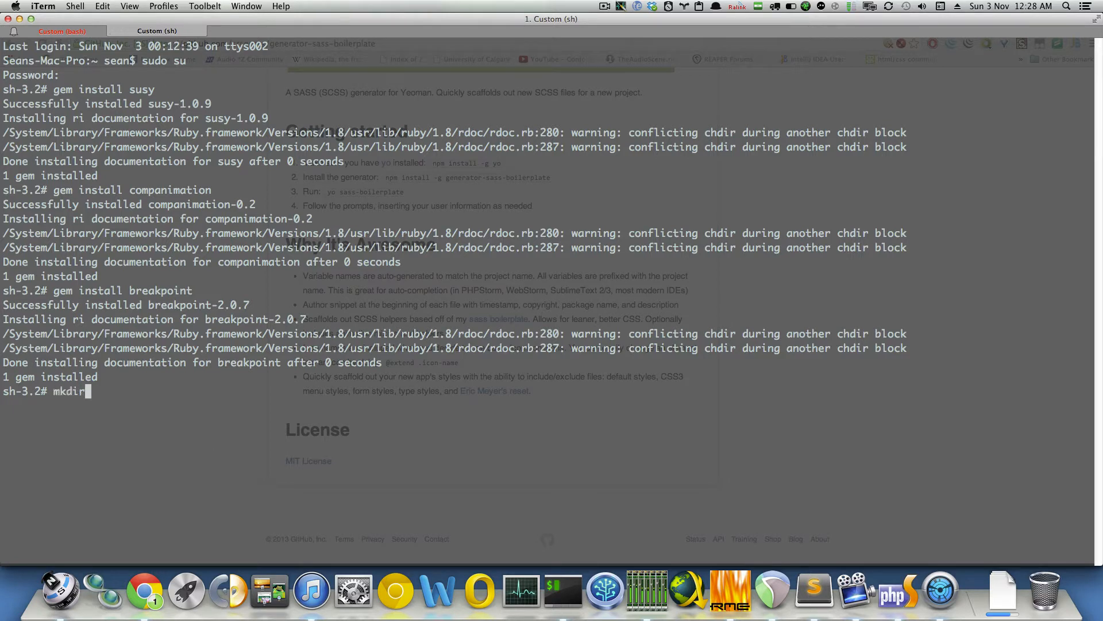
text(test-g)
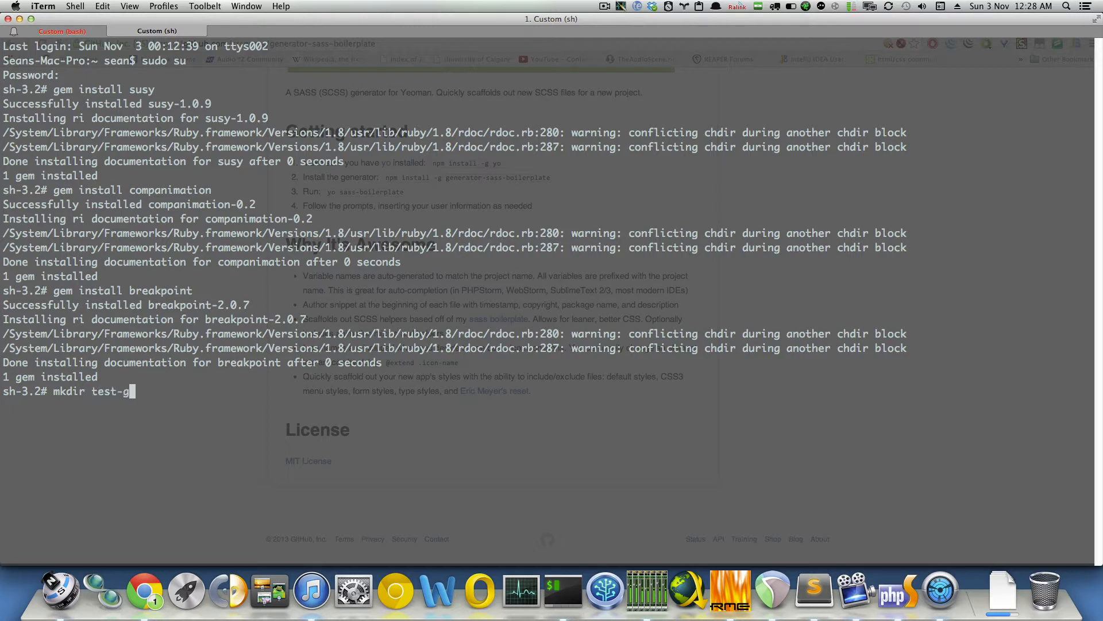
text(ener)
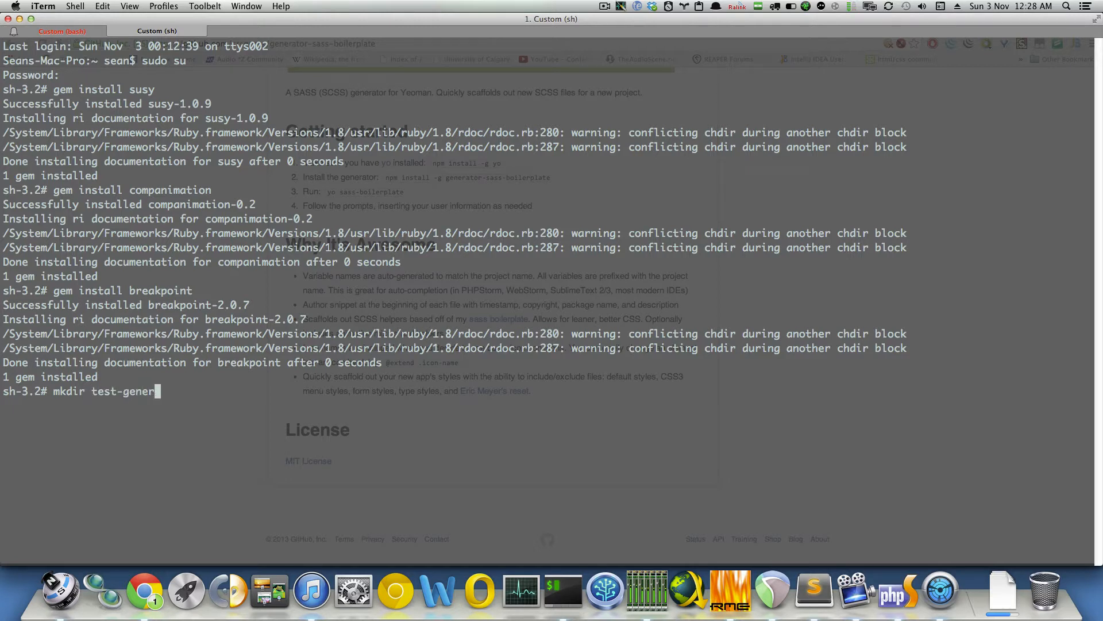
text(ator && c)
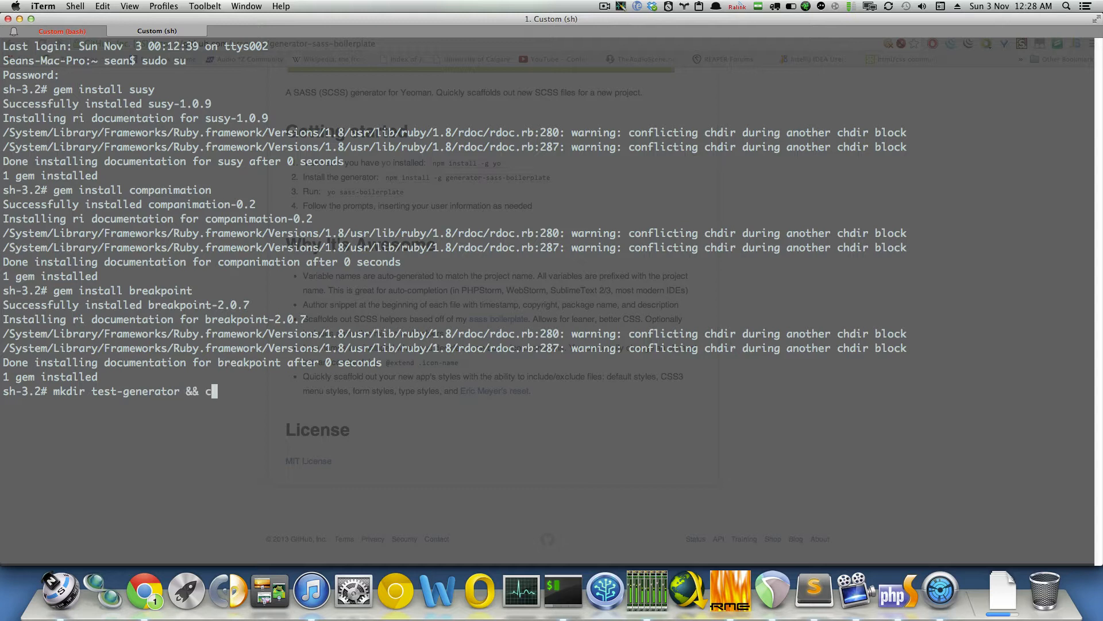
text(d test-generator)
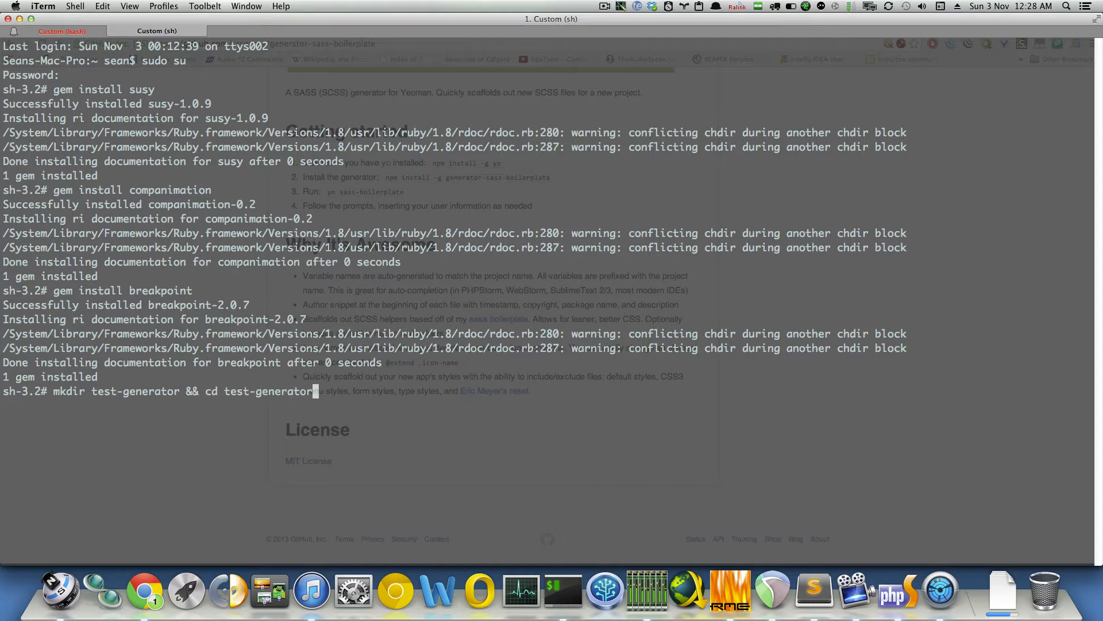
key(Return)
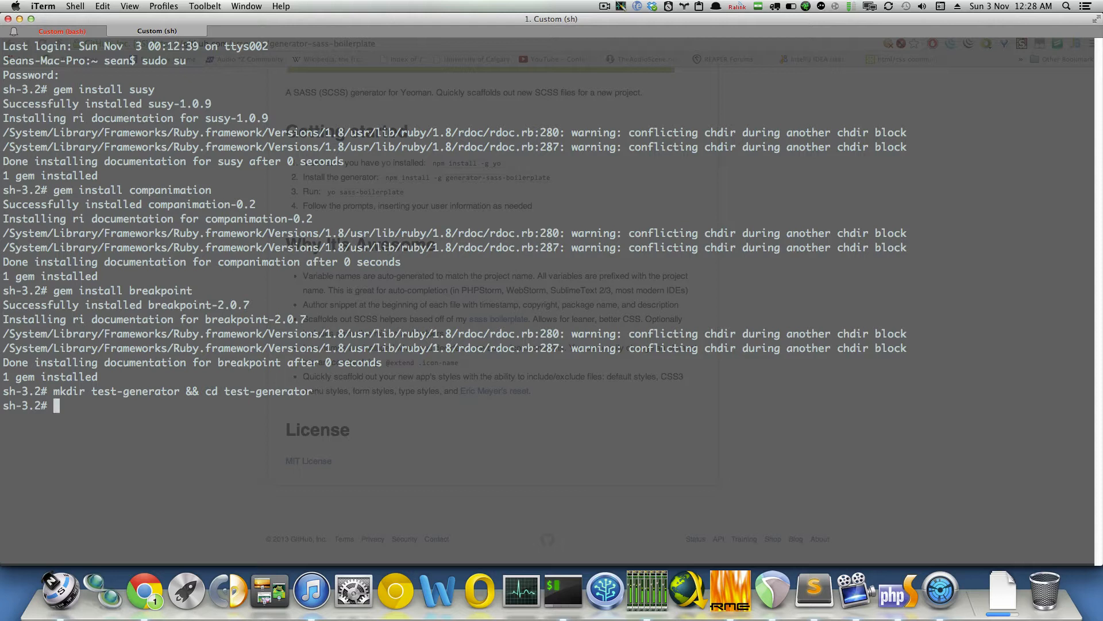
- Run yo, choose the Sass-boilerplate generator and name the project Sample Project
text(yo)
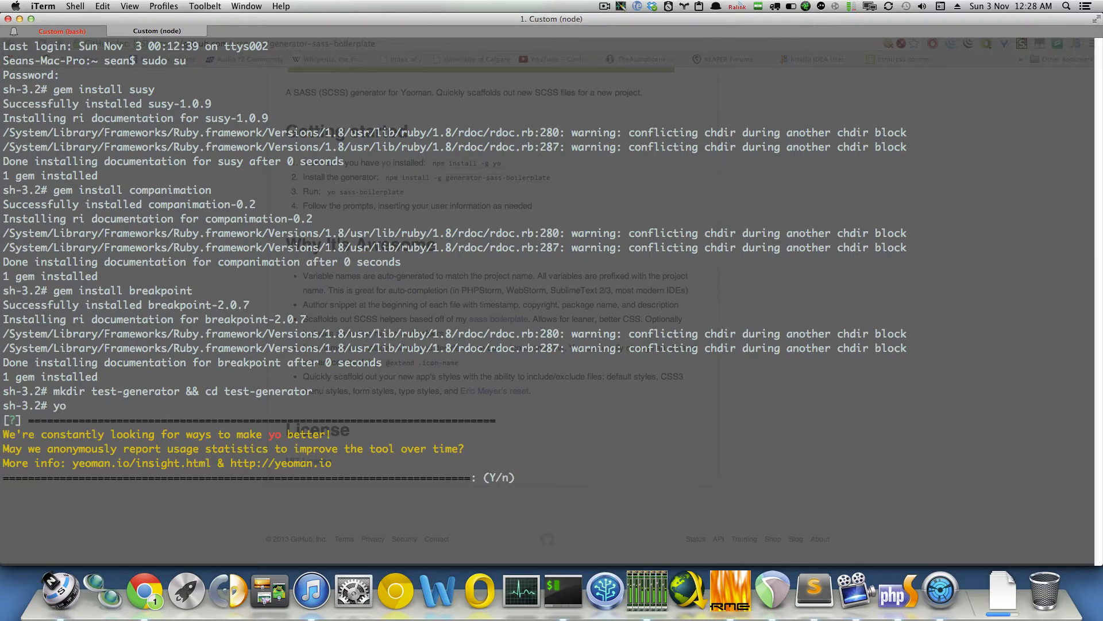
text(Y)
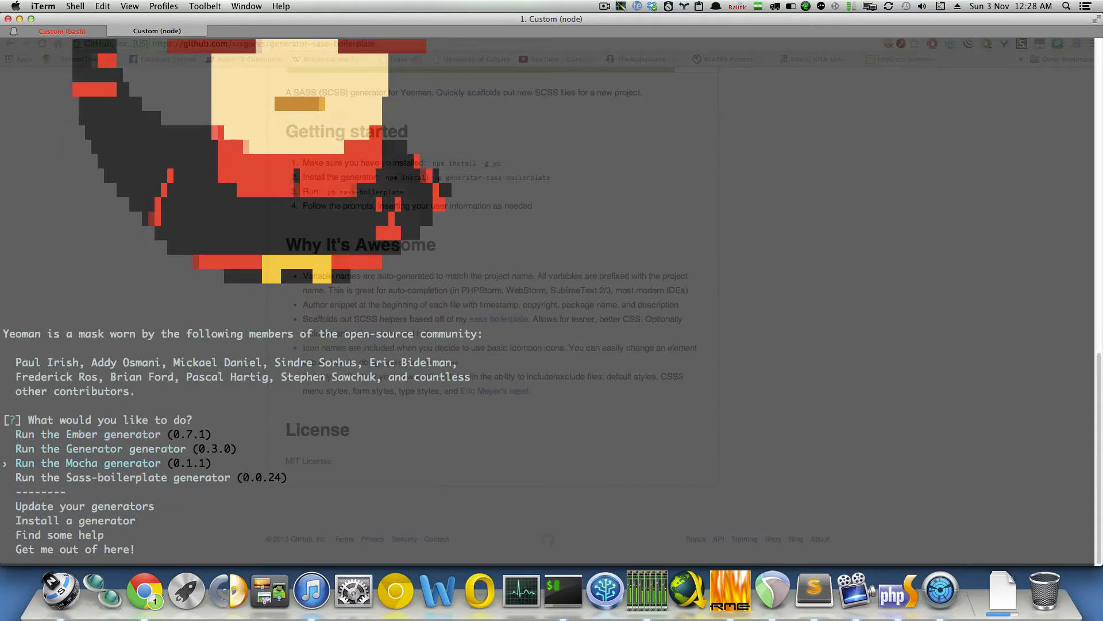
key(Down)
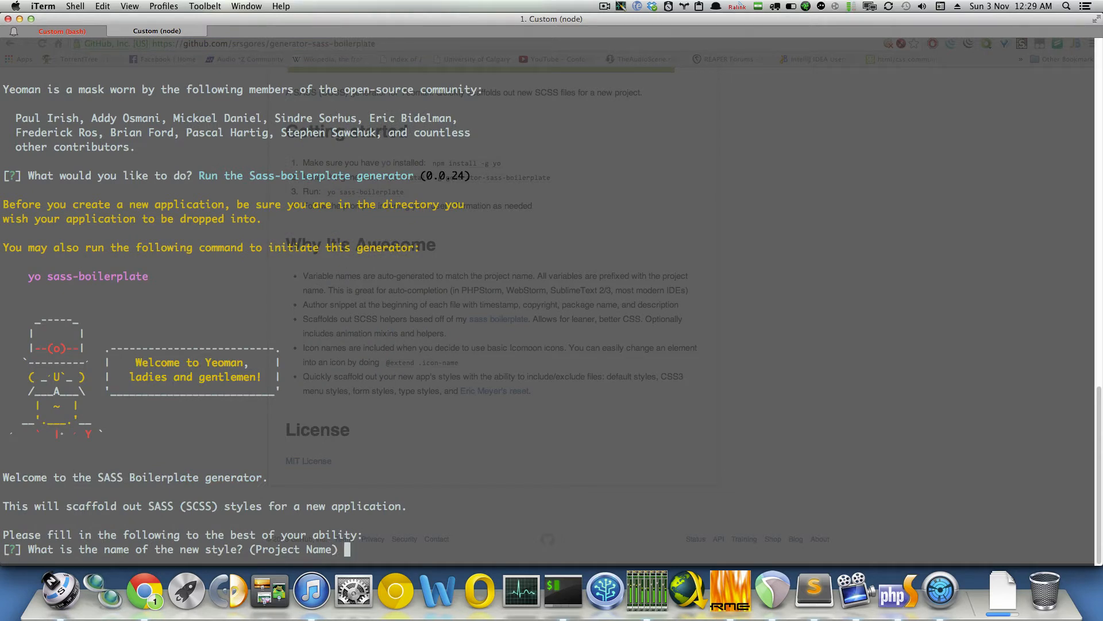
text(S)
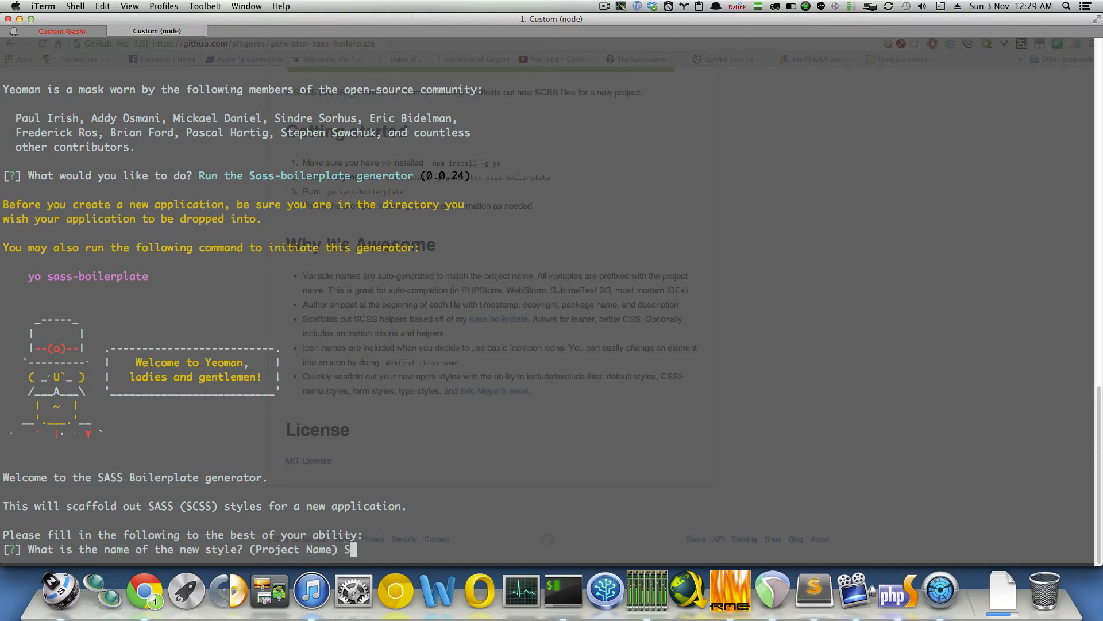
text(Sample Project)
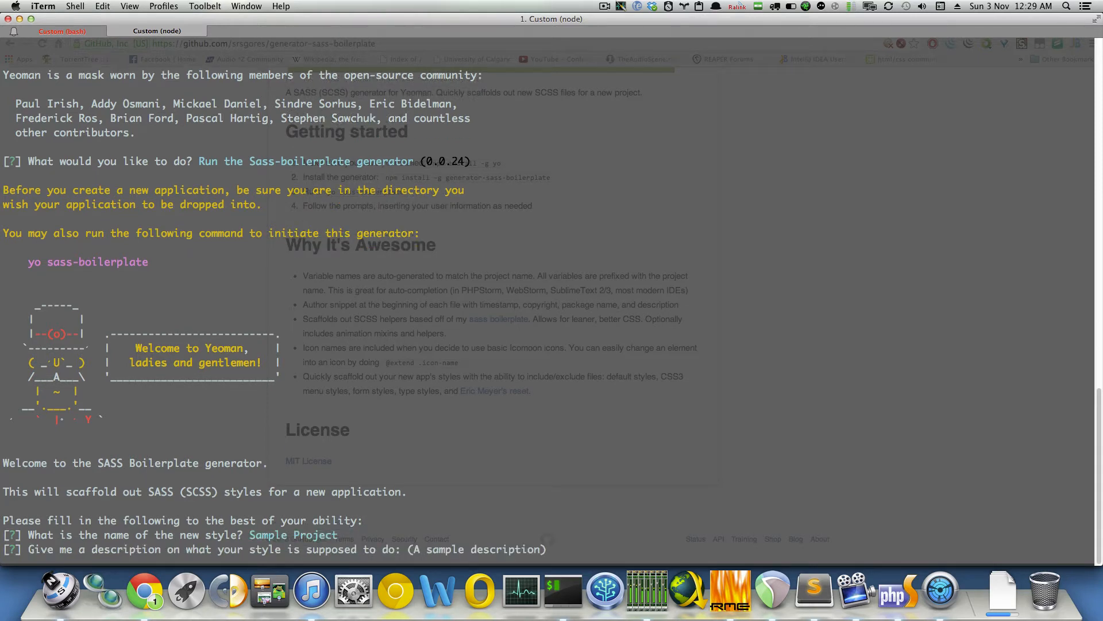
- Answer the description prompt and confirm the remaining Yes options to scaffold the files
text(This description worked)
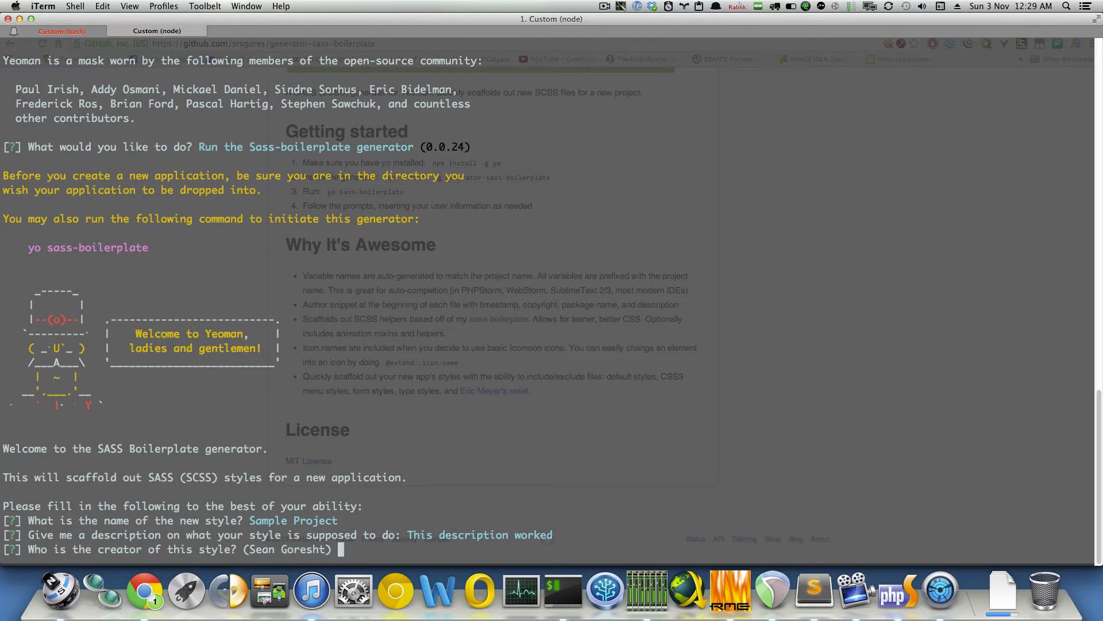
mouse_move(784, 596)
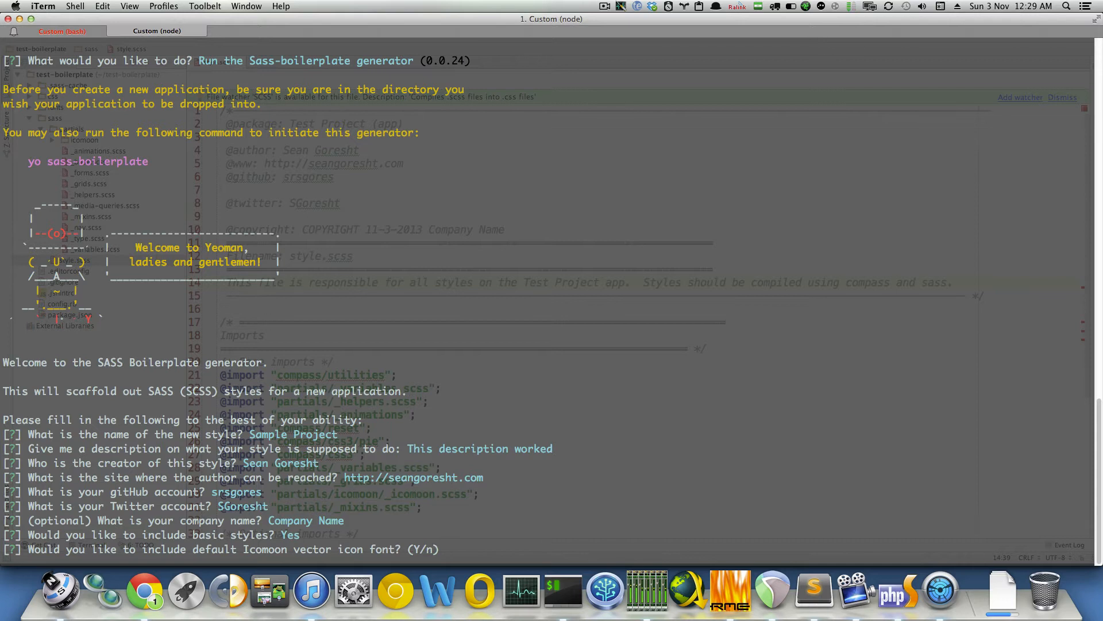
text(Yes)
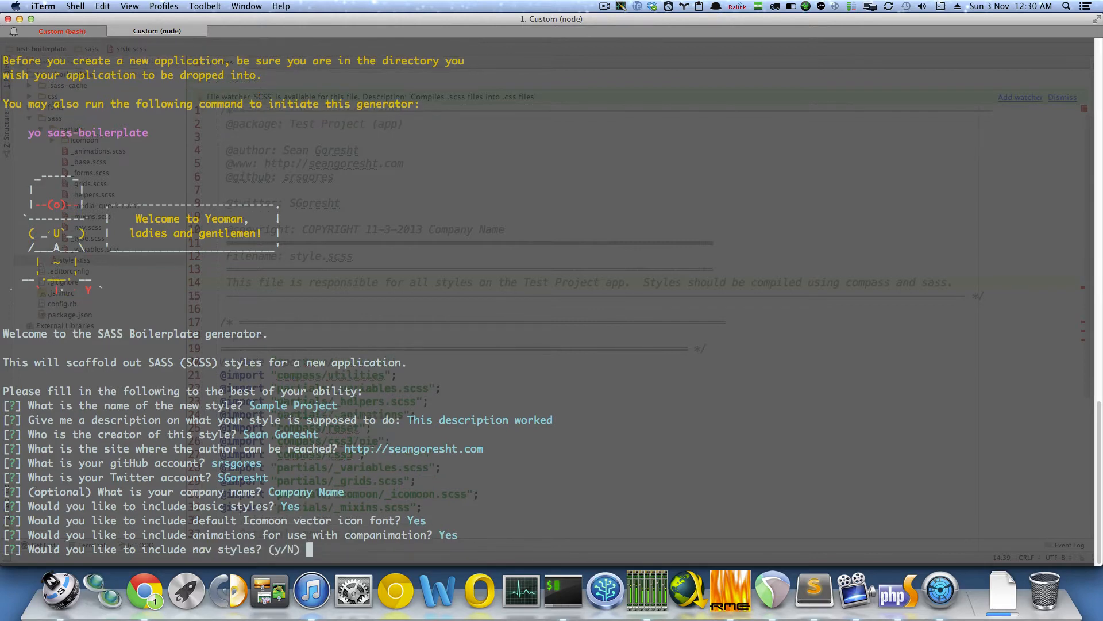
text(Yes)
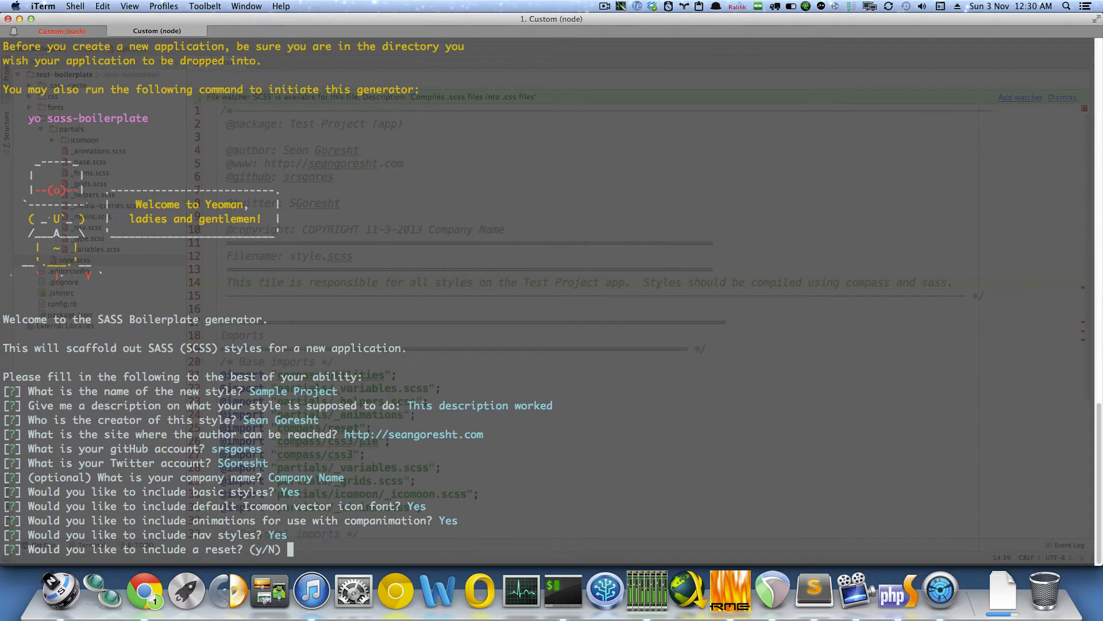
text(y)
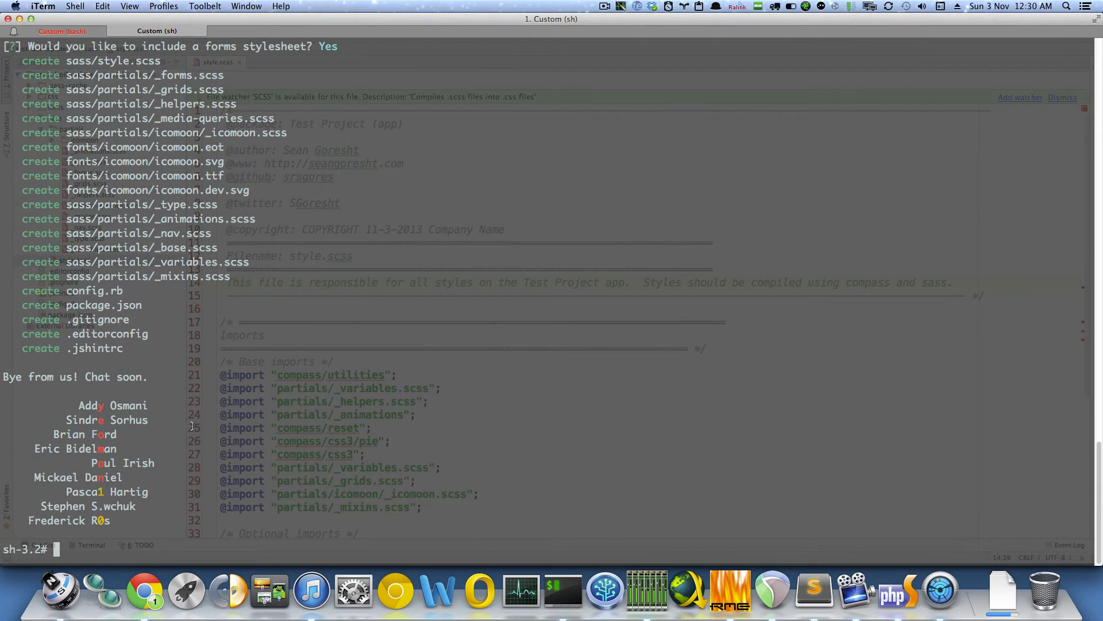
mouse_move(855, 594)
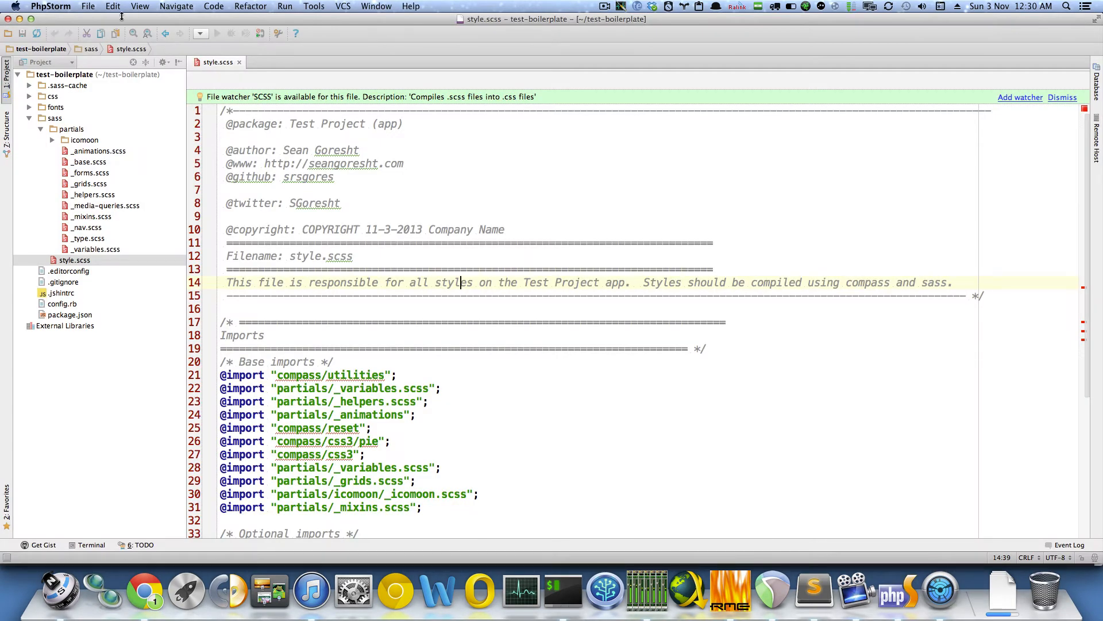
- Open the test-generator folder from the home directory as the project in this window
click(94, 6)
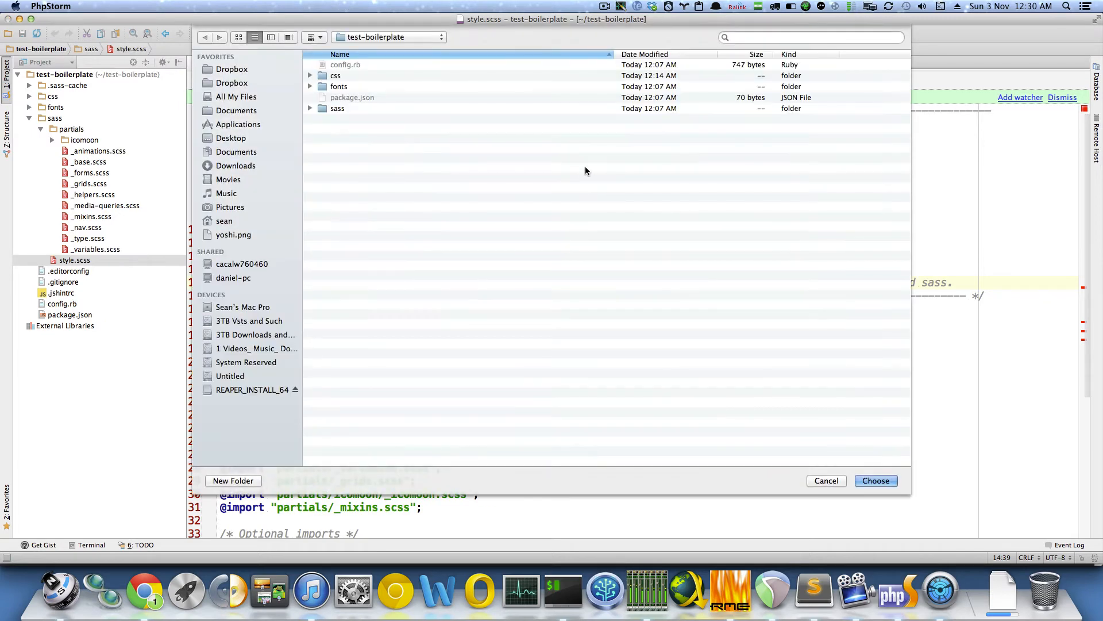
click(388, 37)
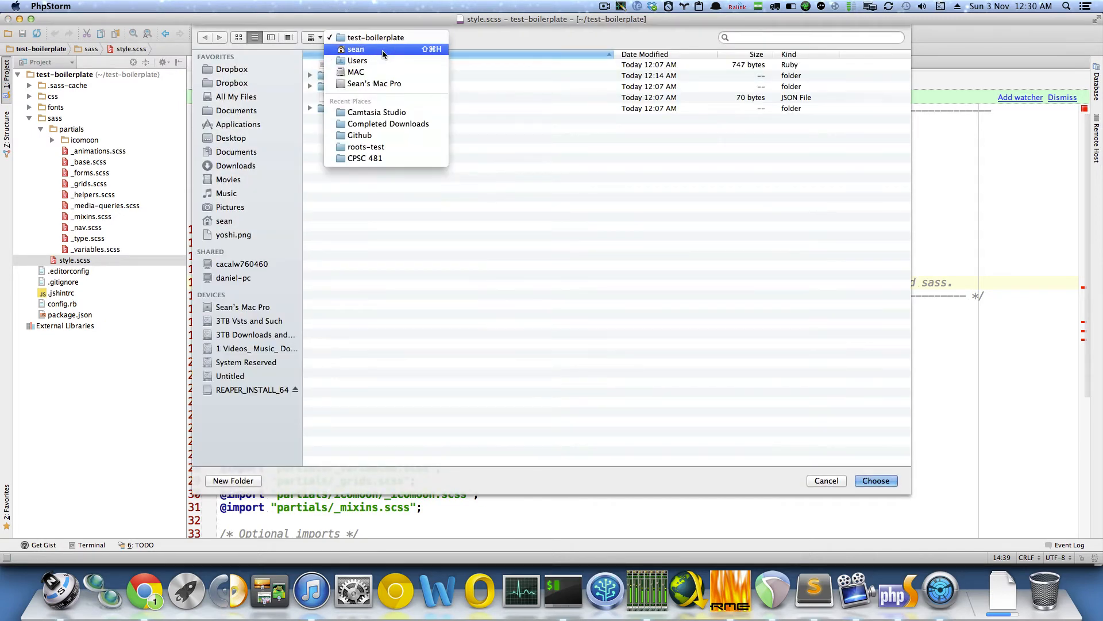
click(356, 50)
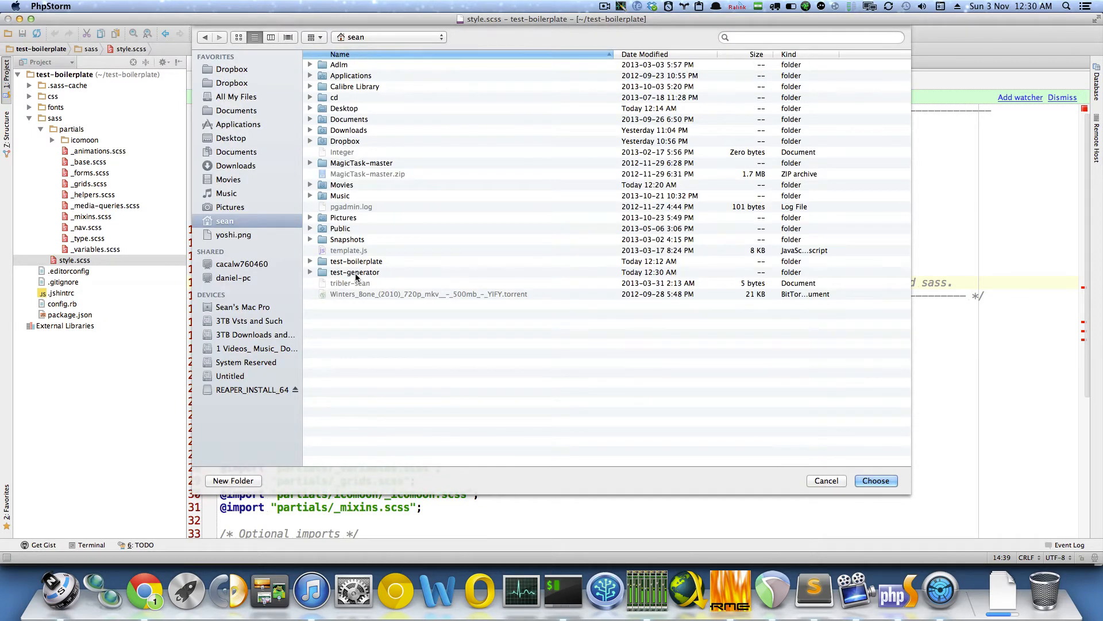
click(354, 271)
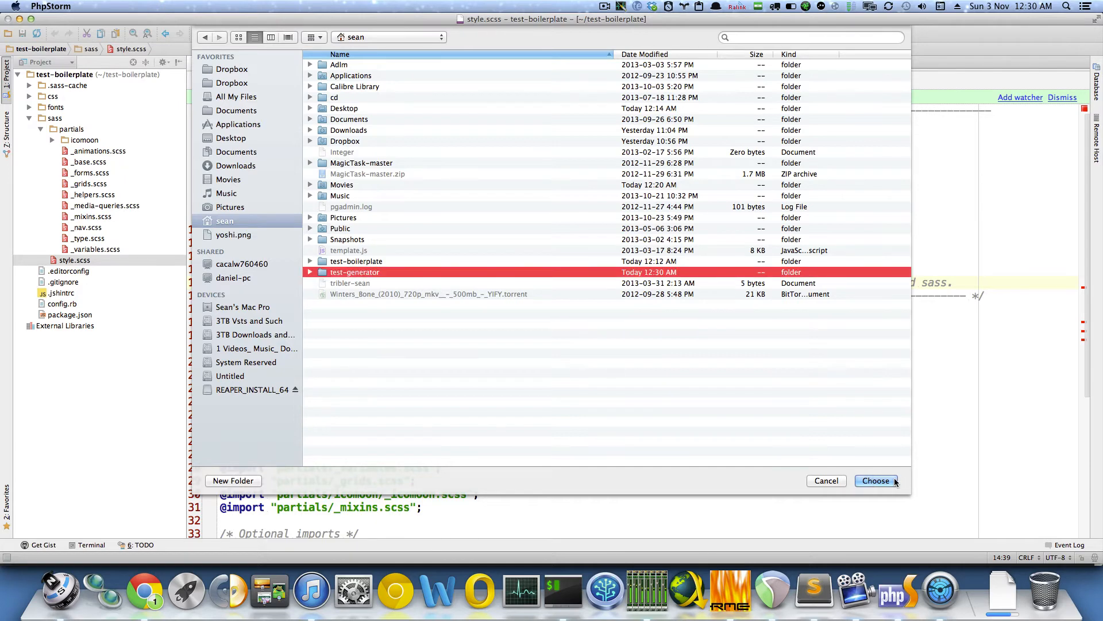
click(875, 480)
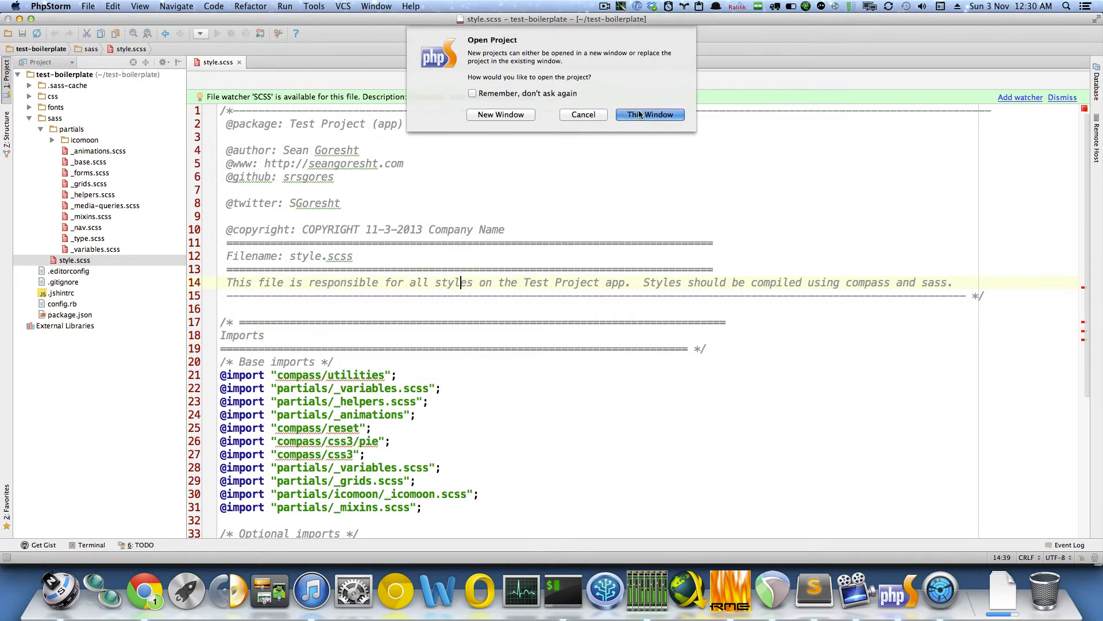
click(649, 114)
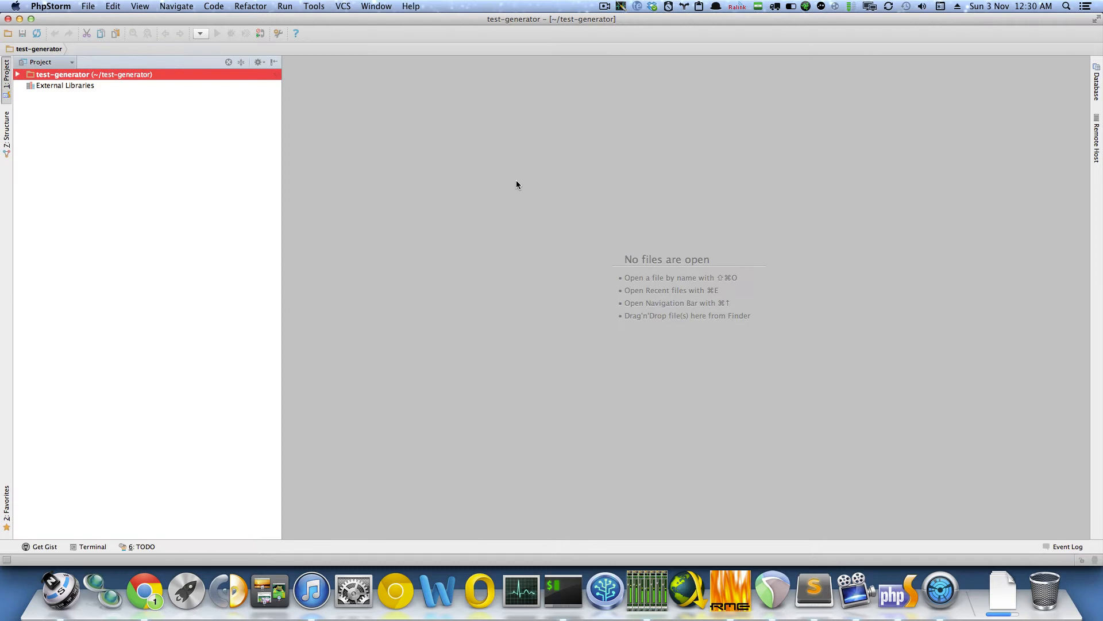
- Expand the project tree, glance at package.json, then leave config.rb open
click(23, 73)
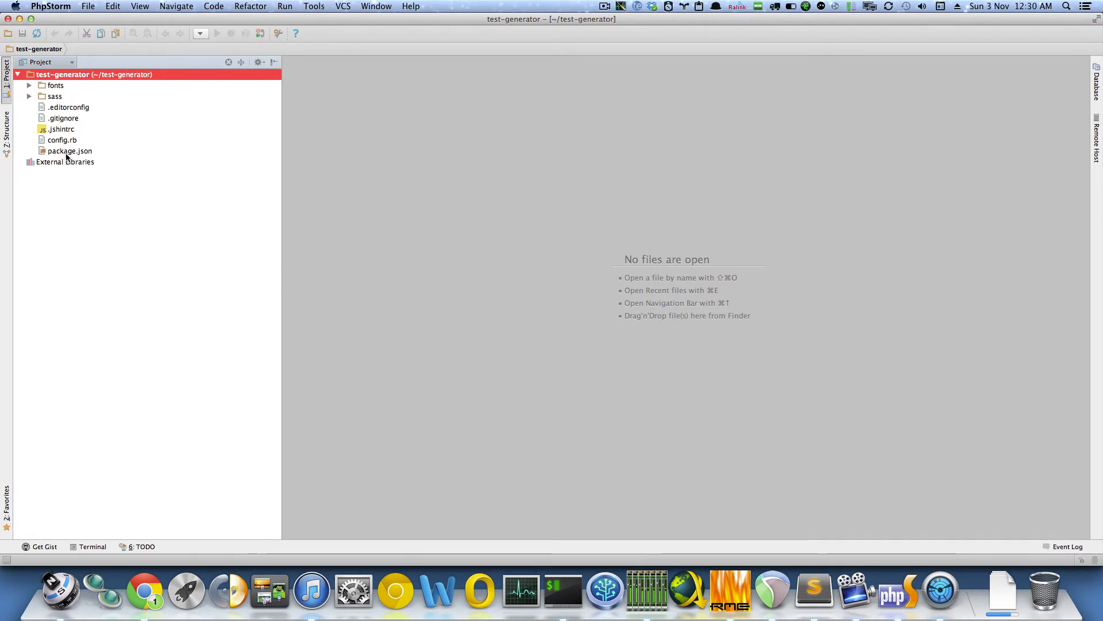
double_click(69, 151)
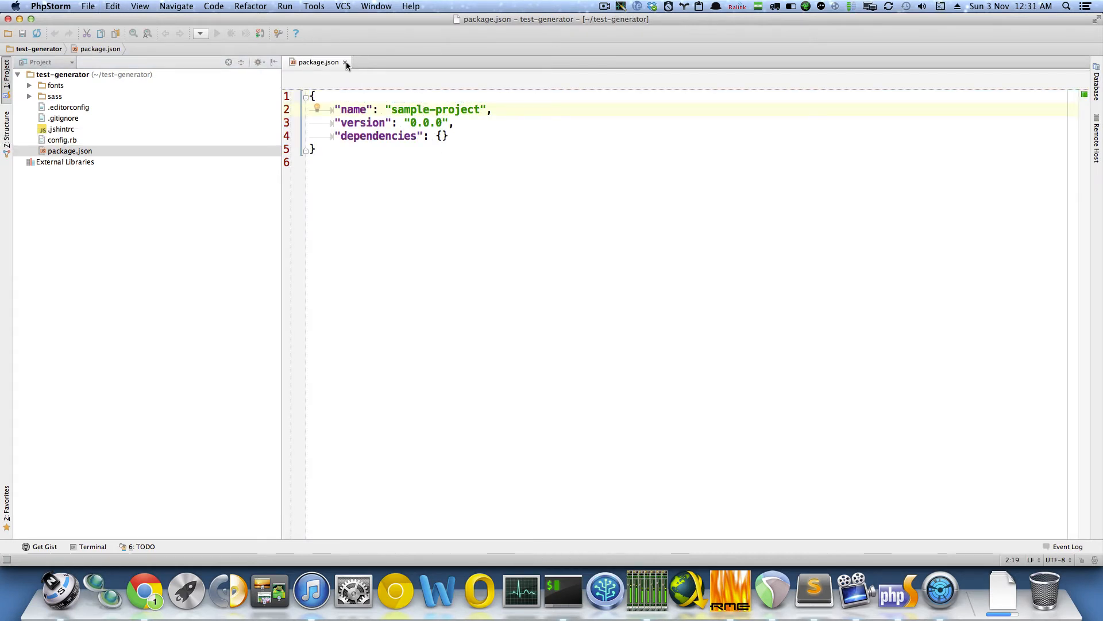
click(345, 62)
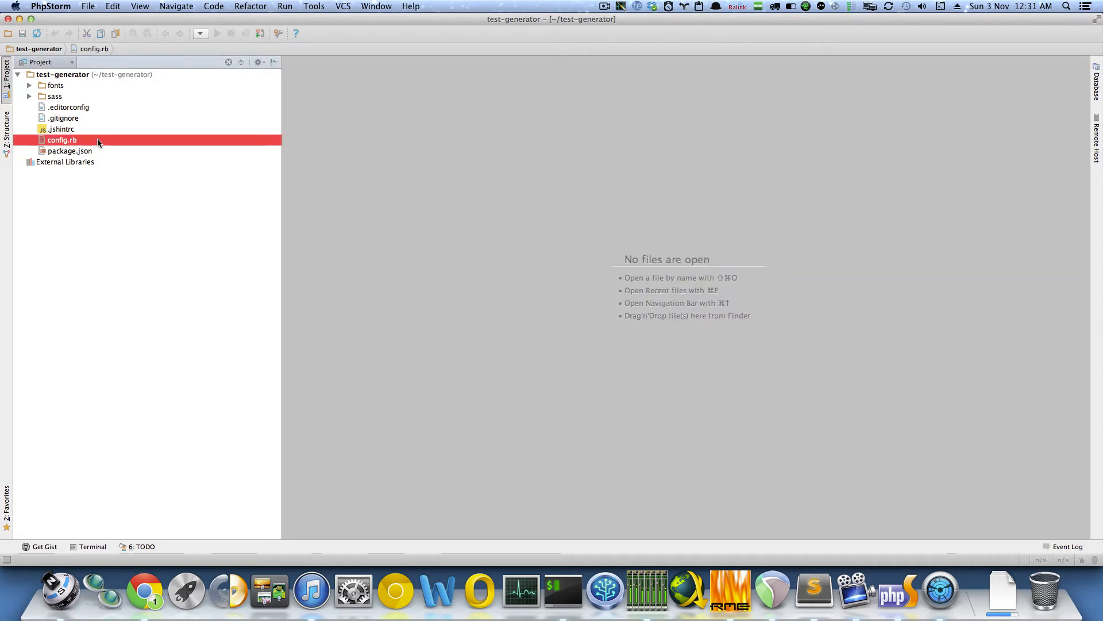
double_click(60, 139)
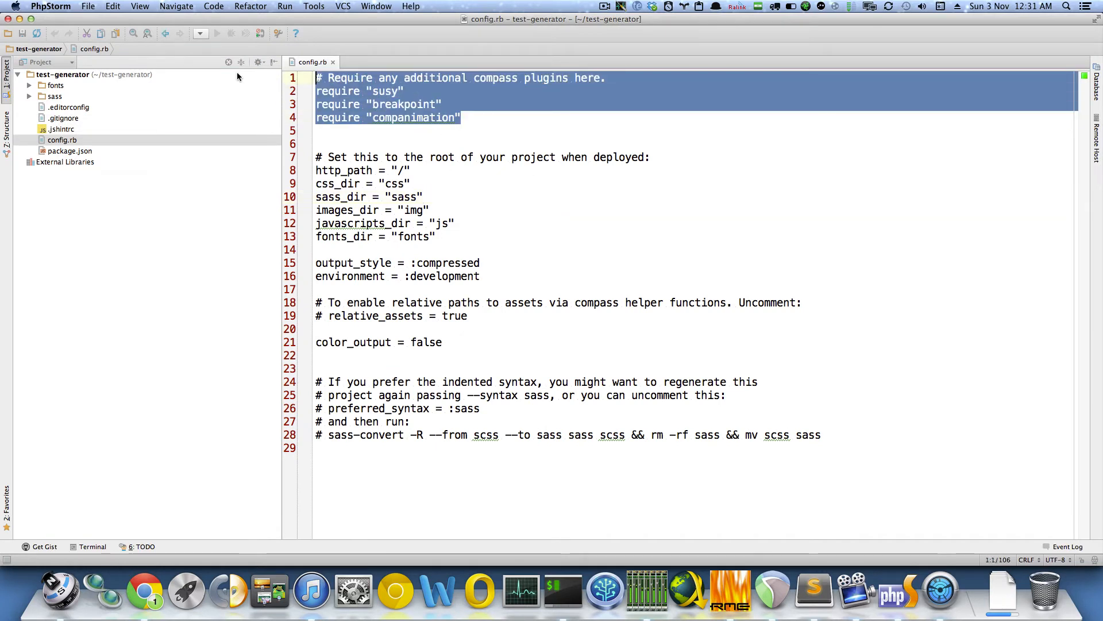
click(490, 118)
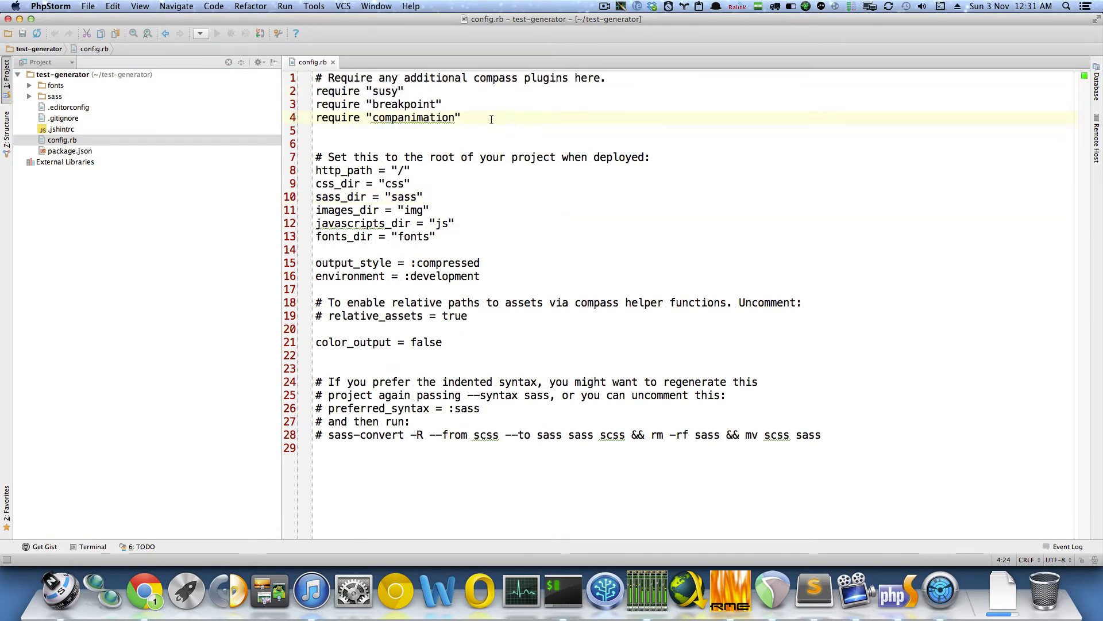
- View .jshintrc, select .editorconfig and .jshintrc in the tree, and expand the sass folder
double_click(60, 129)
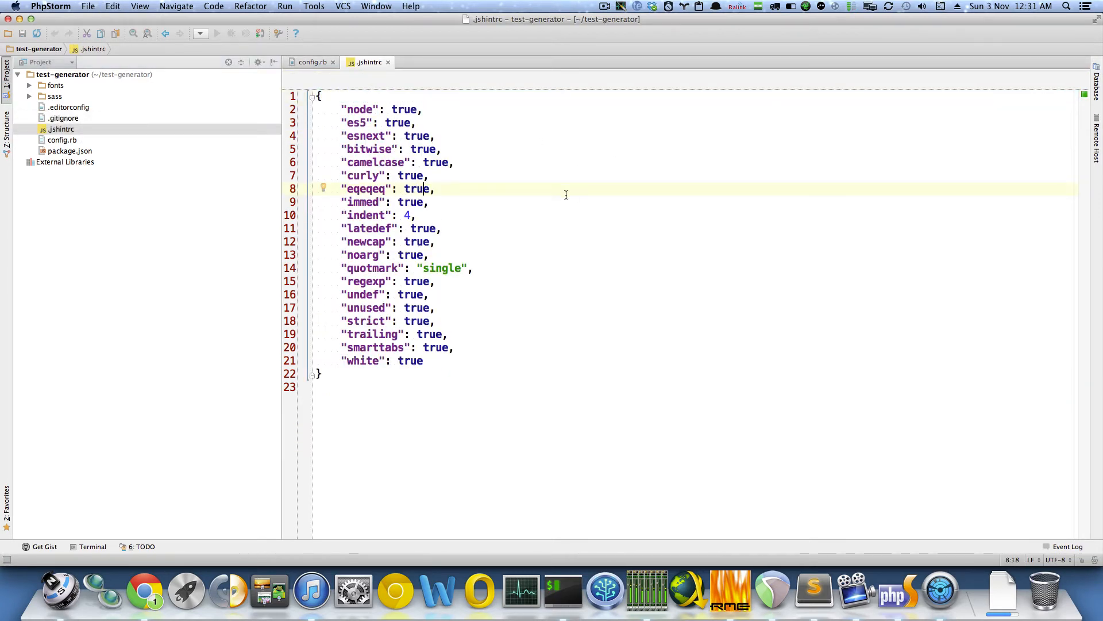
mouse_move(540, 233)
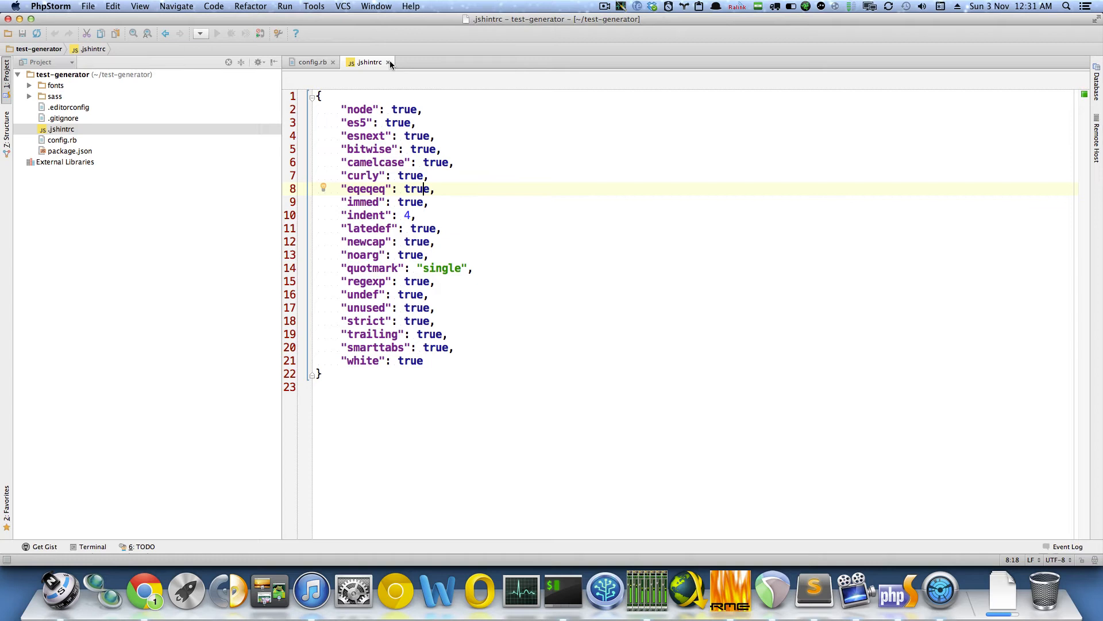
mouse_move(391, 63)
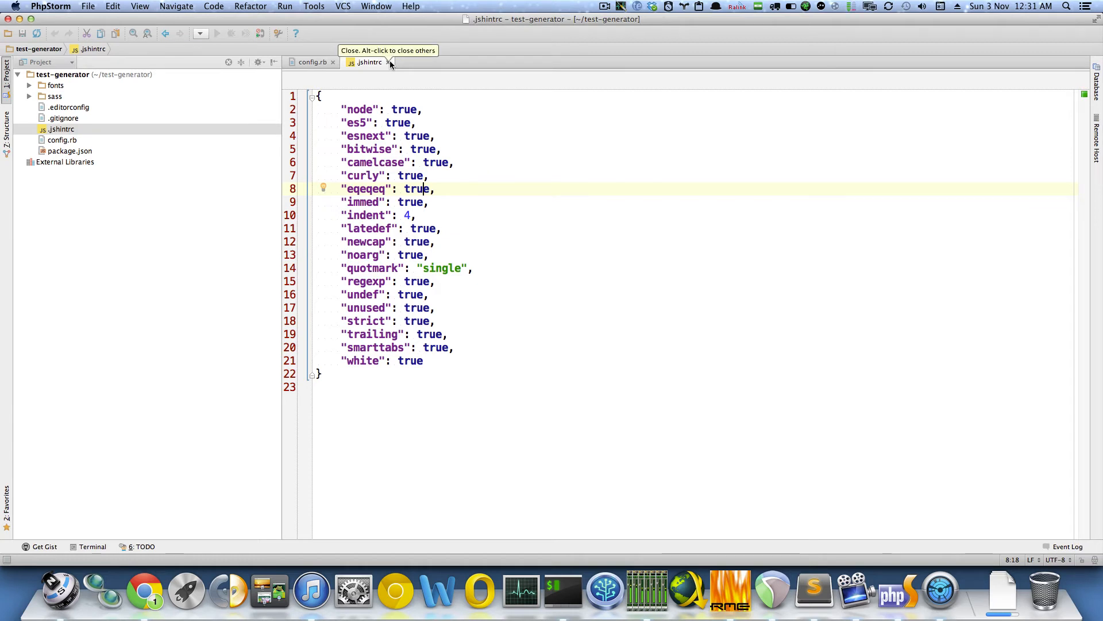
mouse_move(391, 62)
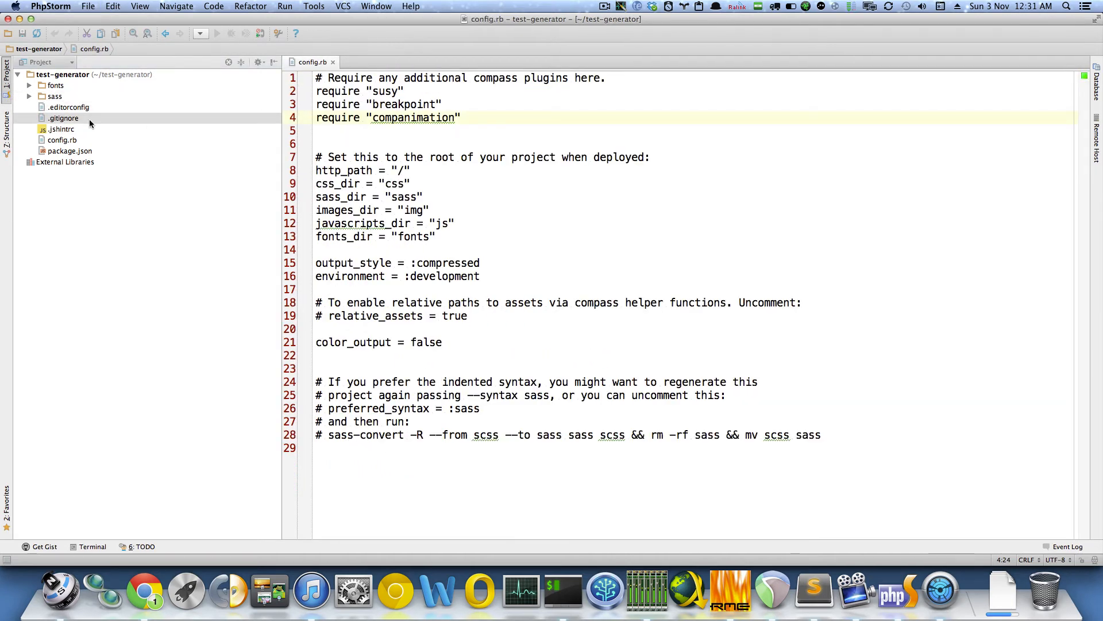
click(60, 107)
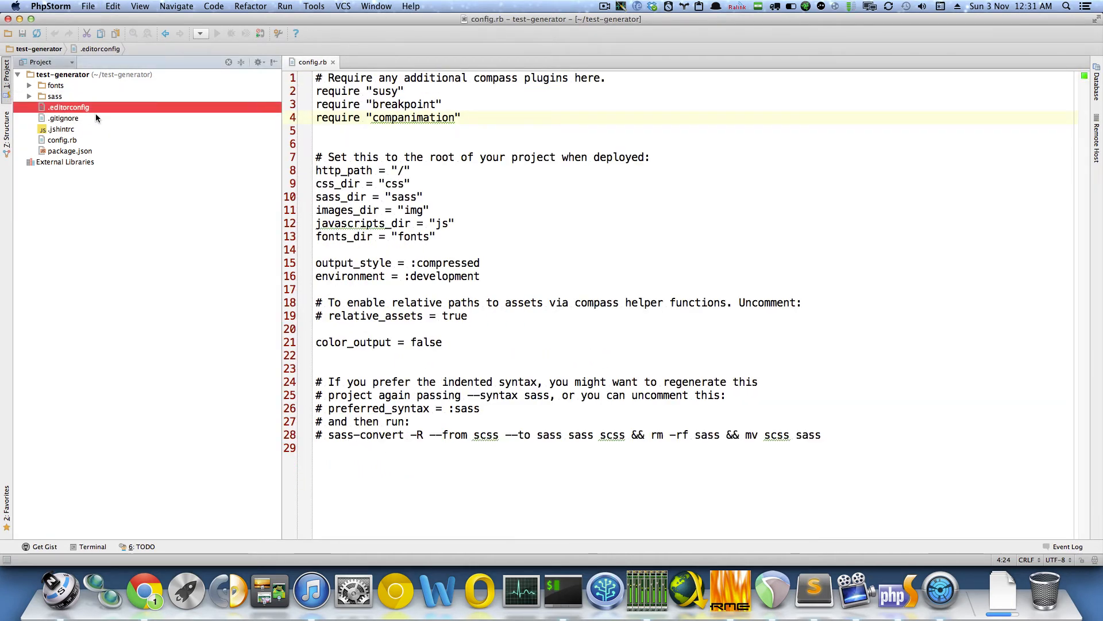
mouse_move(108, 118)
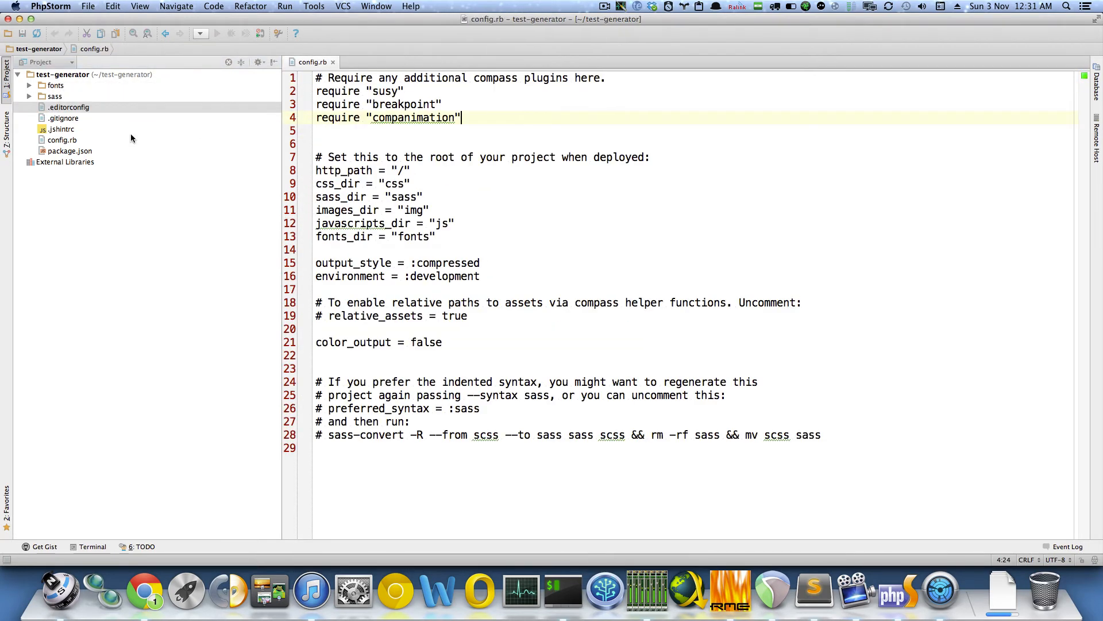
click(60, 129)
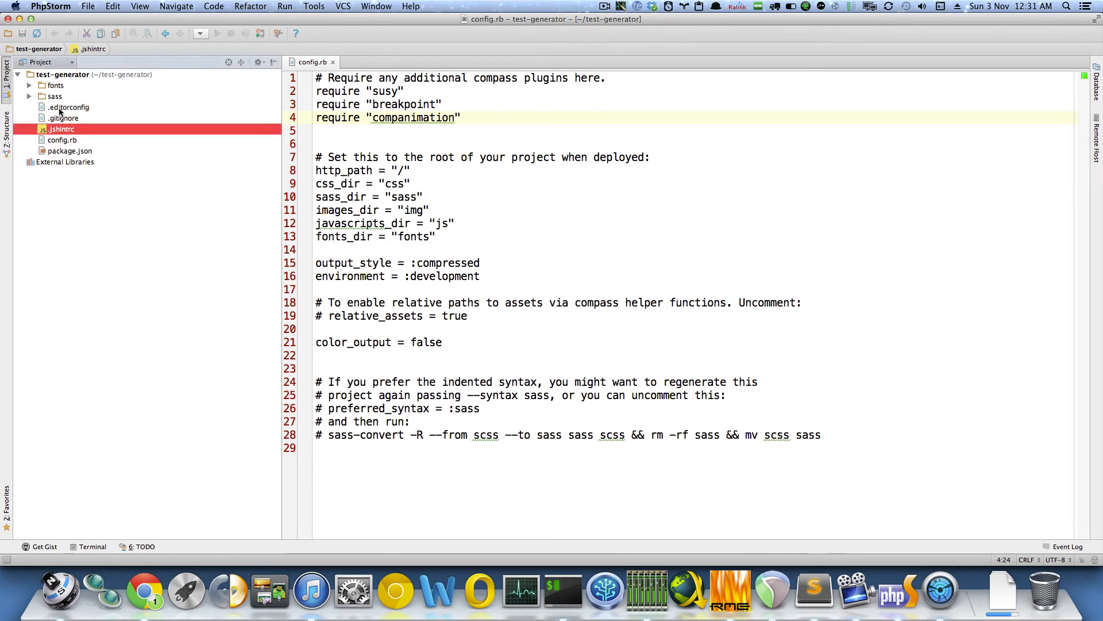
click(32, 97)
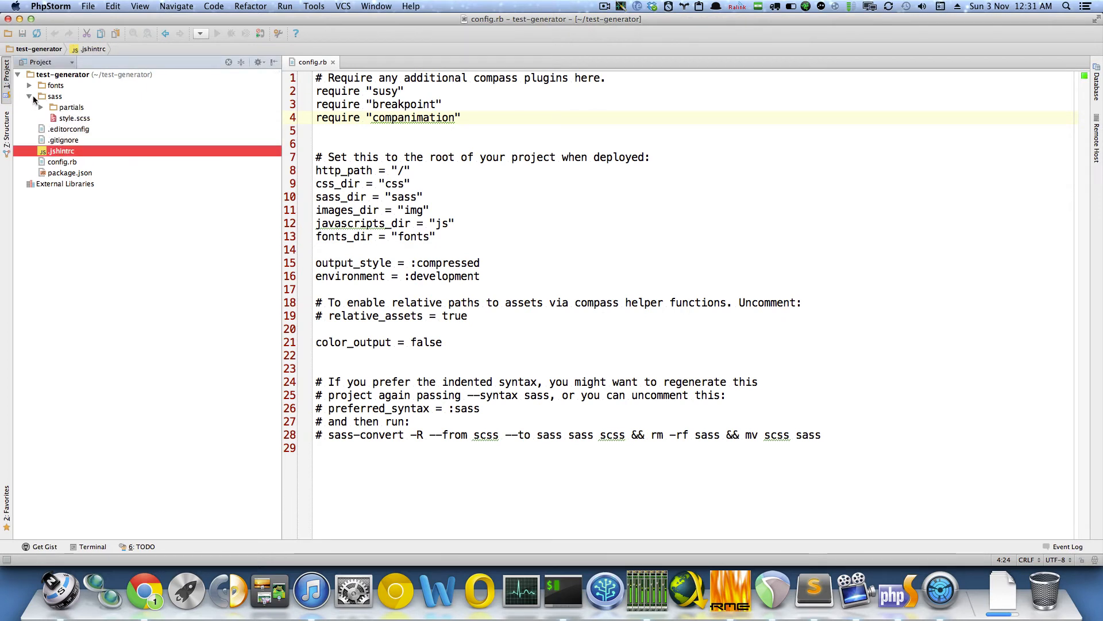
- Open style.scss and highlight its header sentence about compiling with compass and sass
double_click(73, 117)
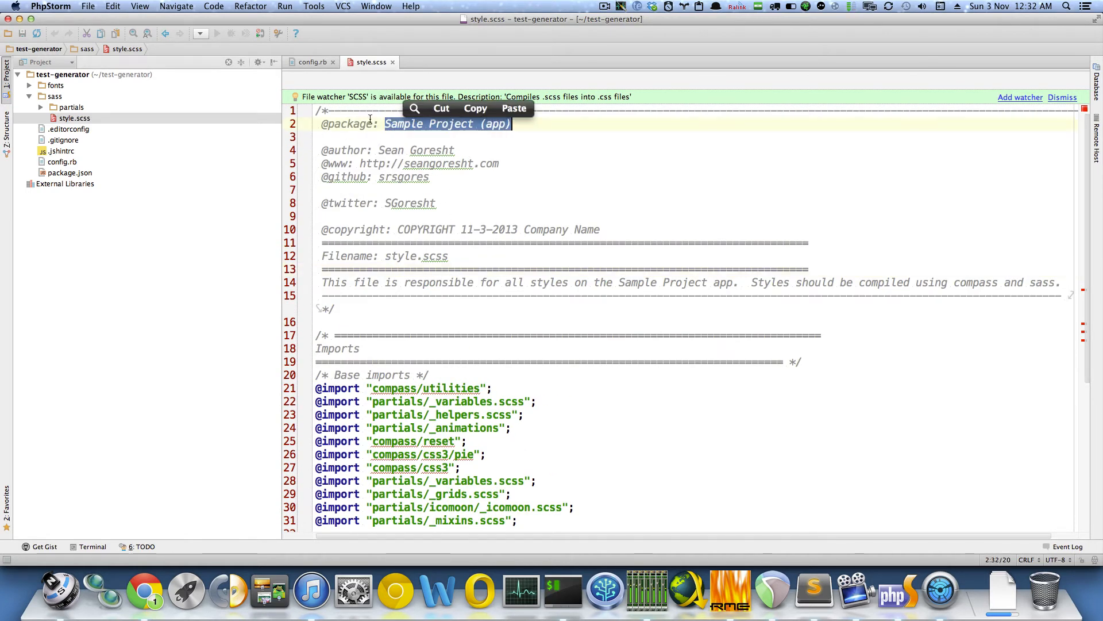
click(365, 282)
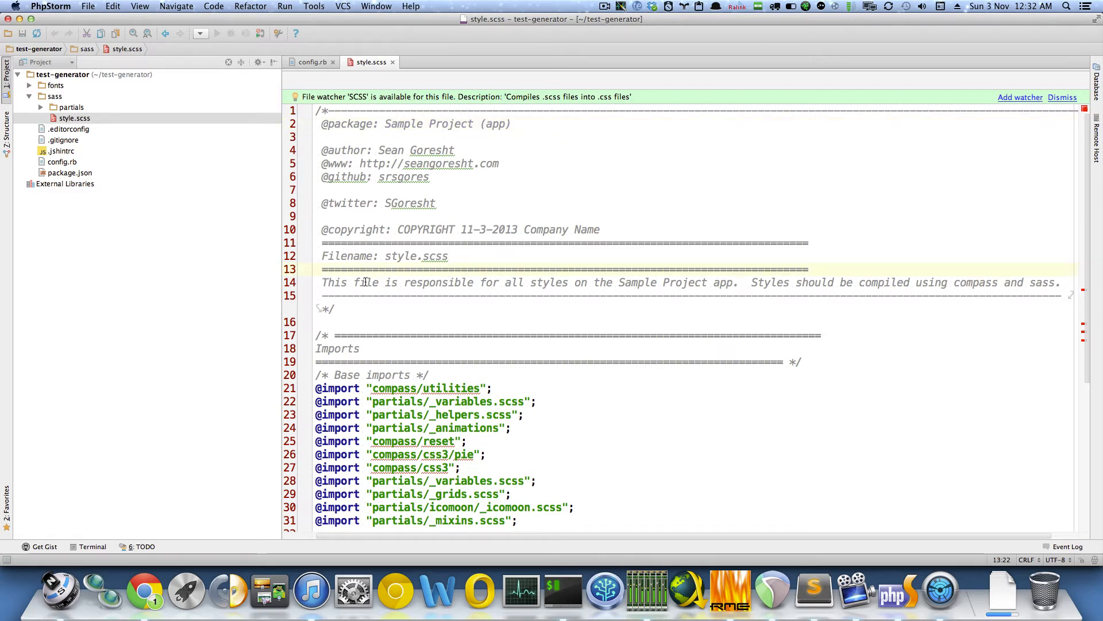
click(759, 283)
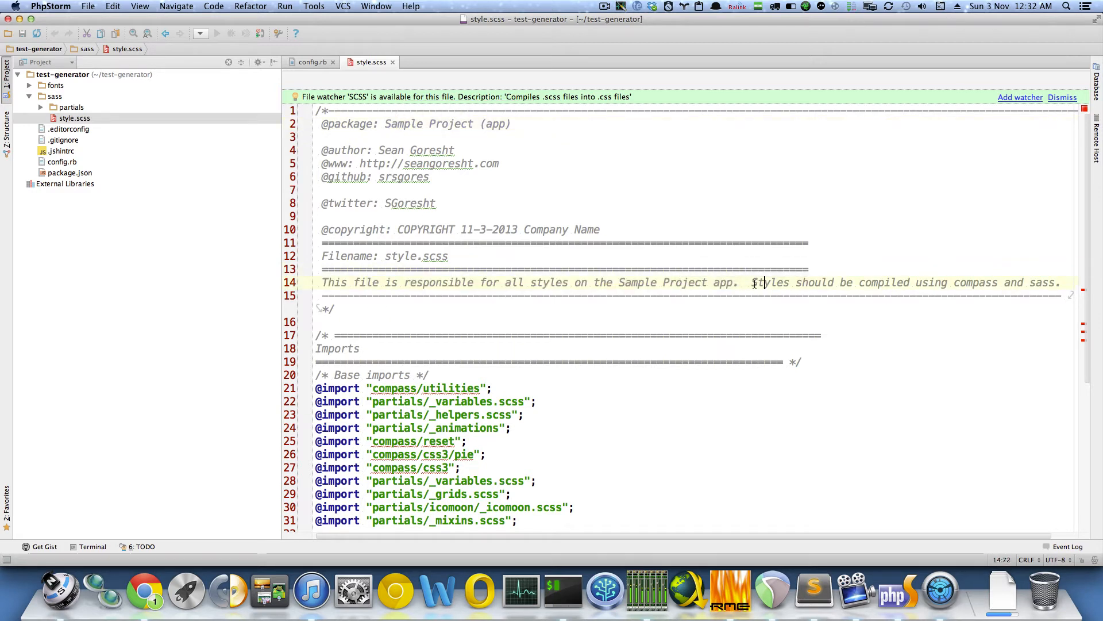
drag(752, 282, 1059, 283)
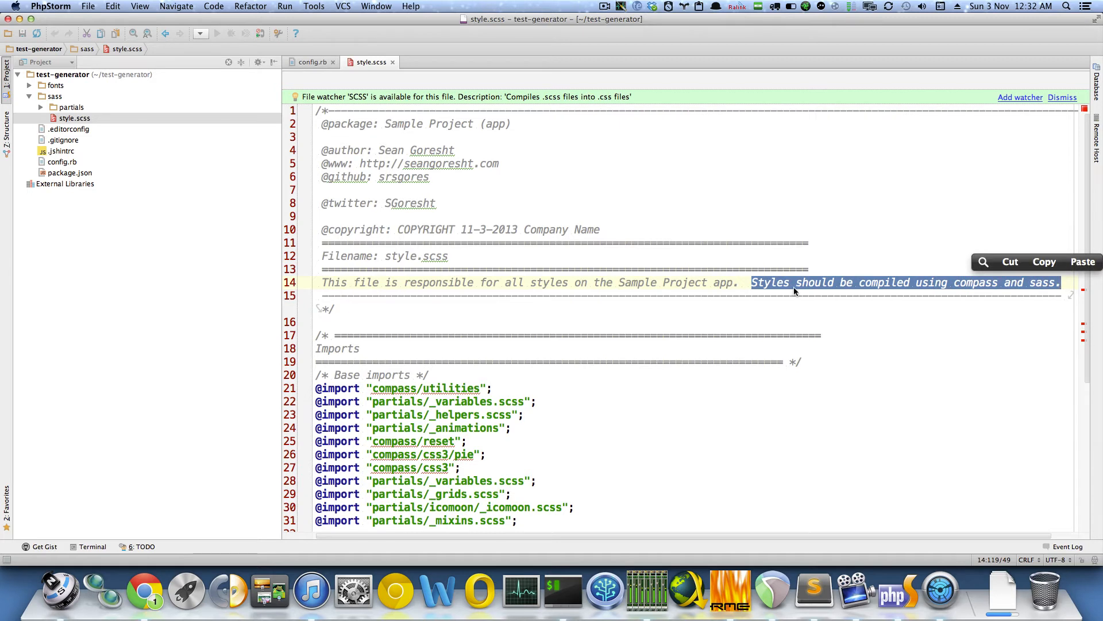
click(794, 291)
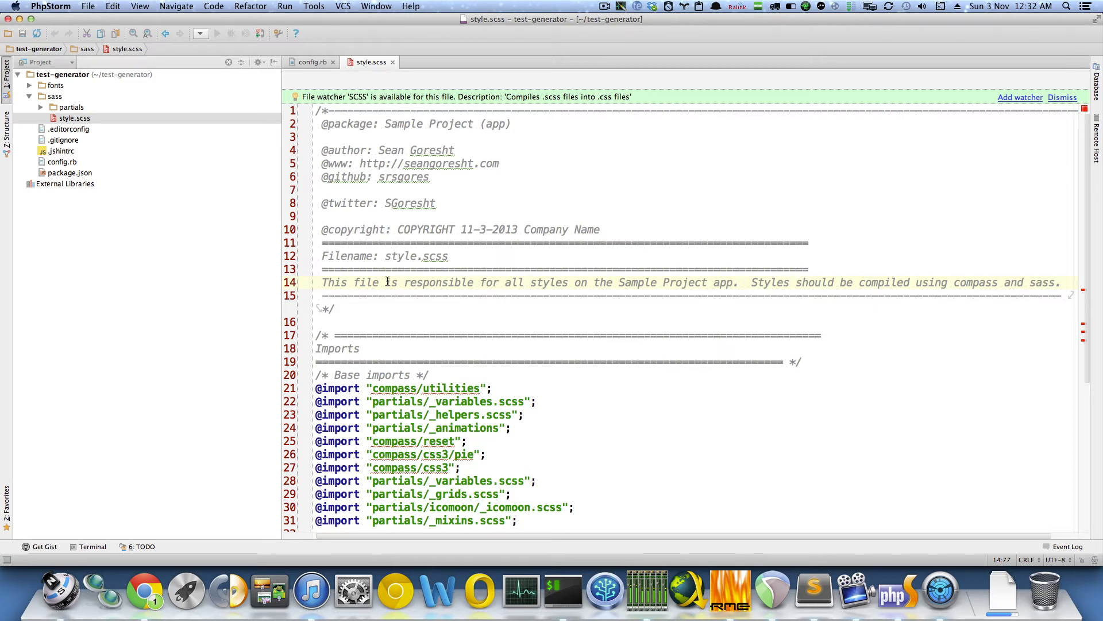
- Review the rest of the style.scss header and imports, then expand the partials folder
drag(322, 283, 739, 282)
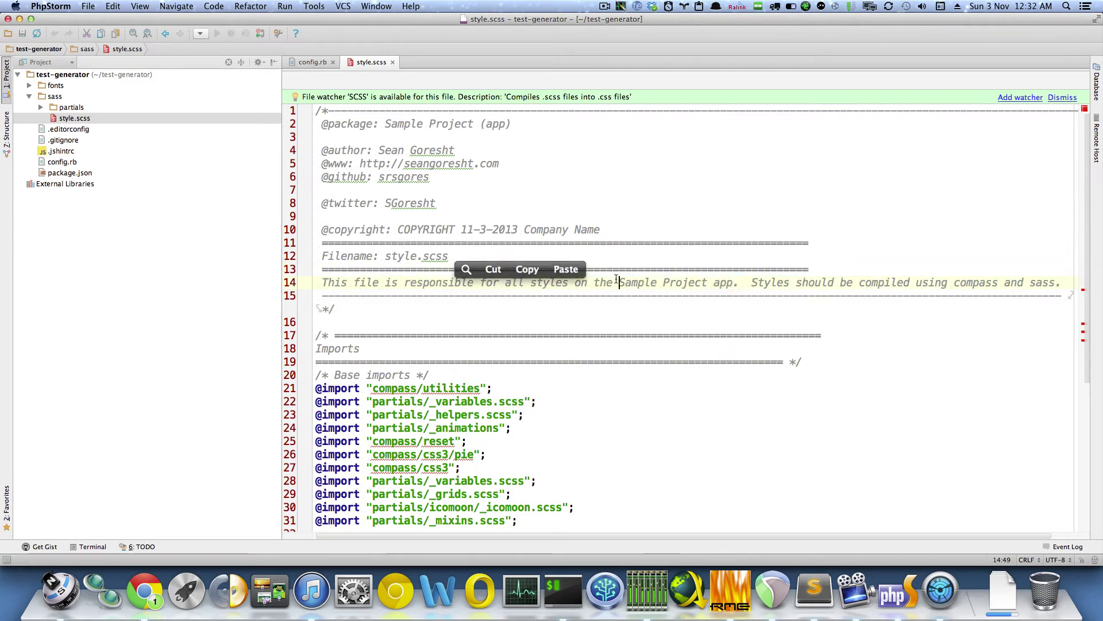
click(512, 283)
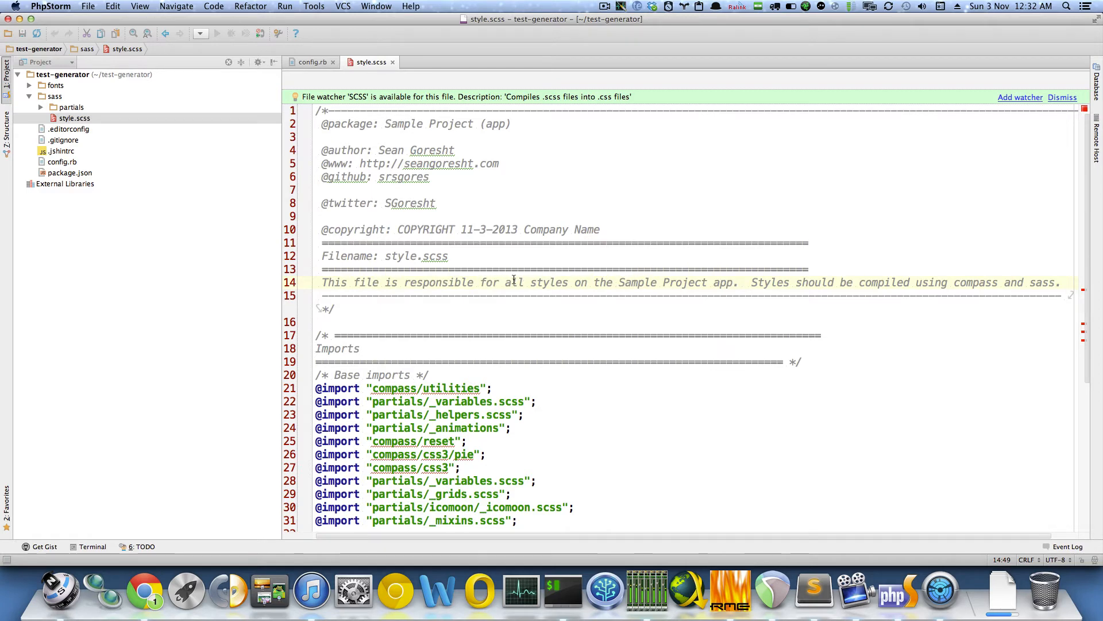
scroll(down, 3)
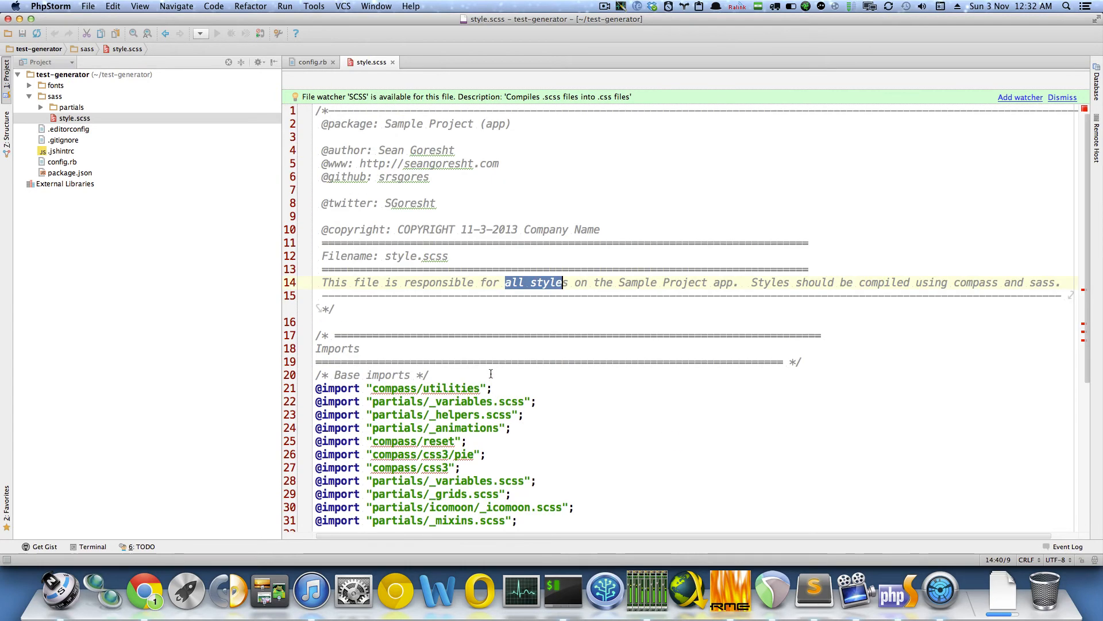
click(42, 107)
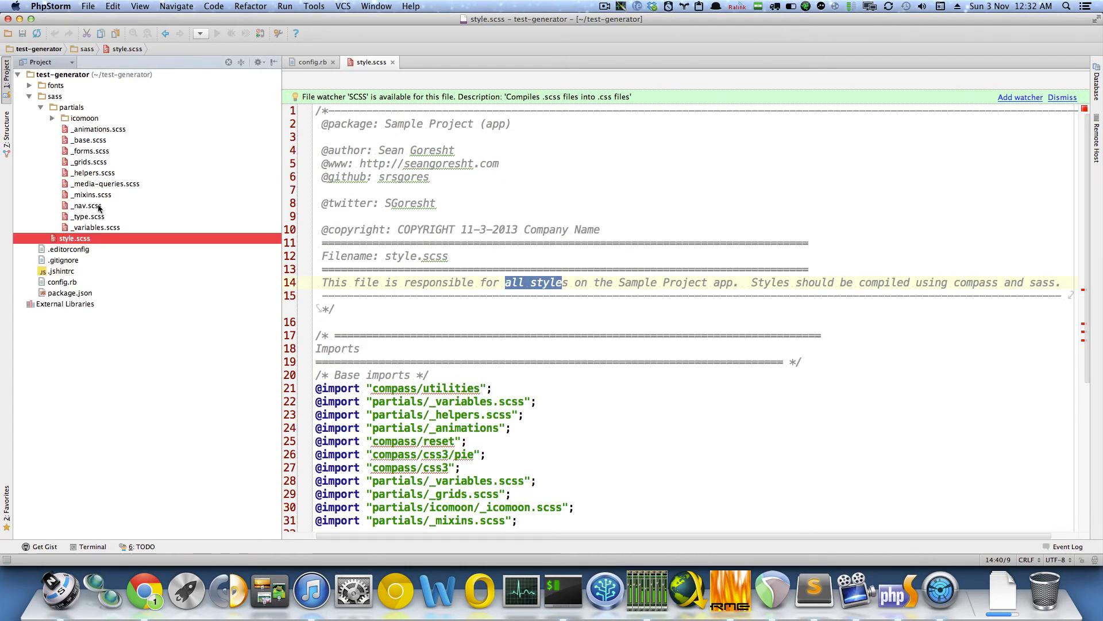
- Open _variables.scss from partials and highlight uses of the SampleProjectPadding variable
click(88, 216)
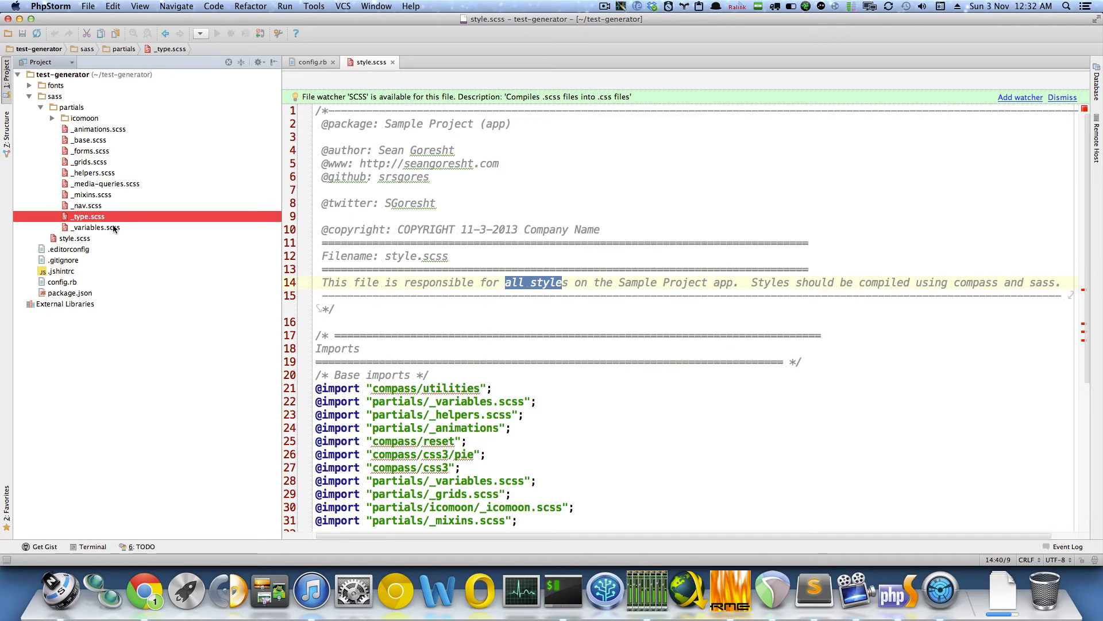
click(86, 205)
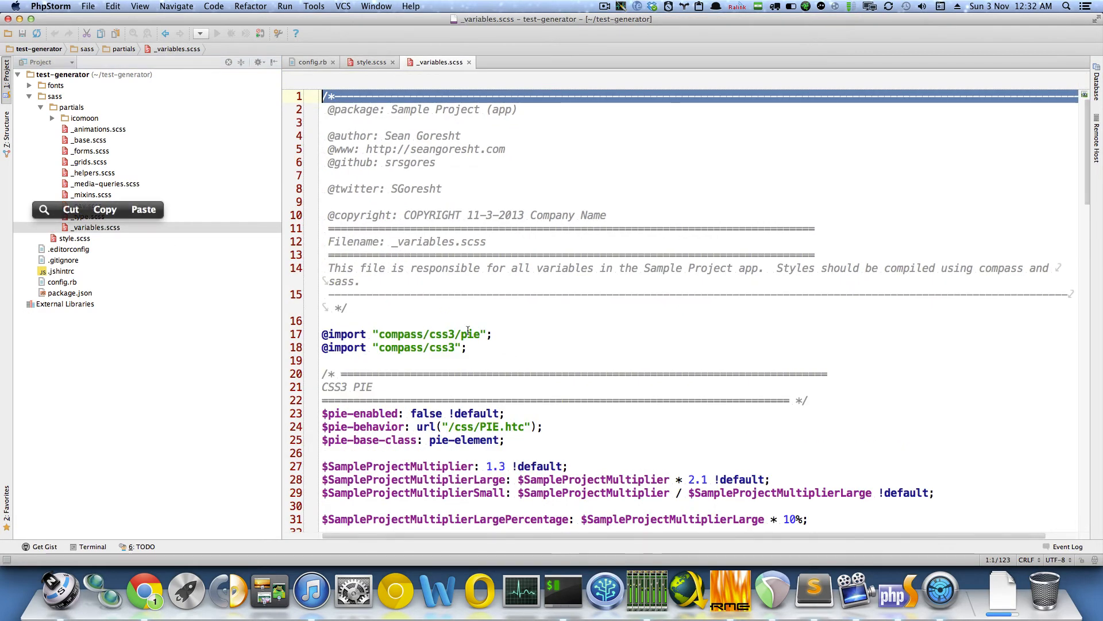
scroll(down, 3)
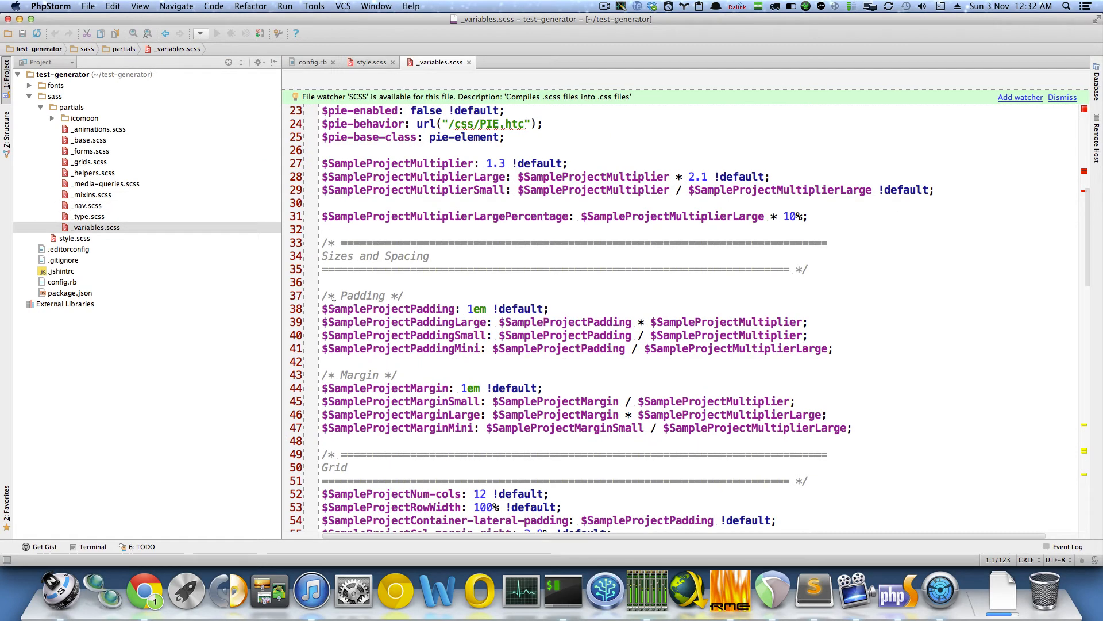
click(409, 308)
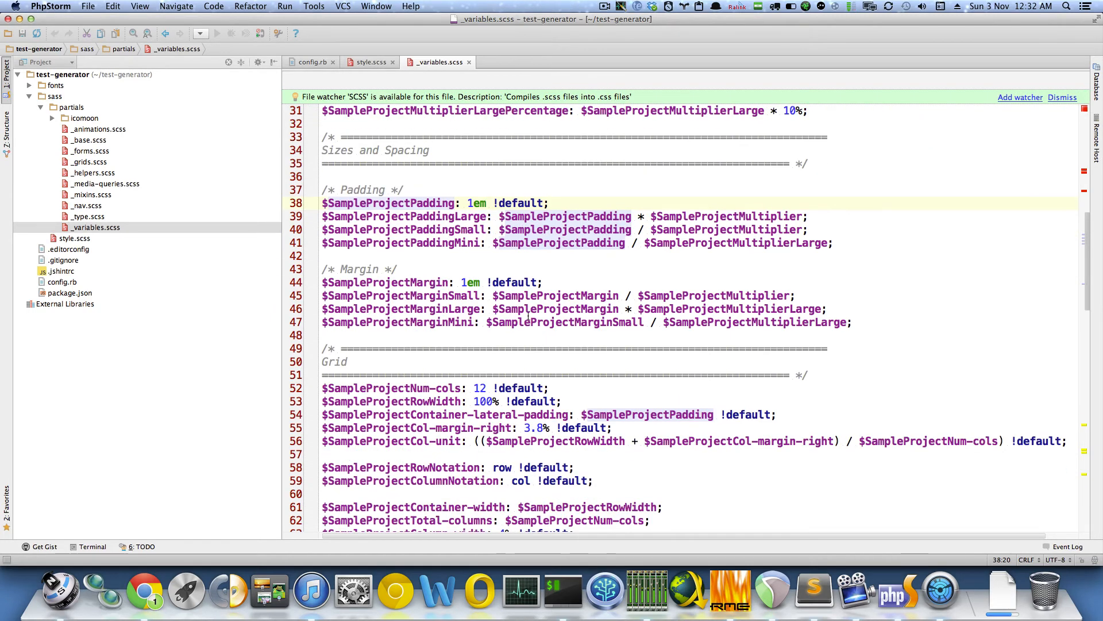
- Scroll through the remaining variable definitions in _variables.scss
scroll(down, 3)
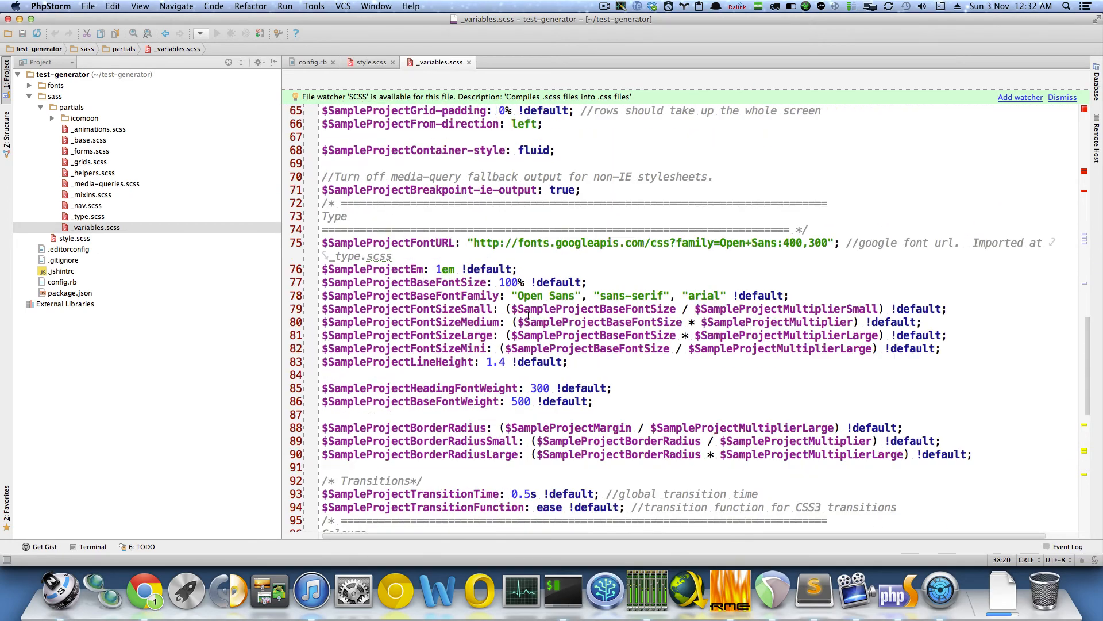
scroll(up, 3)
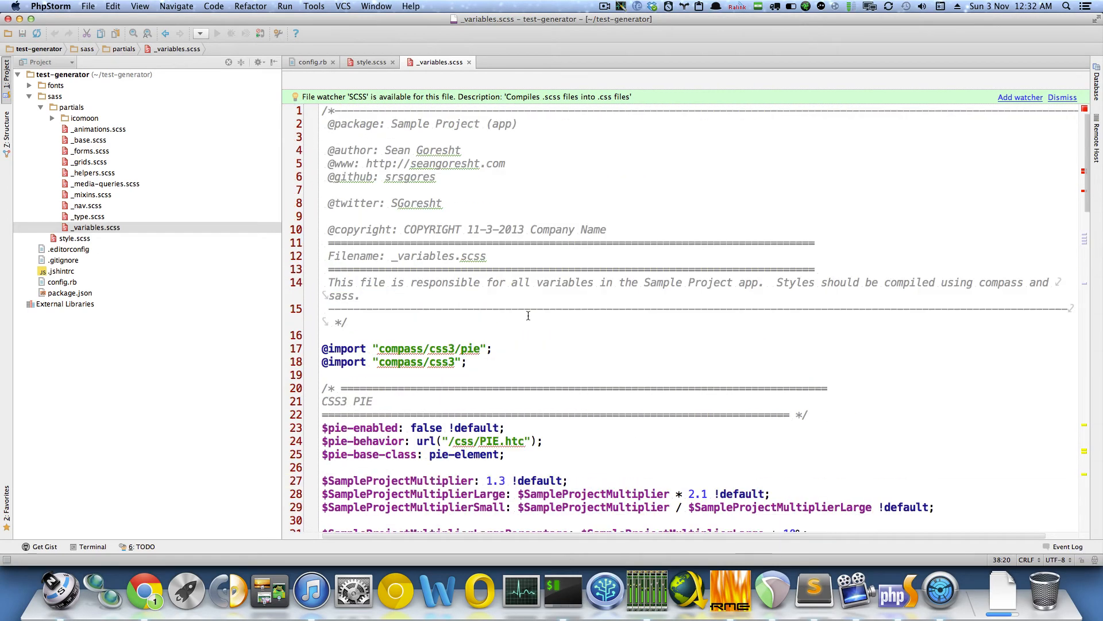
scroll(down, 3)
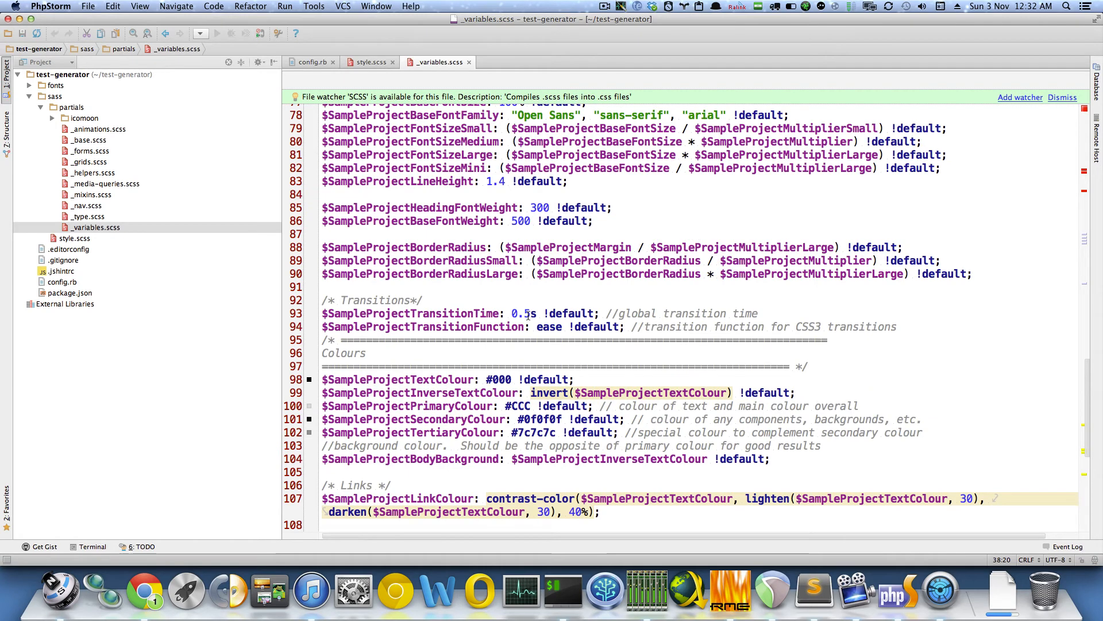
scroll(down, 3)
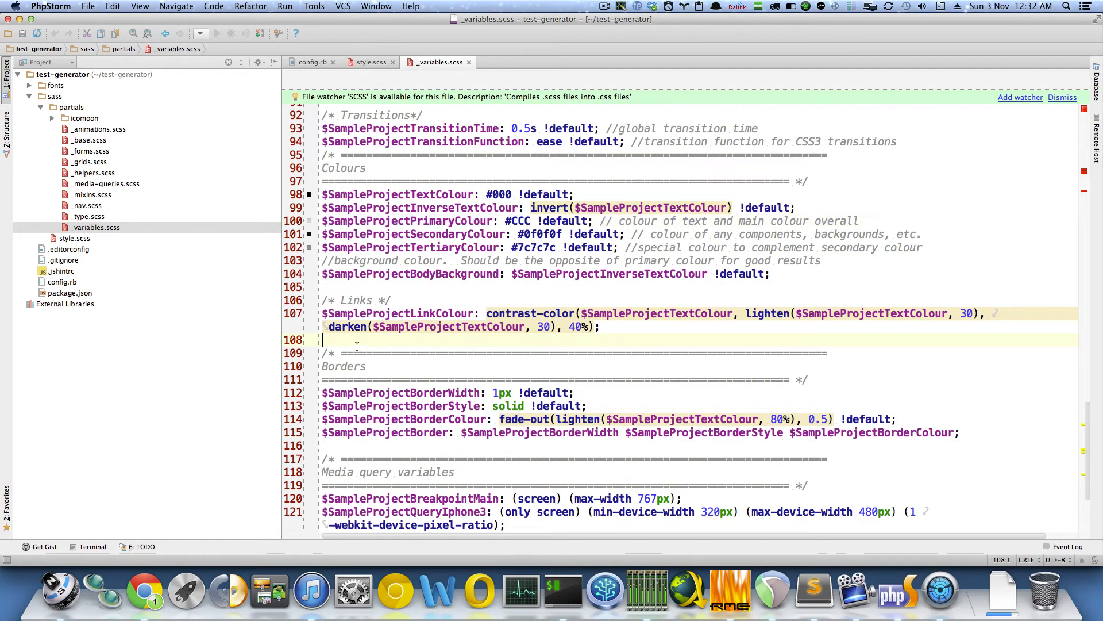
scroll(down, 3)
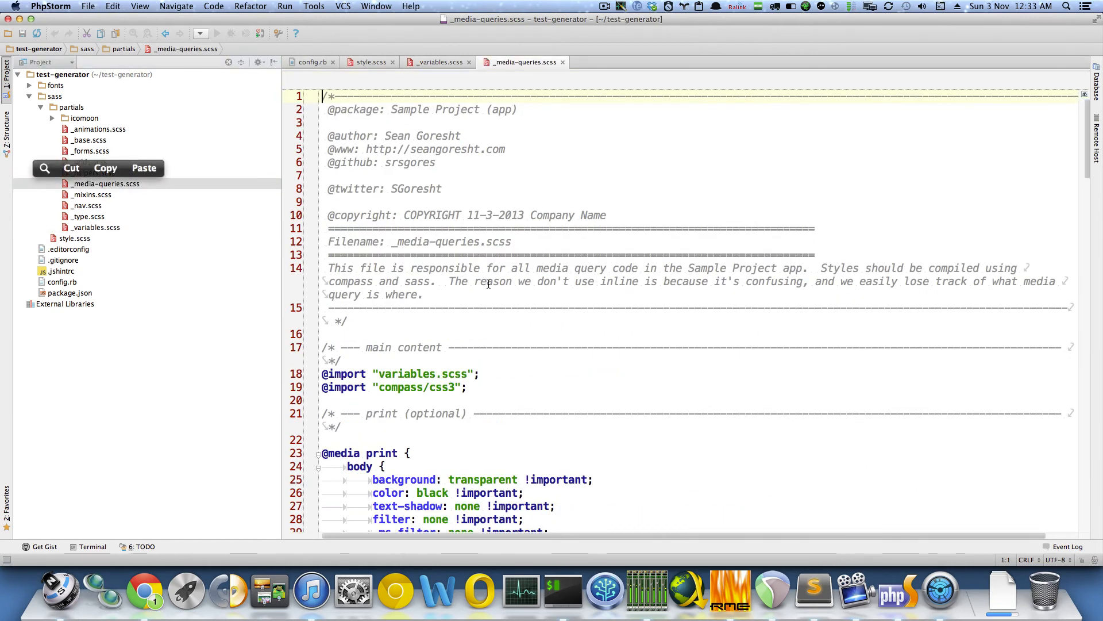
- Return to the _variables.scss editor tab from _media-queries.scss
scroll(down, 3)
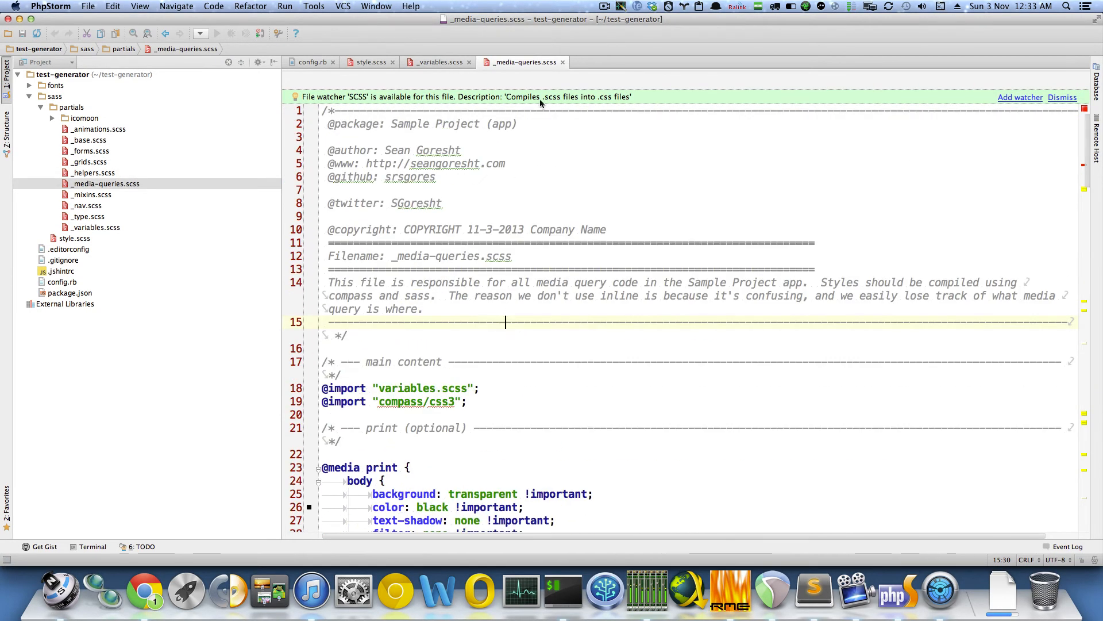
click(437, 62)
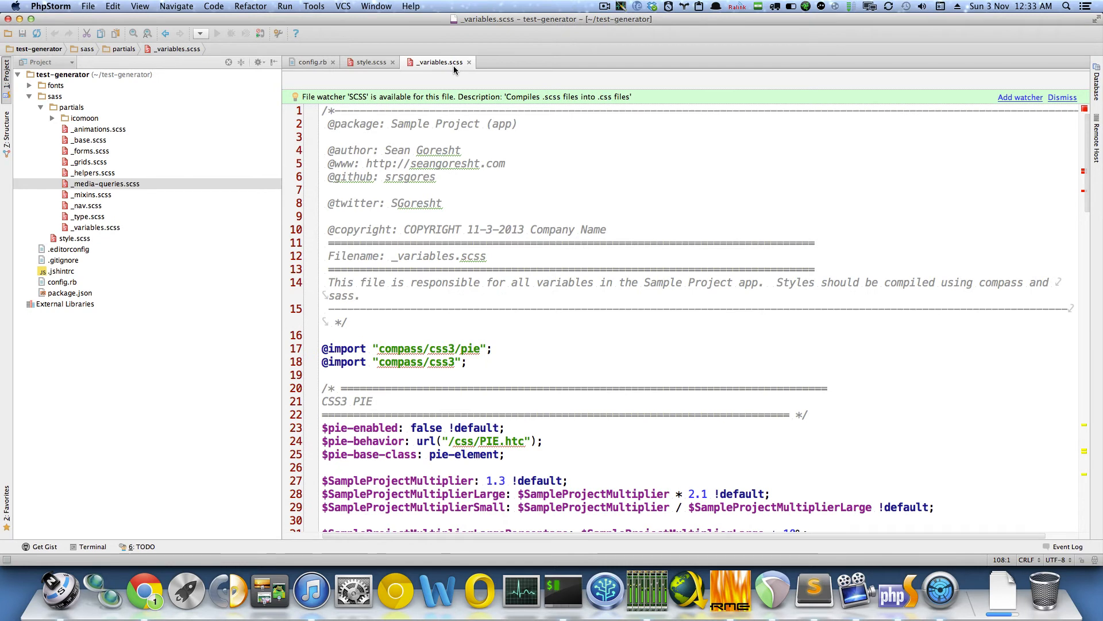
mouse_move(457, 73)
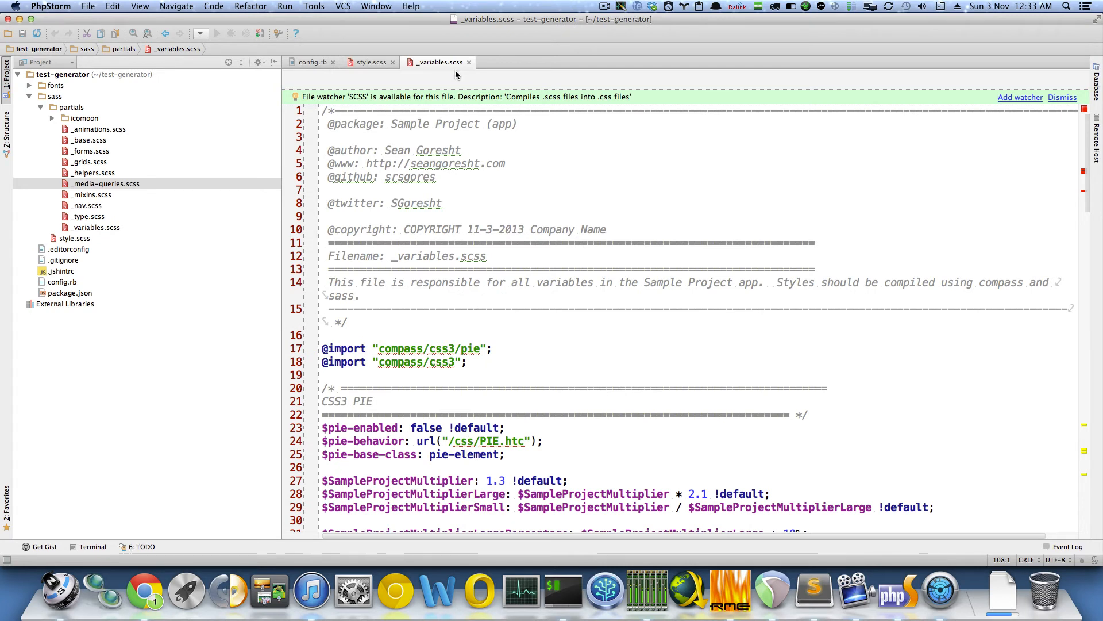
mouse_move(460, 93)
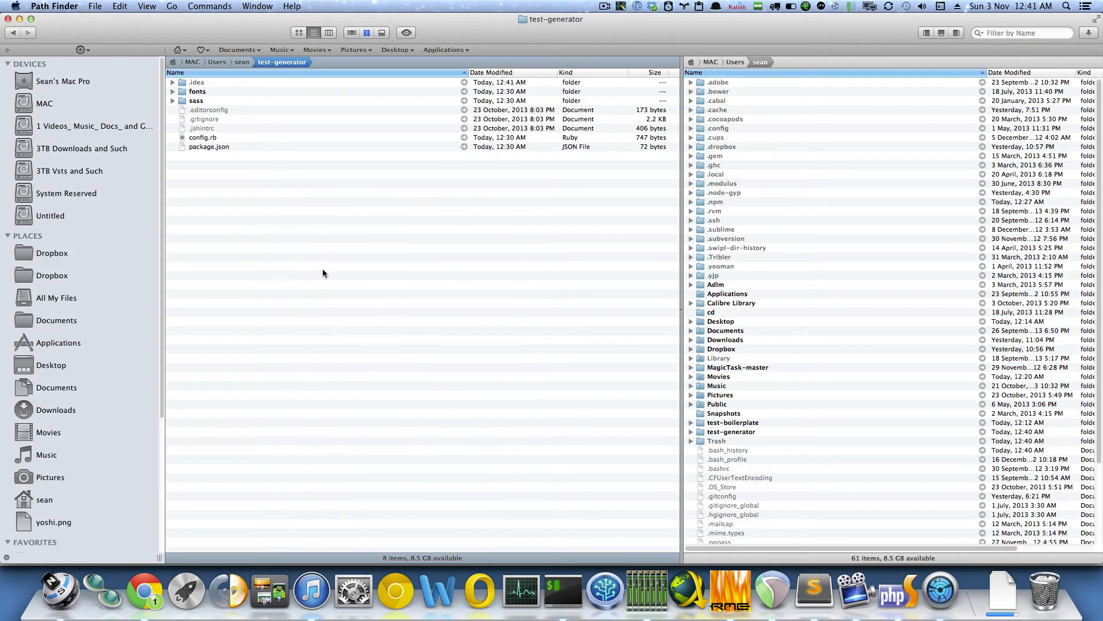
mouse_move(359, 303)
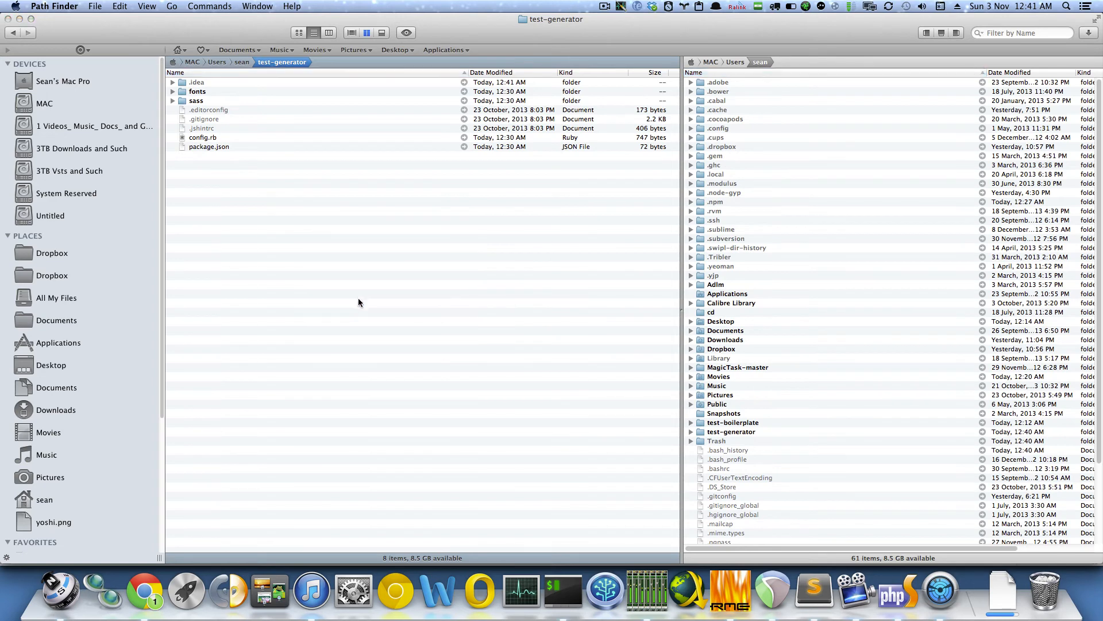
mouse_move(397, 352)
text(c)
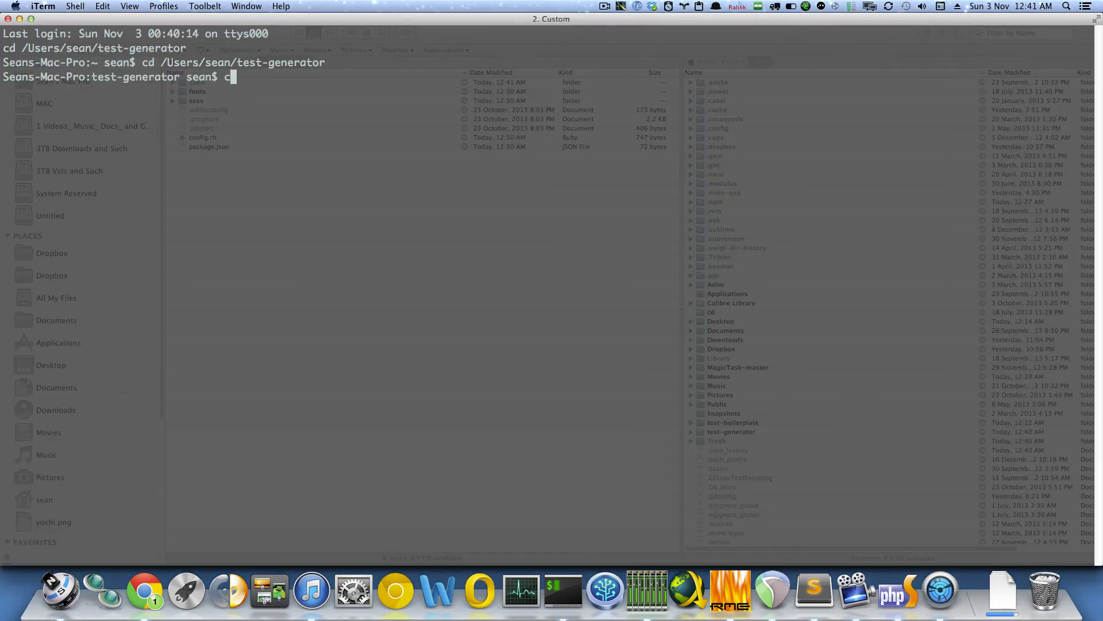
- Run 'compass watch' in iTerm inside the test-generator folder to compile the Sass
text(ompass watch)
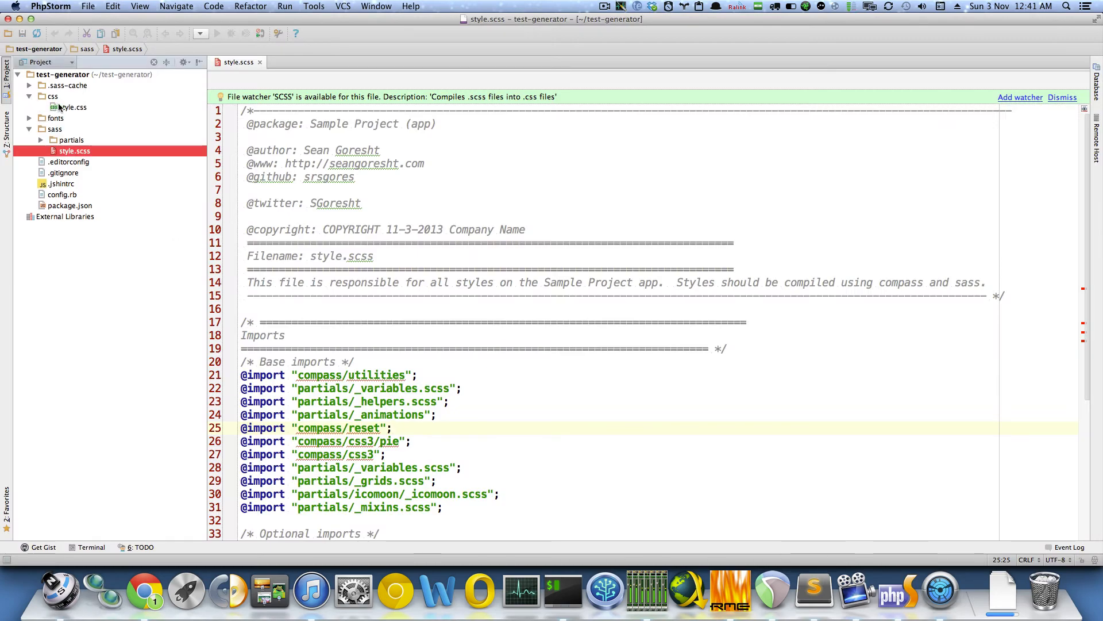
- Open the compiled css/style.css from the Project tree and scroll through its two thousand lines
double_click(70, 107)
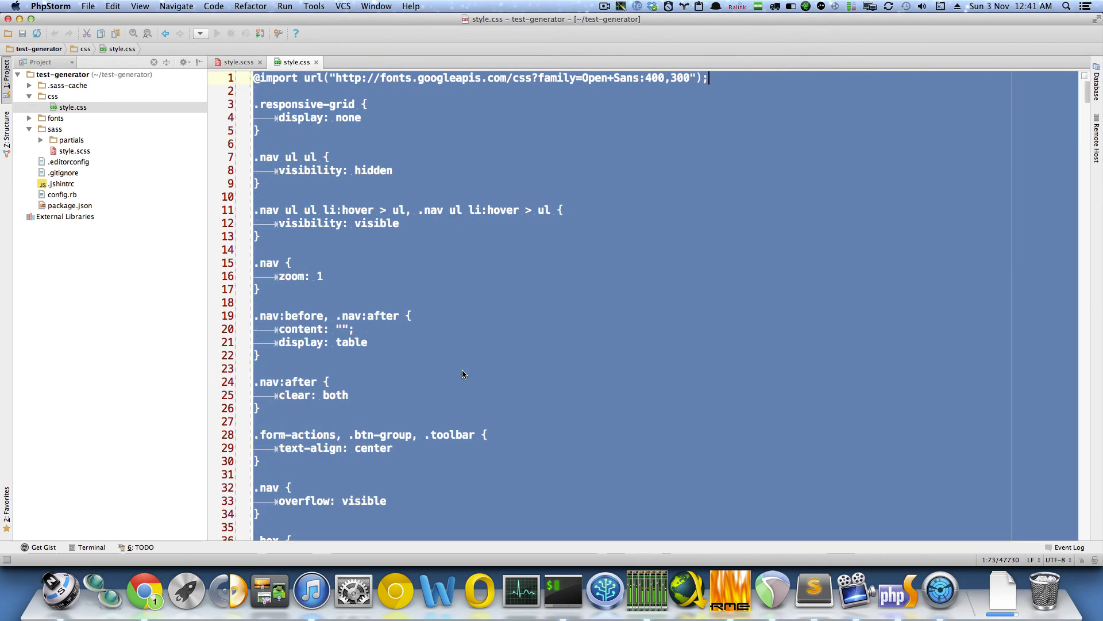
scroll(down, 3)
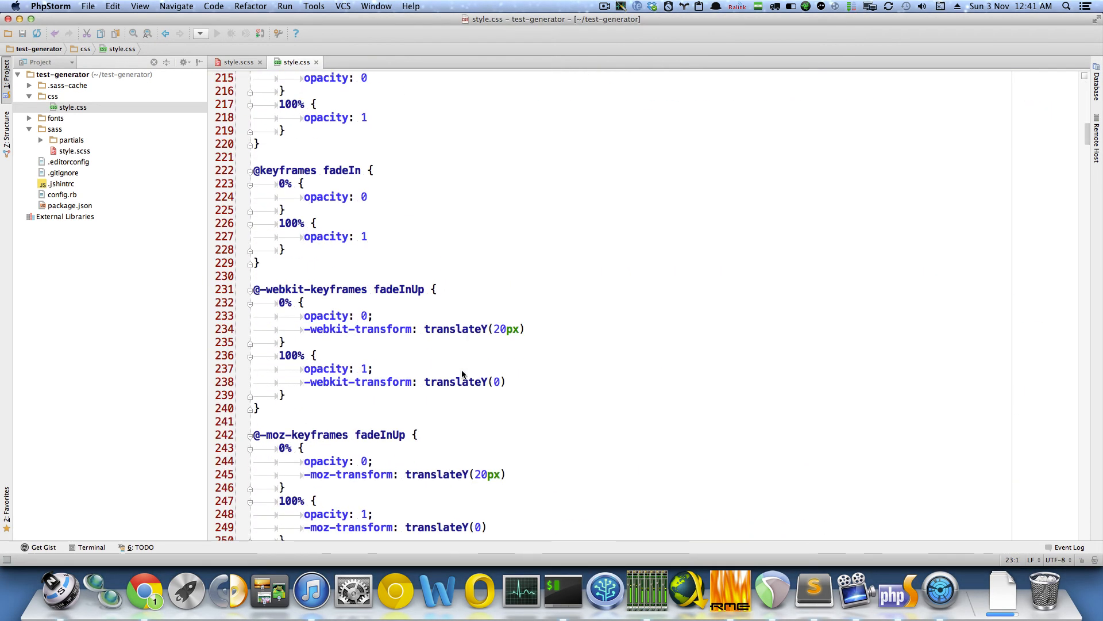
scroll(down, 3)
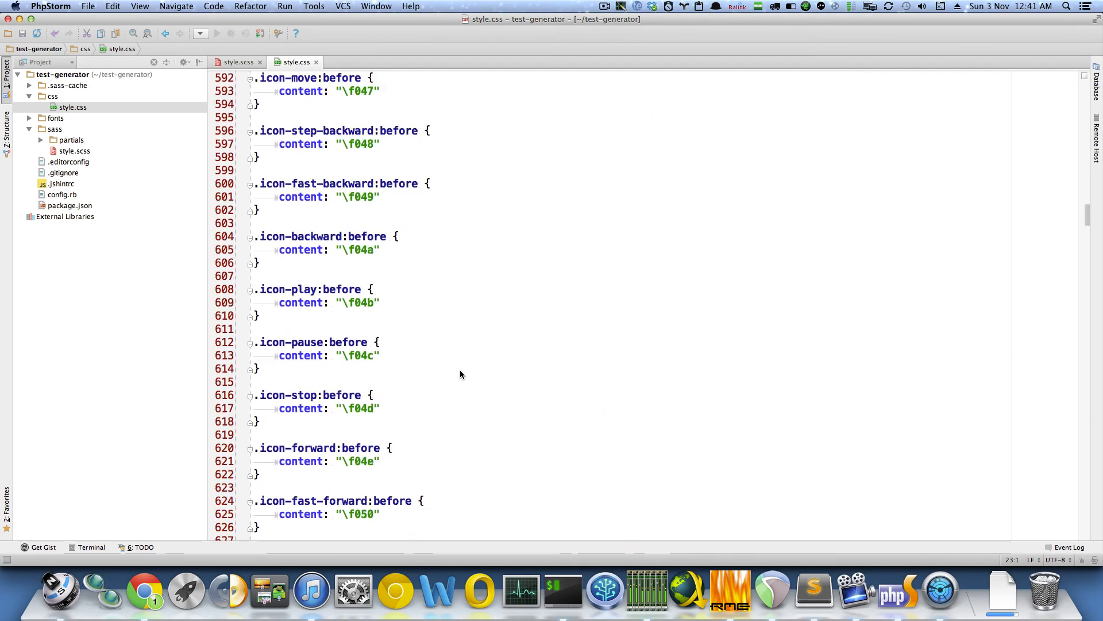
scroll(down, 3)
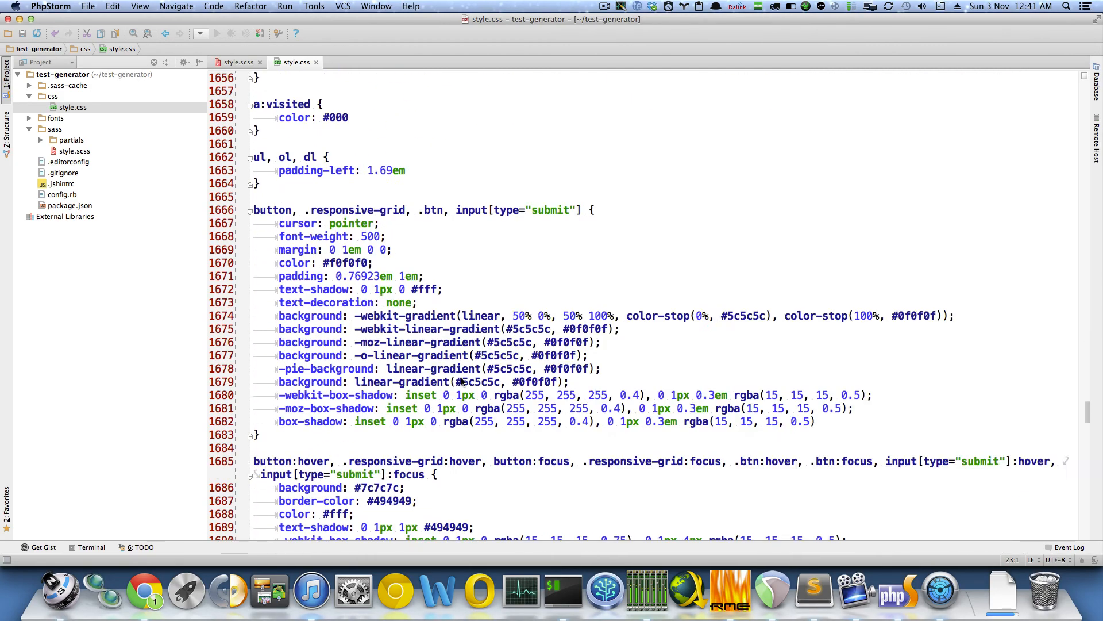
scroll(down, 3)
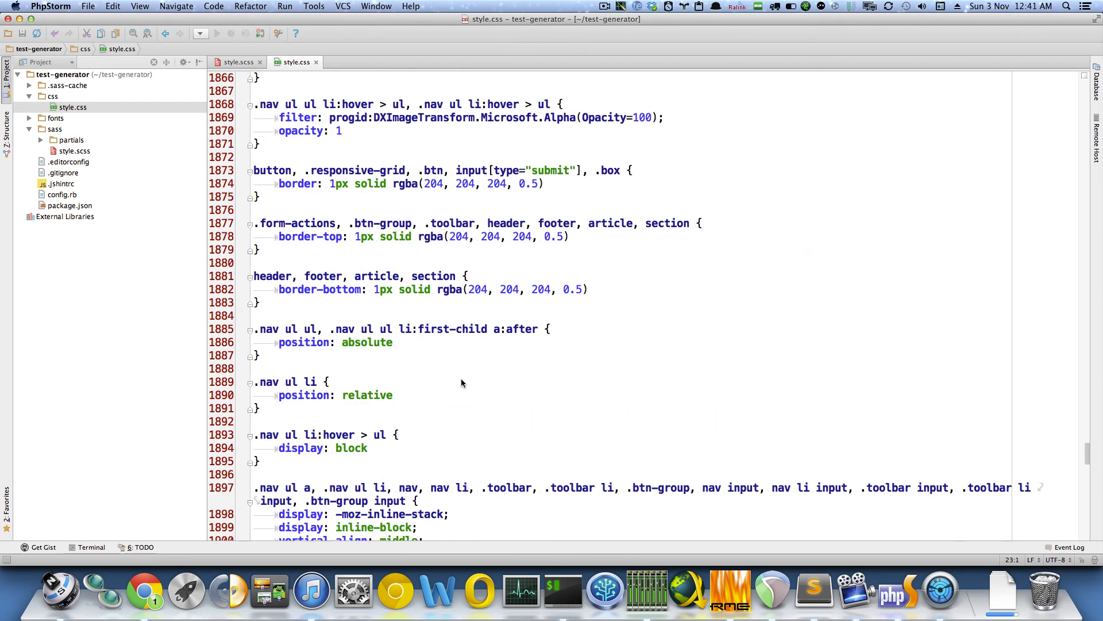
scroll(down, 3)
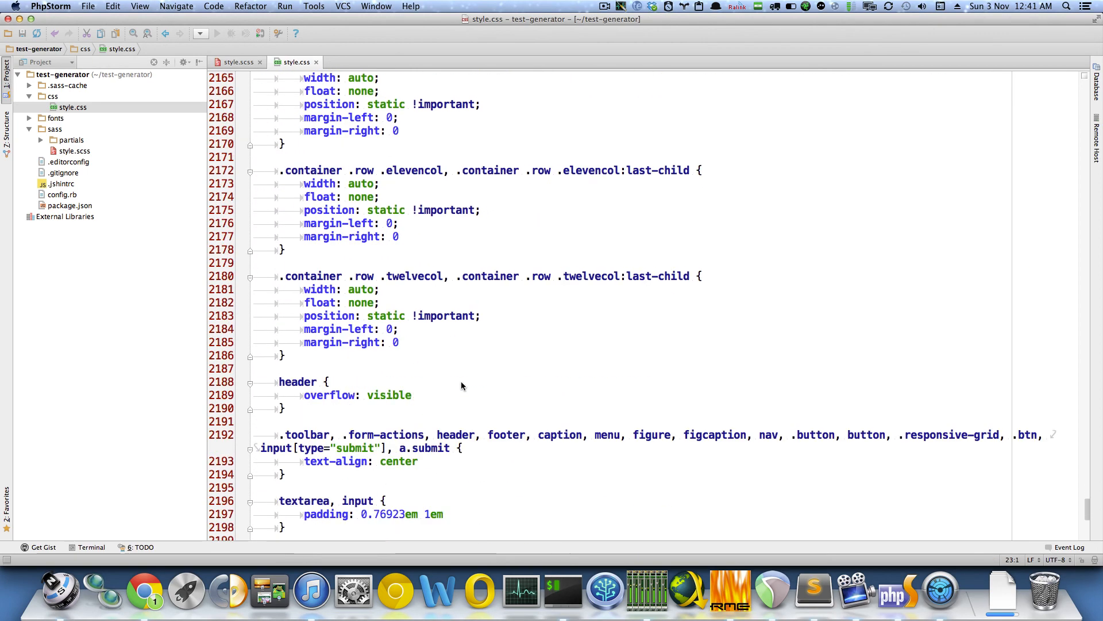
scroll(down, 3)
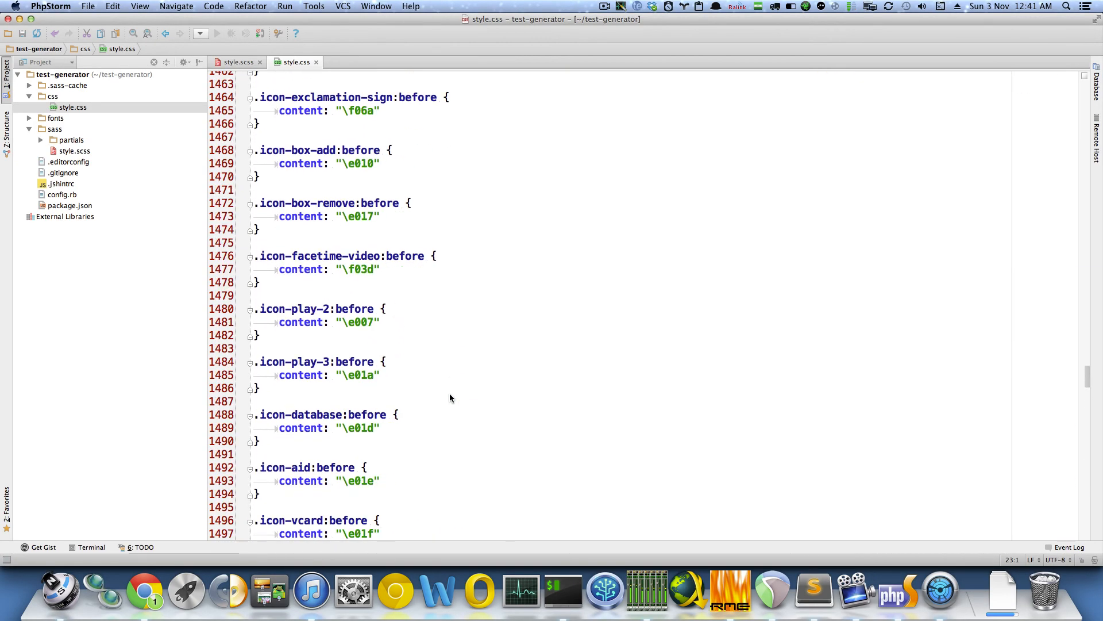
click(41, 139)
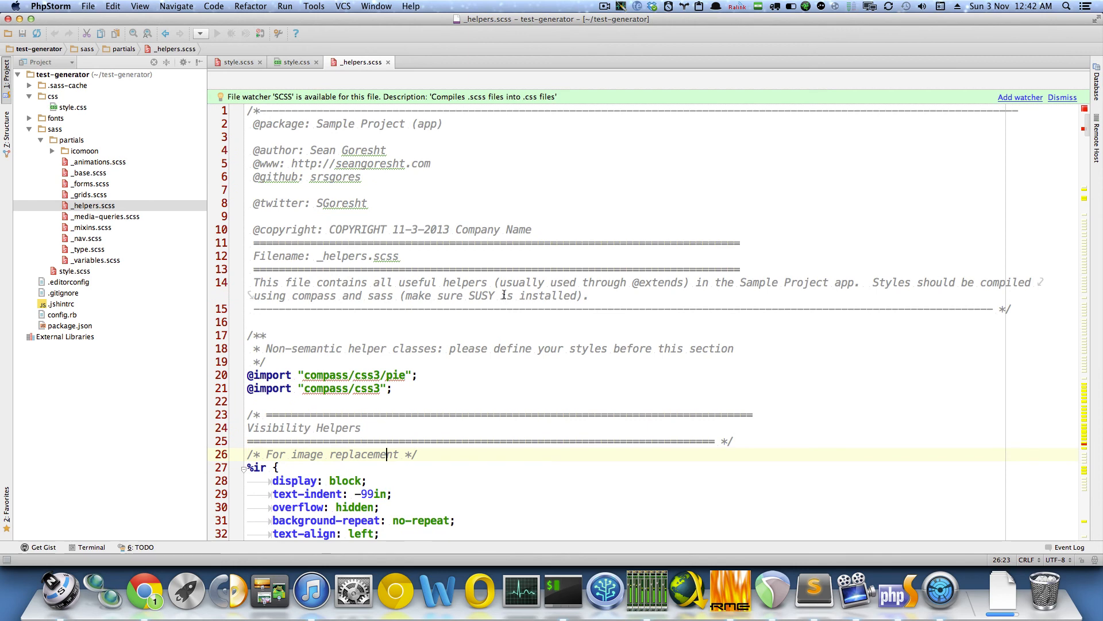
- Scroll _helpers.scss to the margin placeholders and place the caret on the small top-bottom margin rule at line 204
scroll(down, 3)
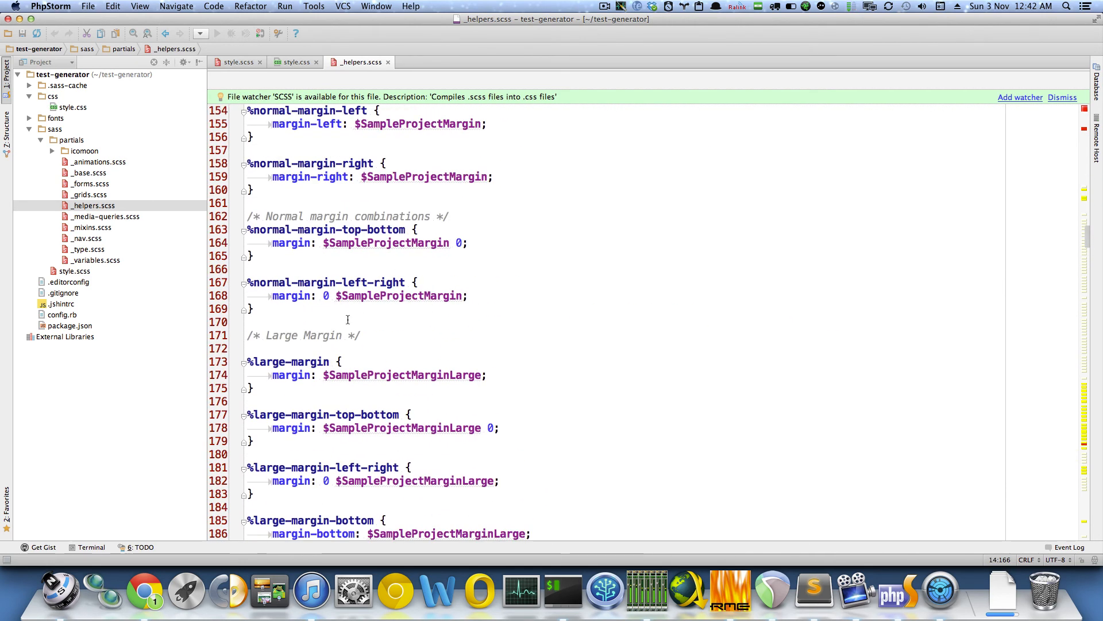
scroll(down, 3)
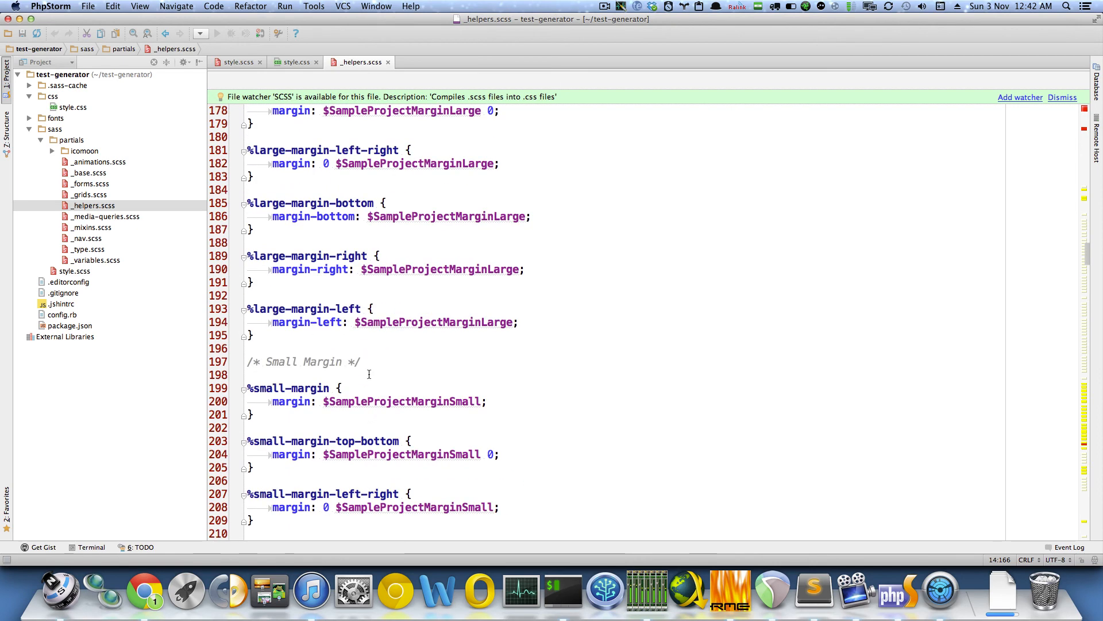
scroll(down, 3)
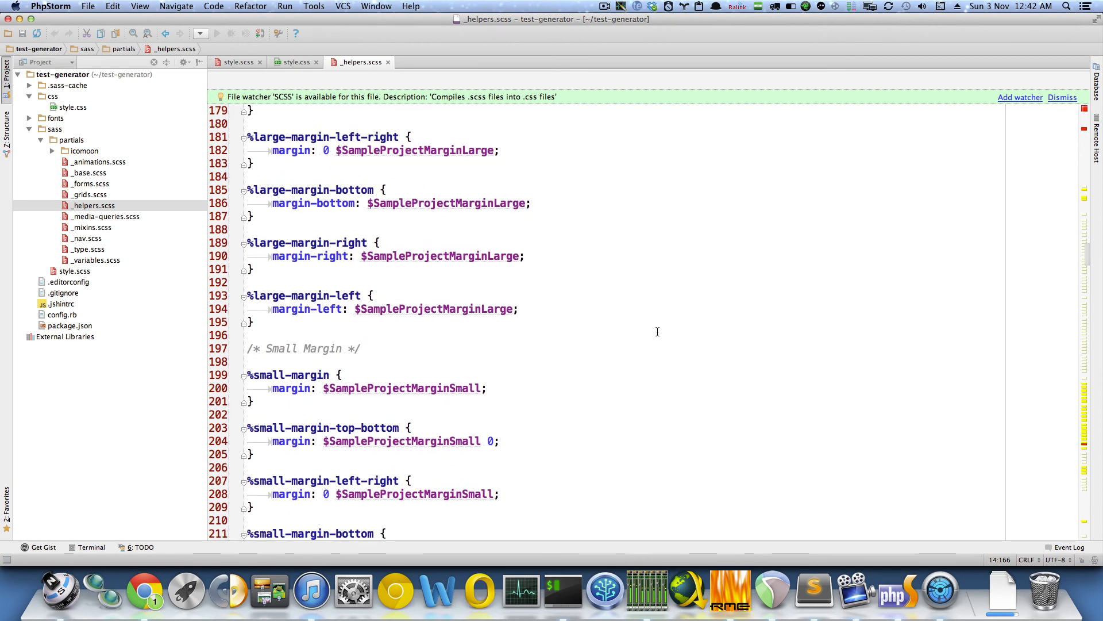
click(502, 441)
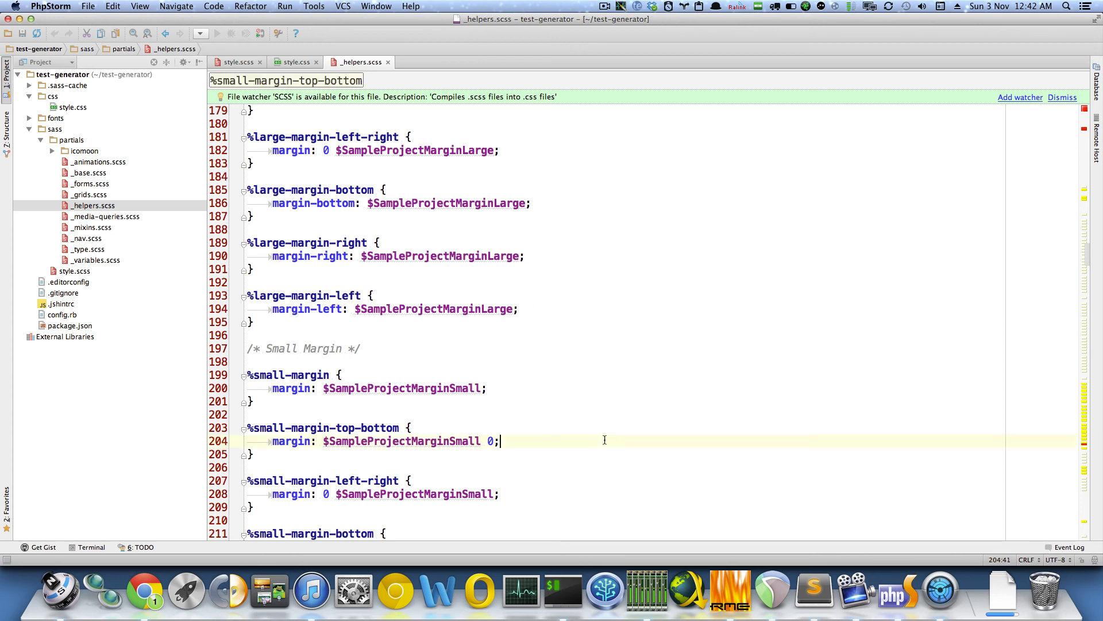
click(252, 401)
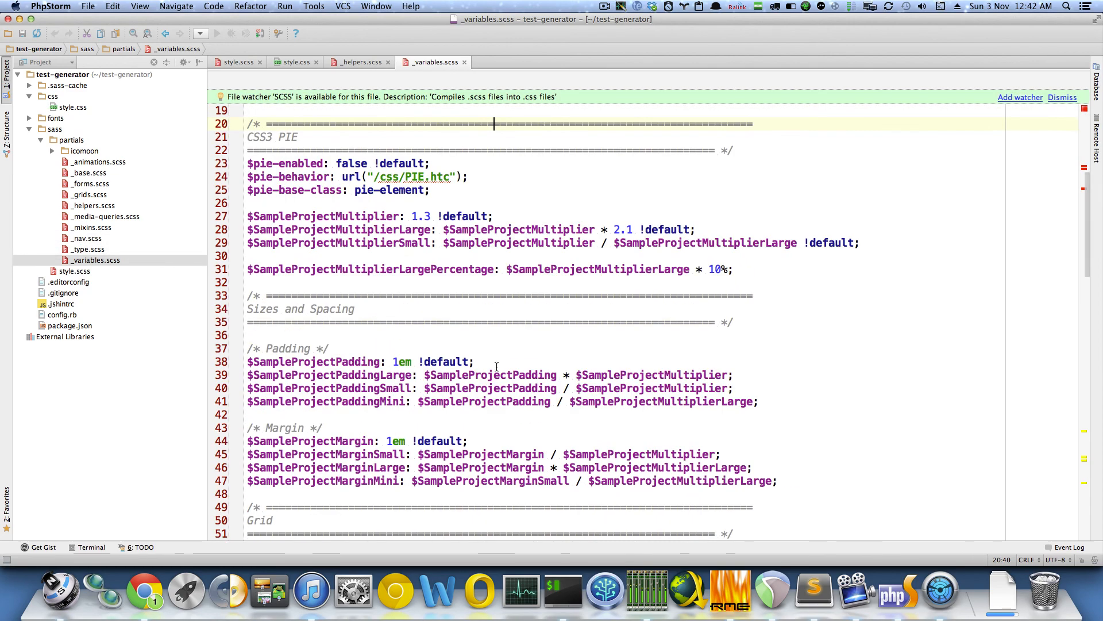
- Scroll through the CSS3 PIE, spacing and grid variables in _variables.scss, then switch to Google Chrome
scroll(down, 3)
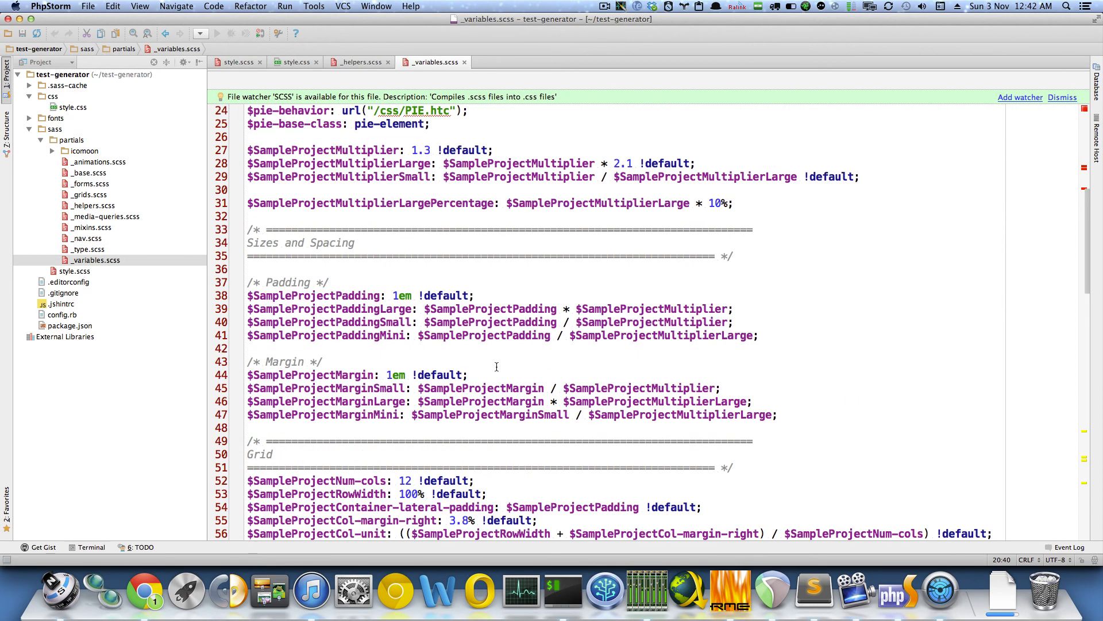
scroll(down, 3)
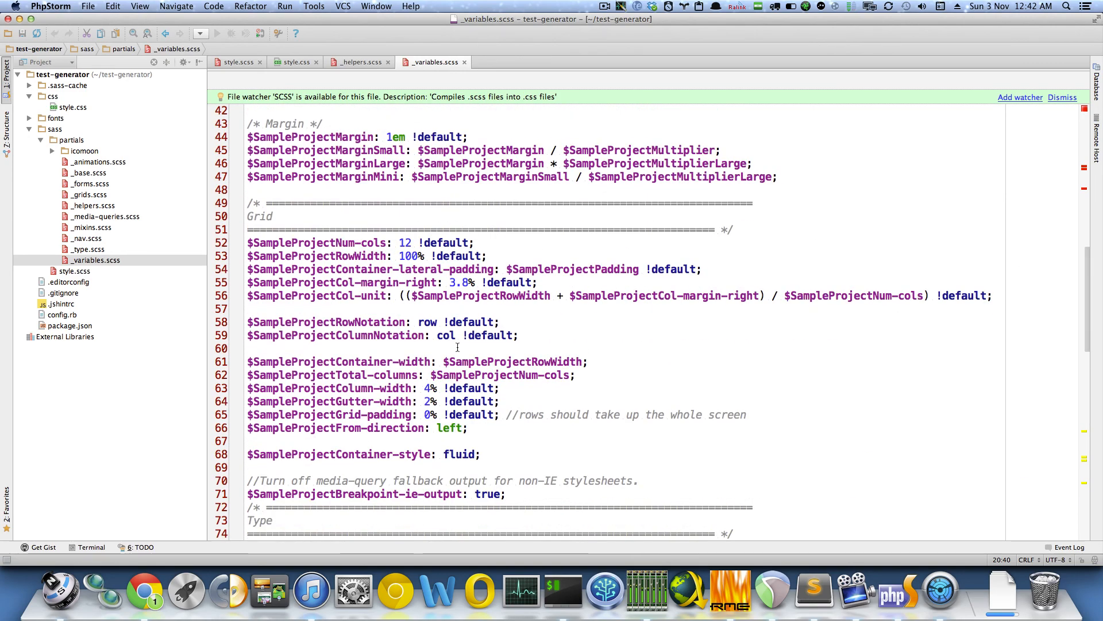
scroll(down, 3)
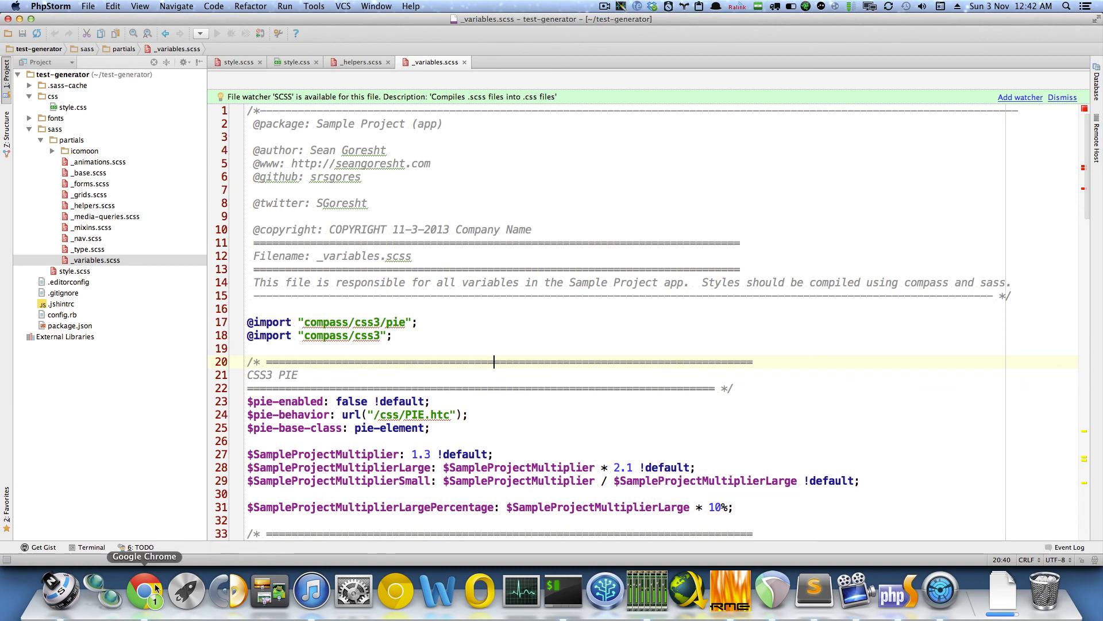
click(144, 600)
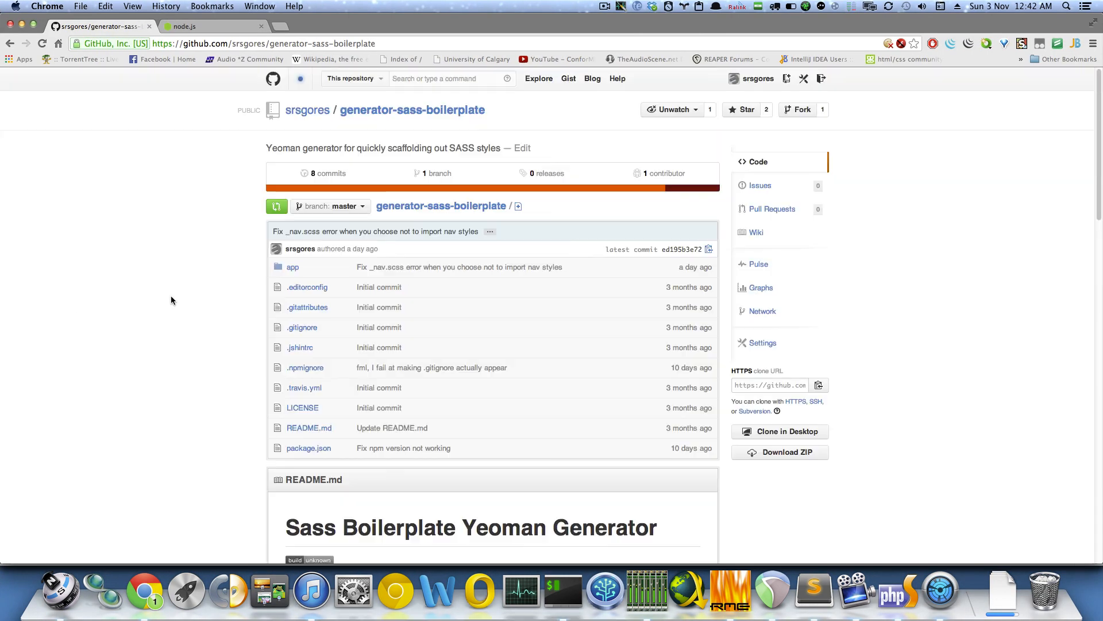
- Scroll the generator-sass-boilerplate GitHub page down to its Sass Boilerplate Yeoman Generator README
scroll(down, 3)
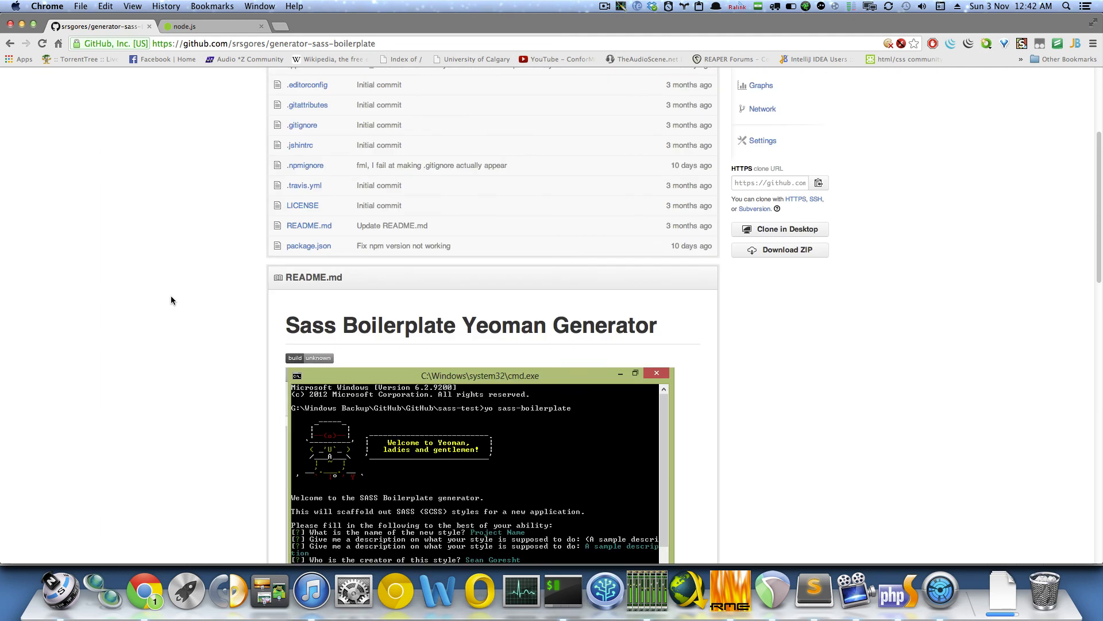